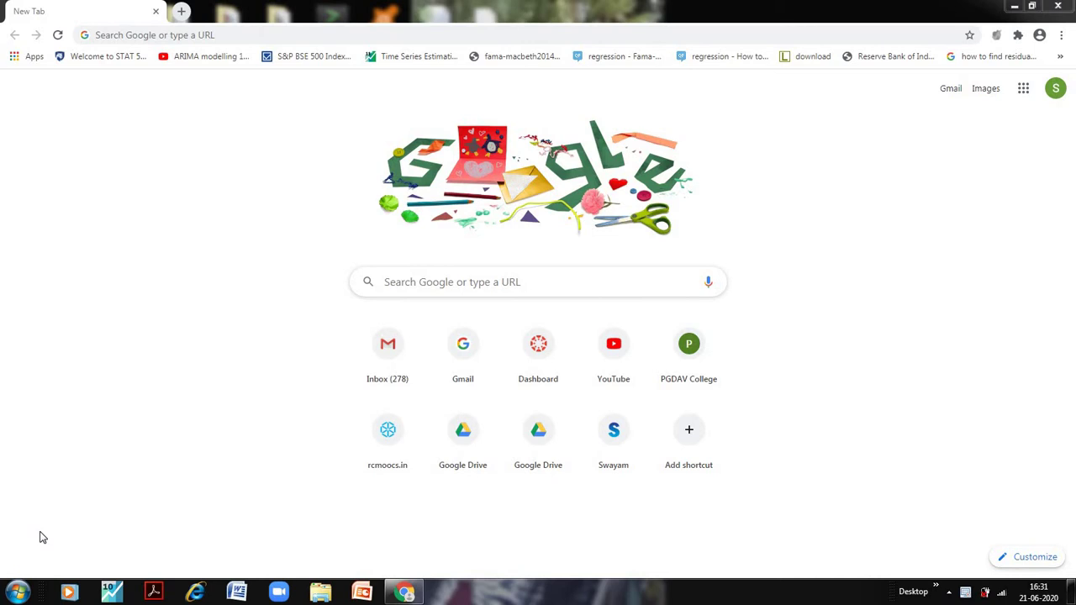
Search Google for 'hotpotatoes' and head for the Hot Potatoes home page result.
click(286, 35)
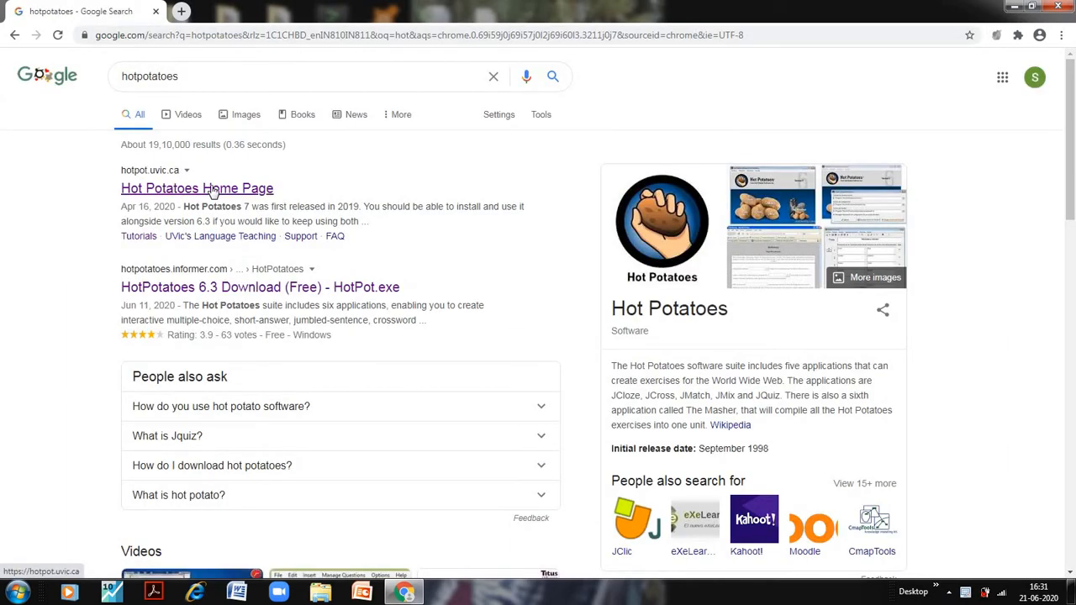
click(197, 188)
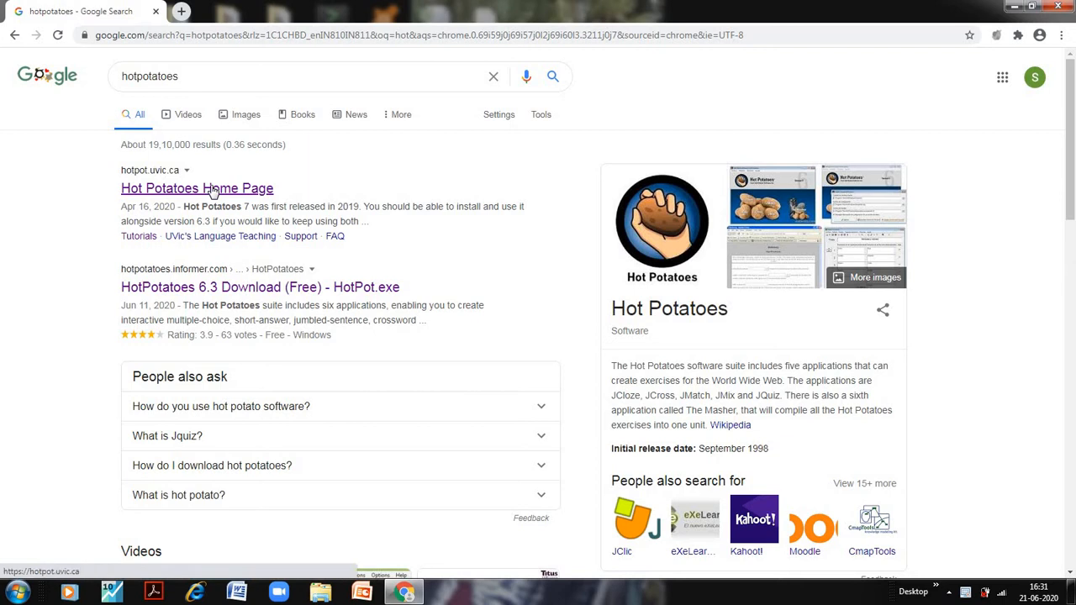
Follow the Hot Potatoes Home Page result to hotpot.uvic.ca.
click(196, 188)
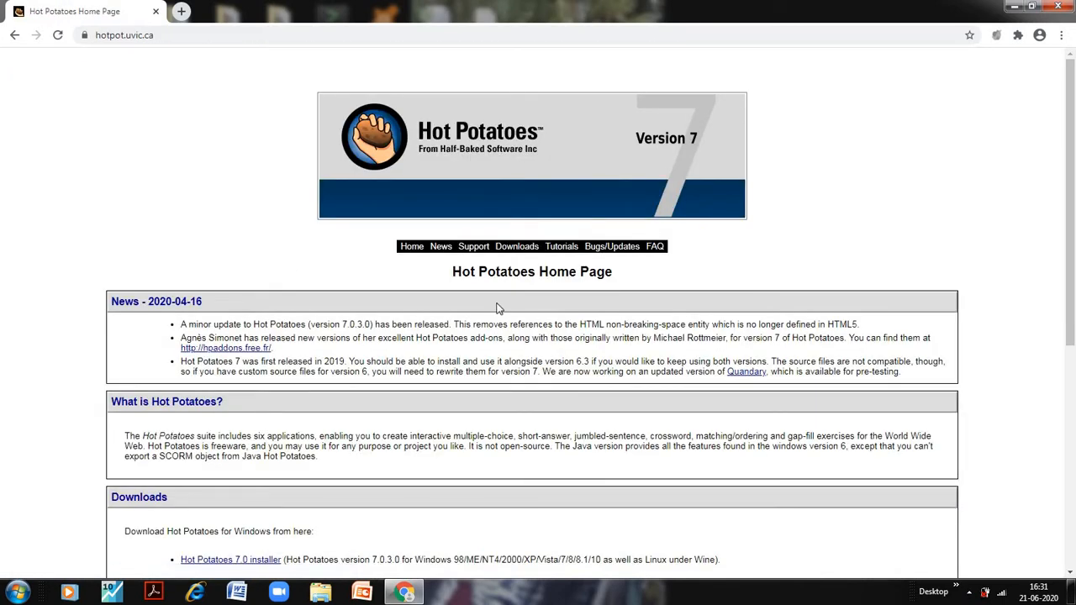
mouse_move(517, 246)
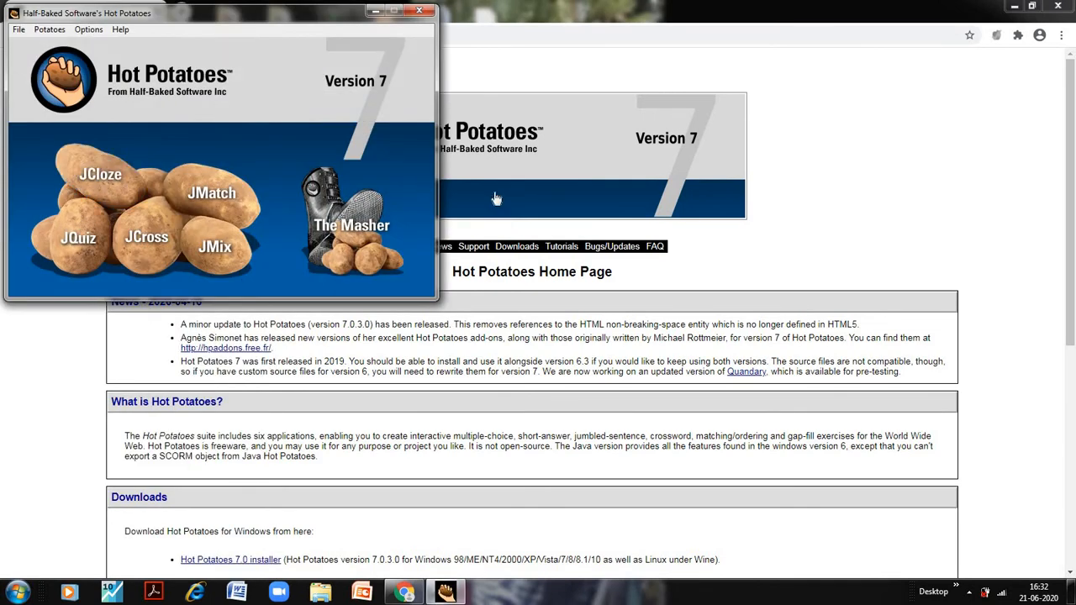
mouse_move(233, 148)
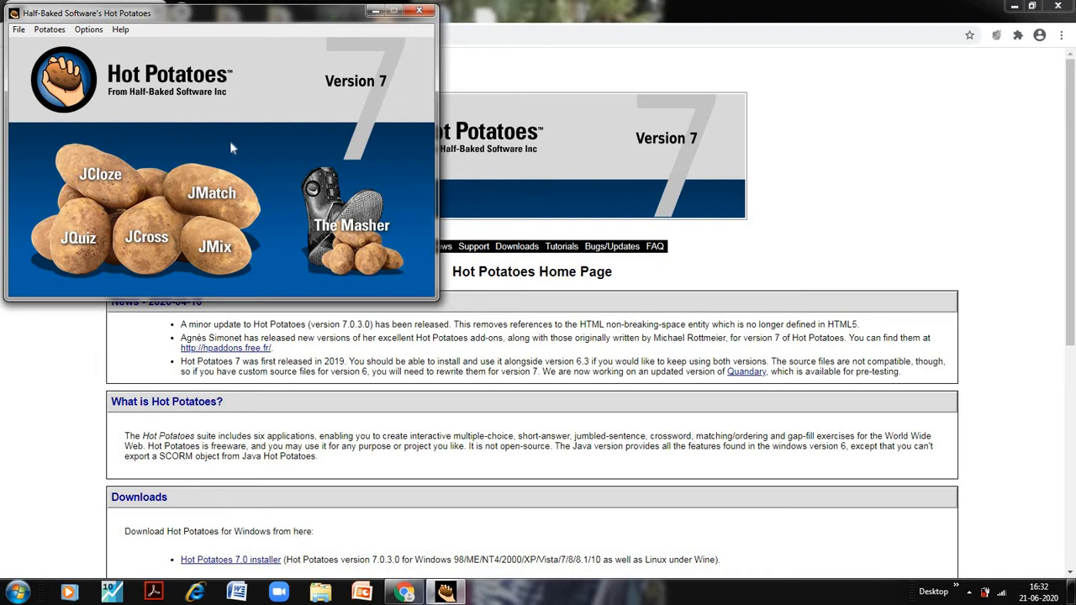
mouse_move(57, 32)
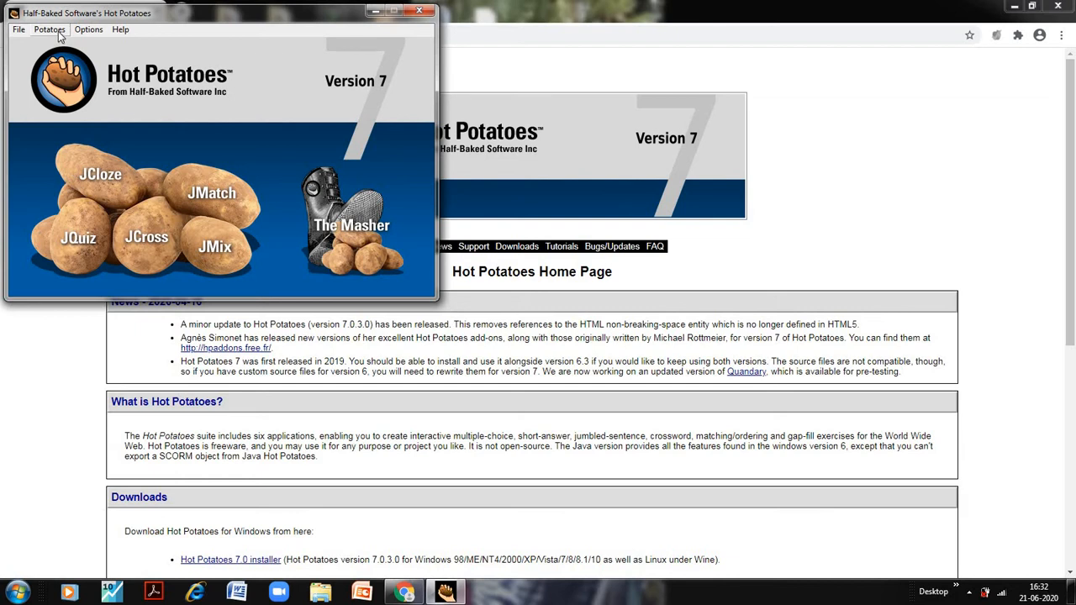
Start the JCross crossword maker from the launcher's Potatoes menu.
click(54, 30)
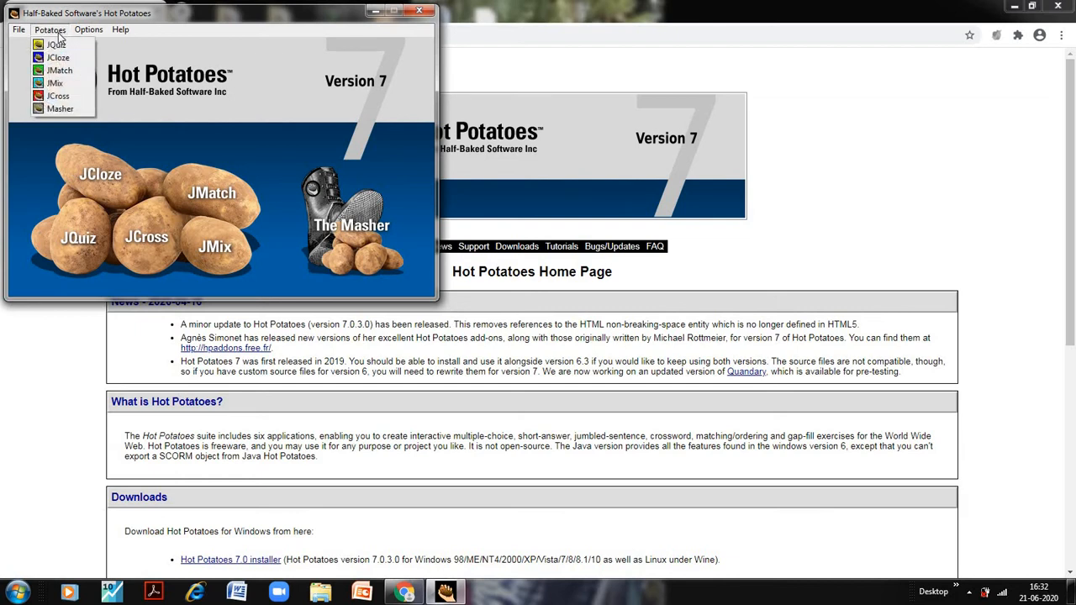
mouse_move(56, 54)
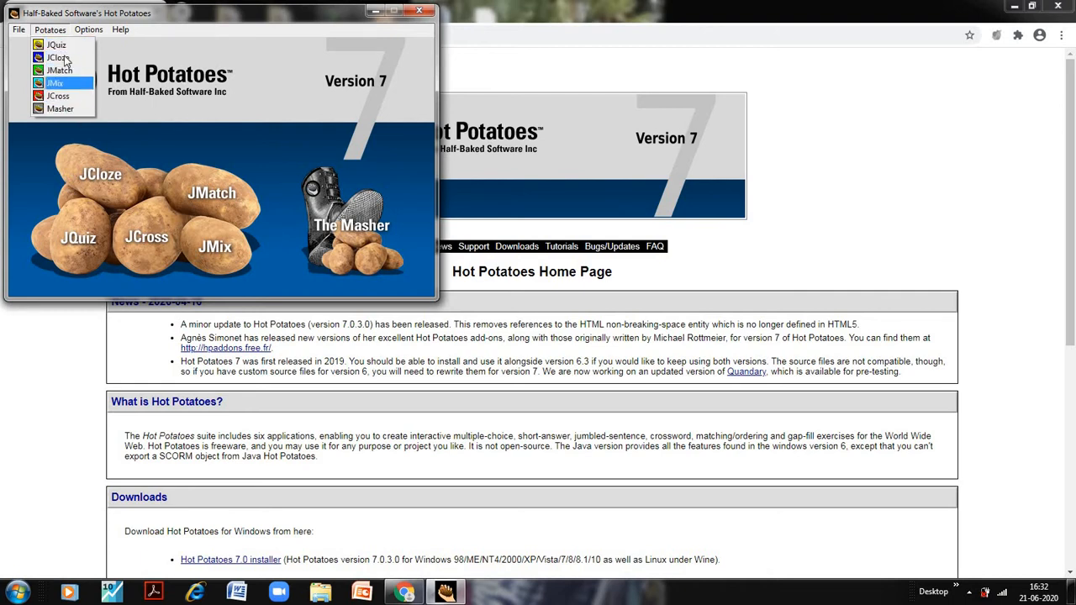
mouse_move(58, 42)
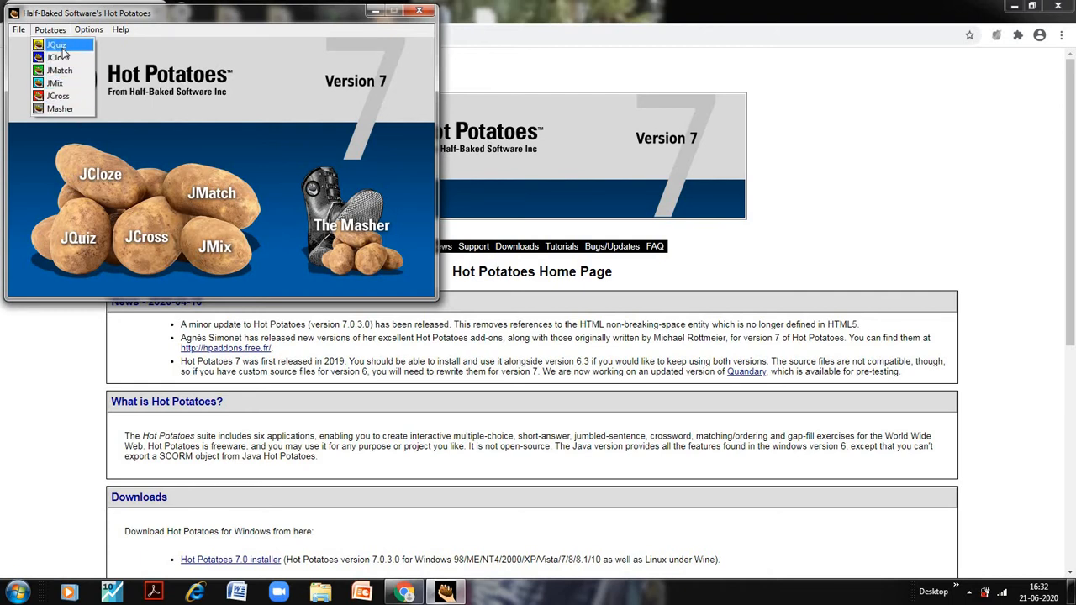
mouse_move(59, 101)
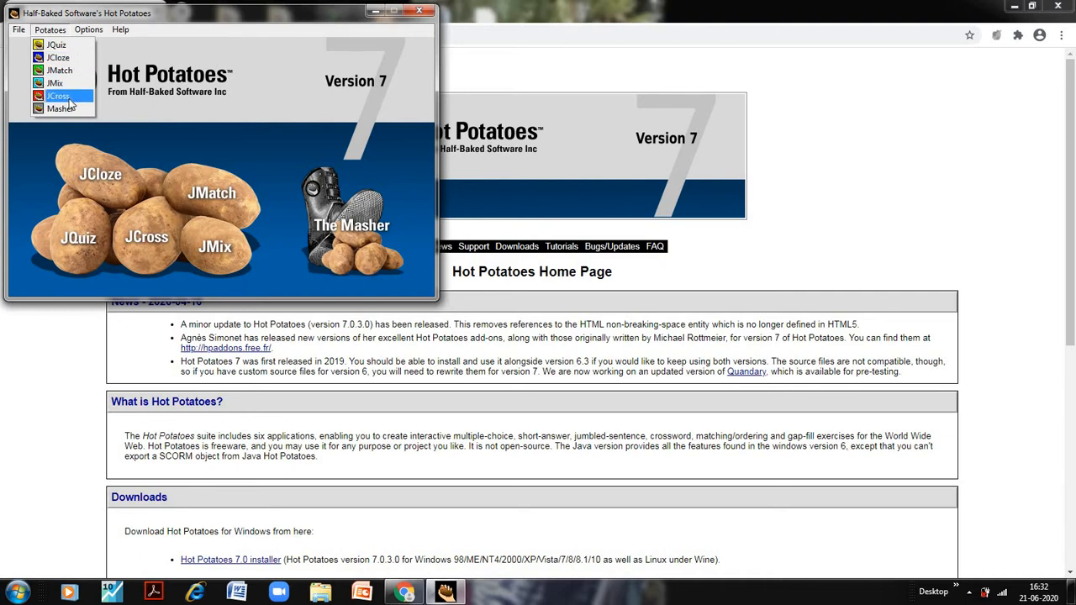
mouse_move(84, 111)
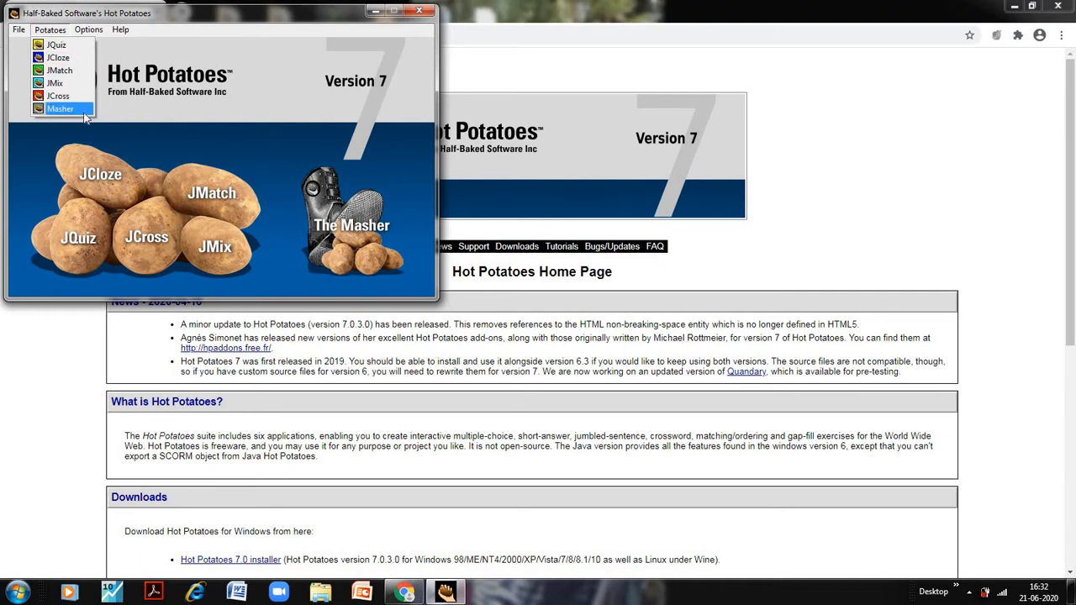
mouse_move(57, 102)
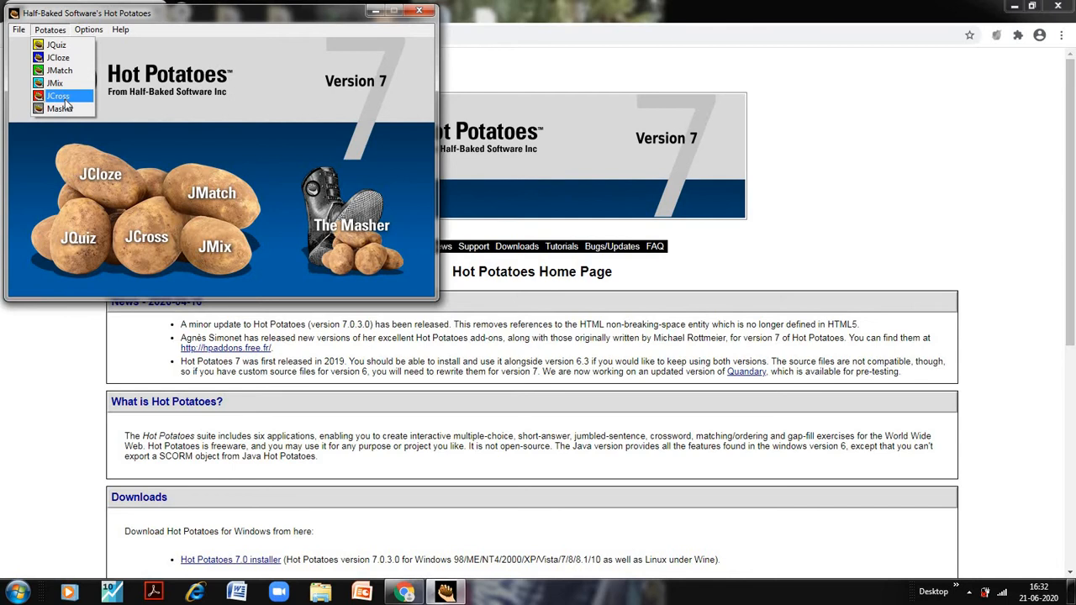
click(57, 101)
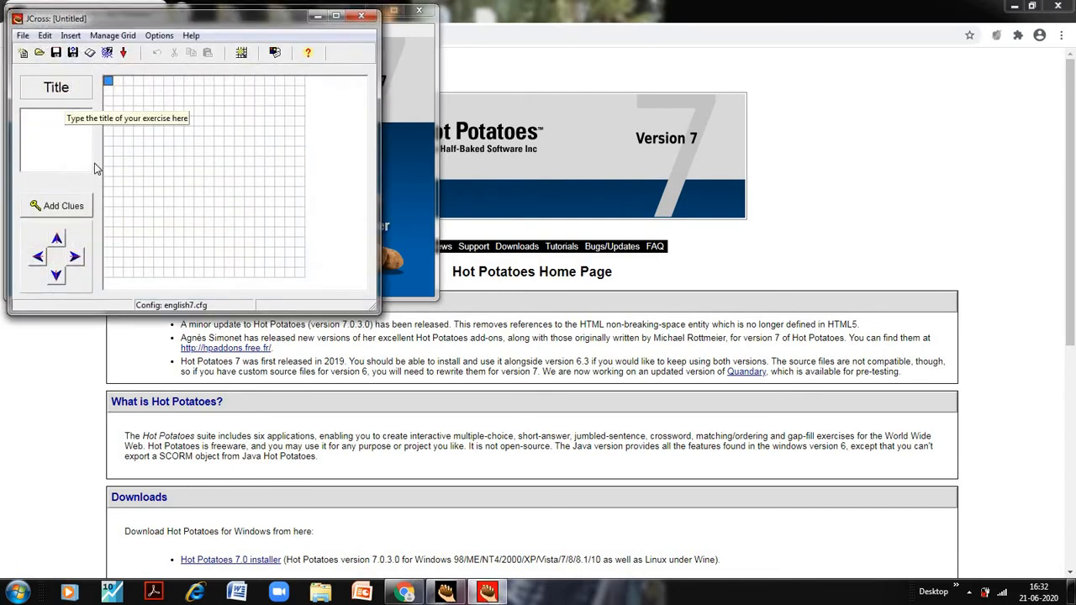
mouse_move(210, 163)
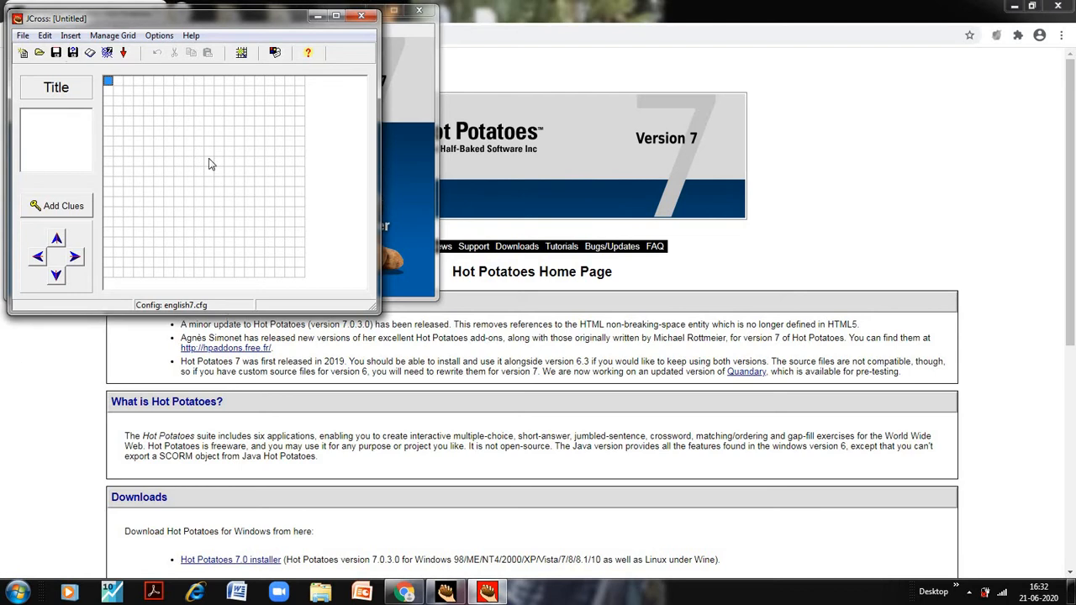
mouse_move(330, 269)
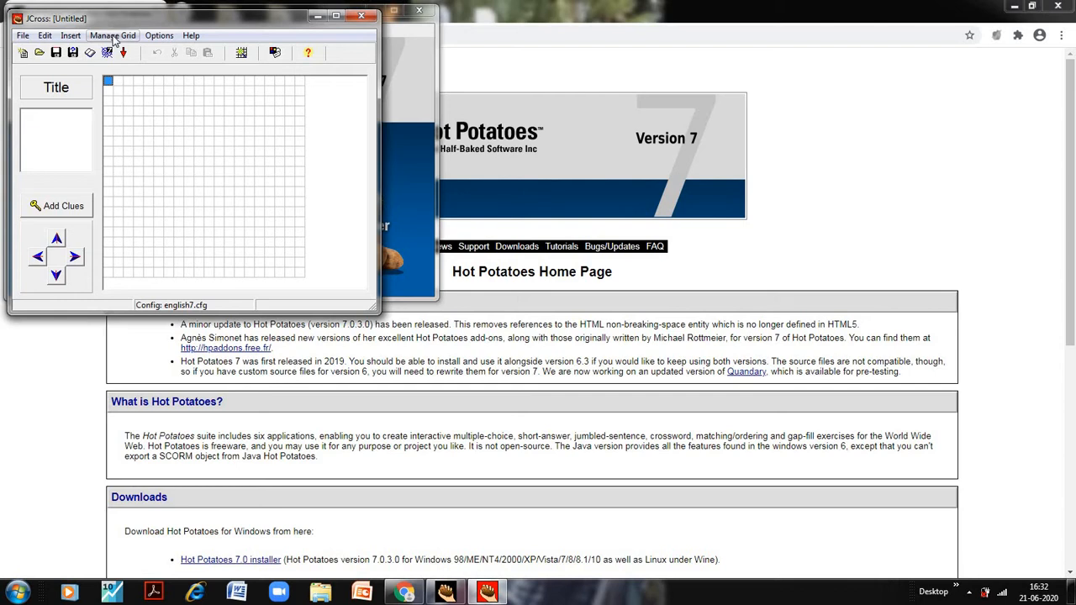
Show the Manage Grid menu options in JCross.
click(118, 37)
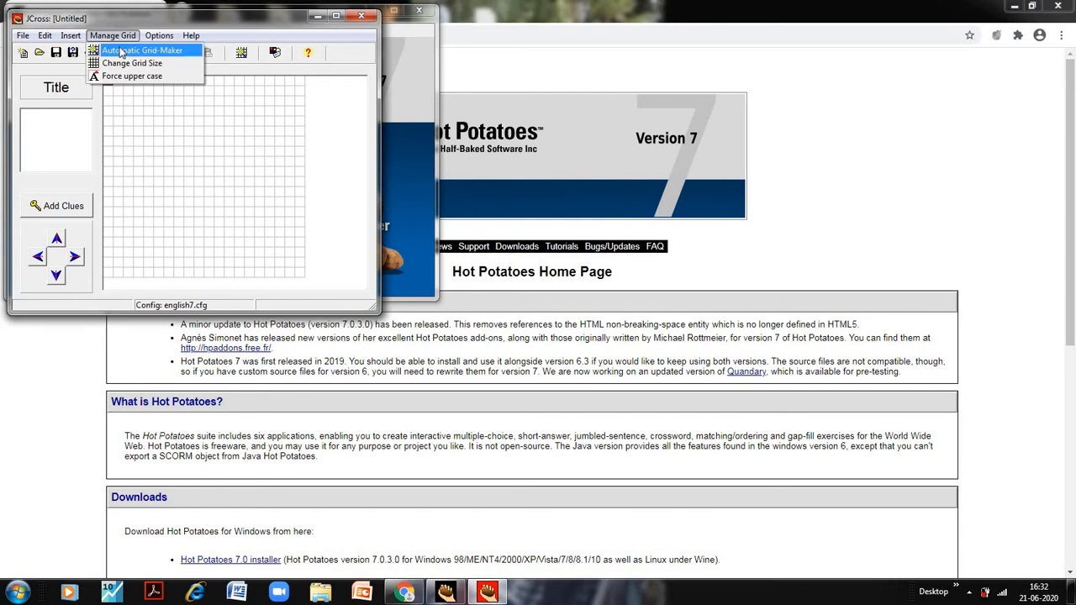
In the Automatic Grid-Maker, list Life insurance, General insurance and Fire insurance.
click(137, 52)
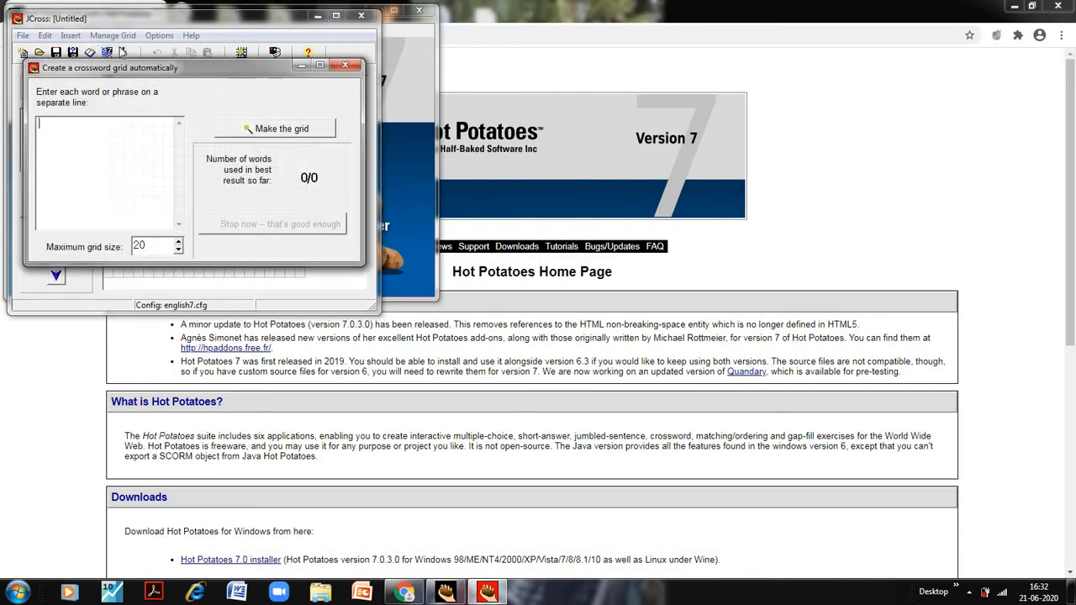
click(64, 148)
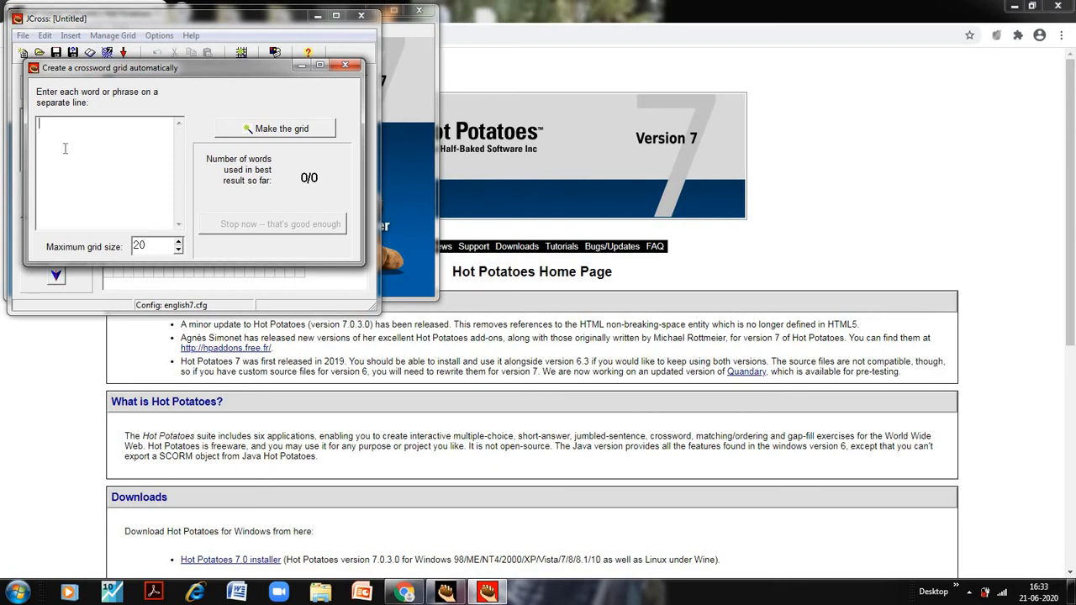
text(Life ins)
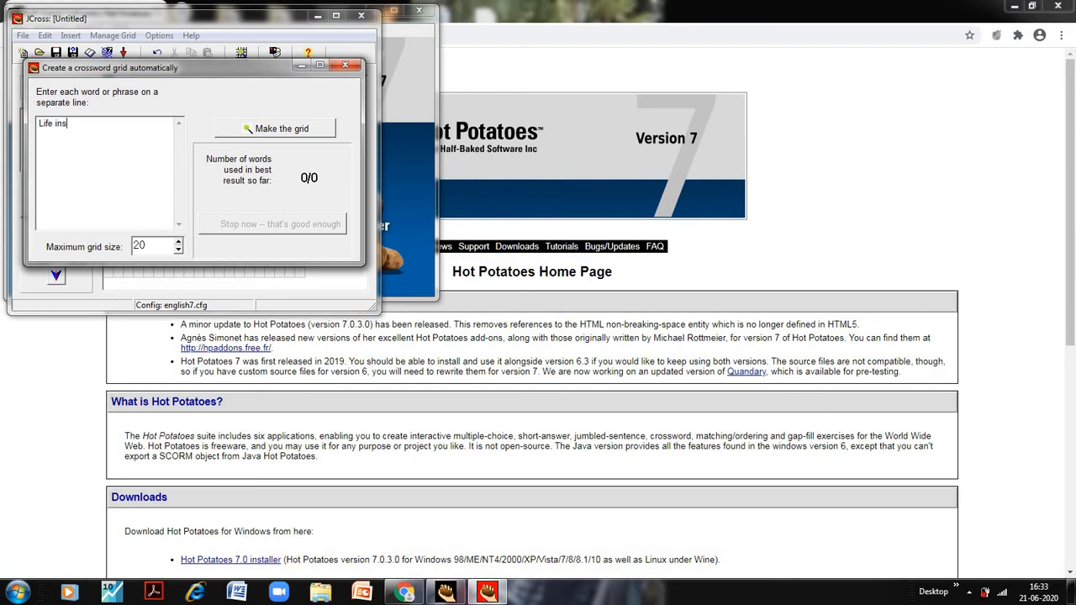
text(urance)
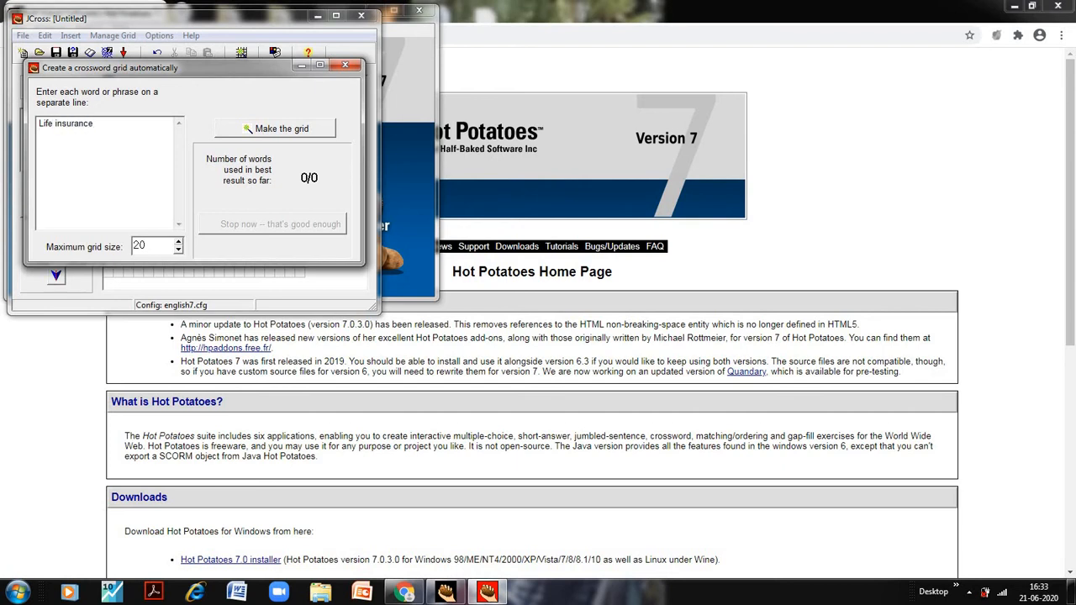
text(General Insur)
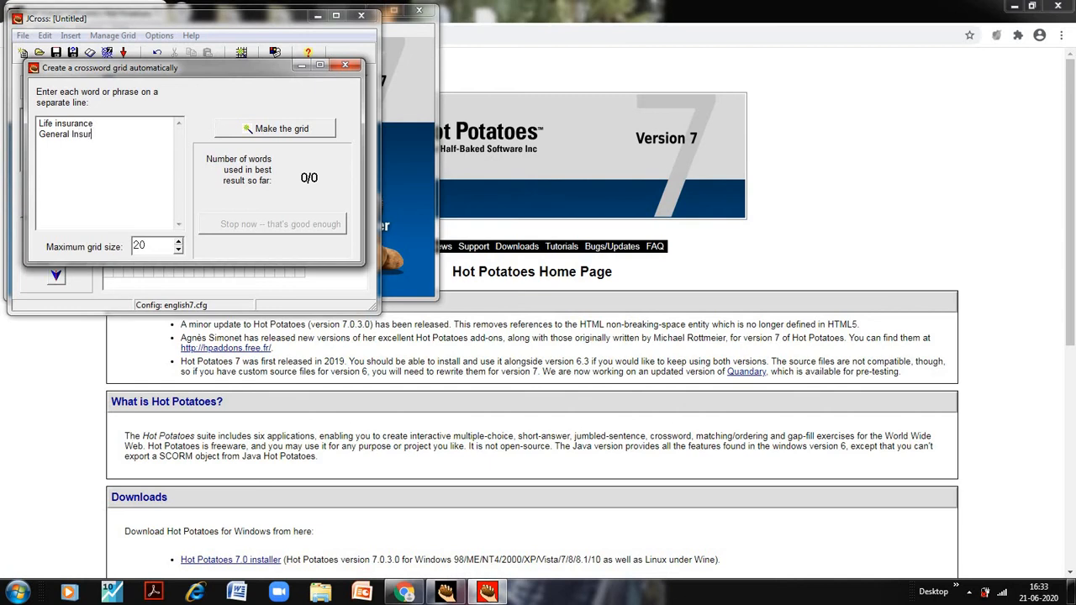
text(ance)
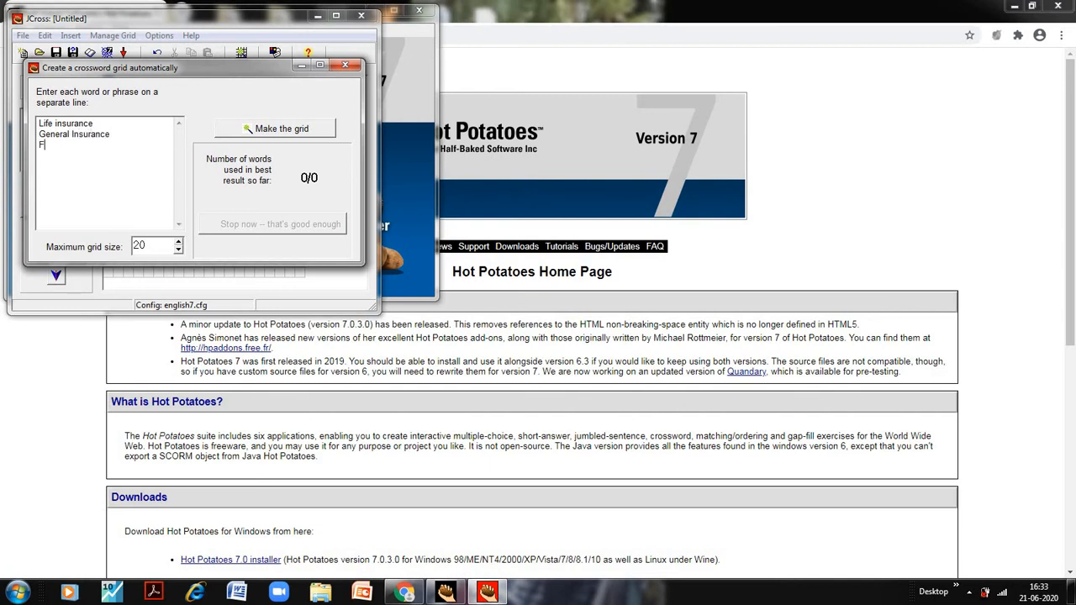
text(ire insurance)
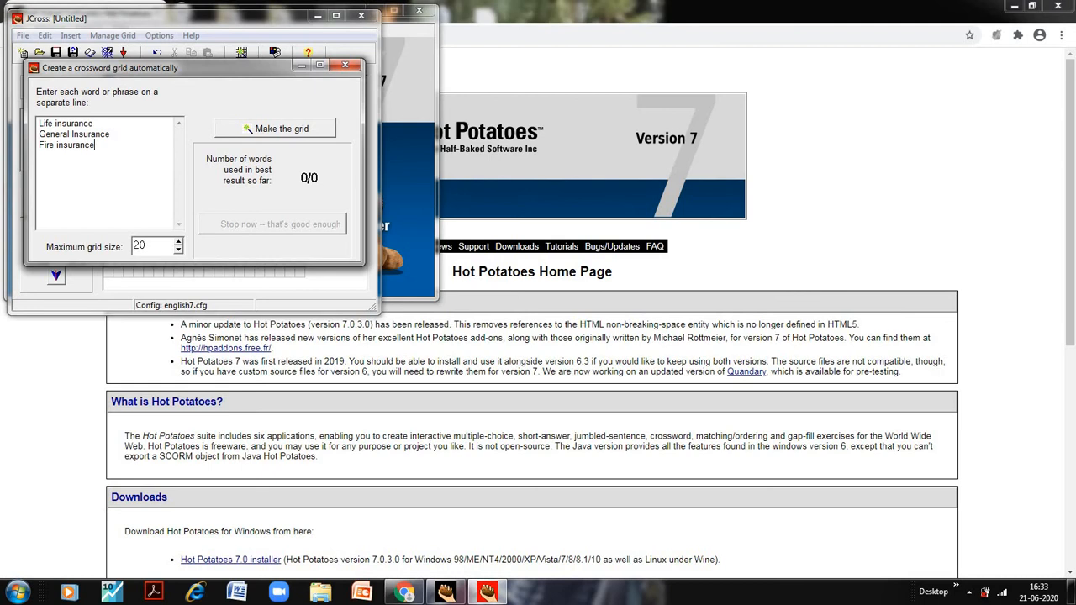
Add Reinsurance, ULIP, Endowment plan, Coinsurance and Deductible to the word list.
text(Reinsuran)
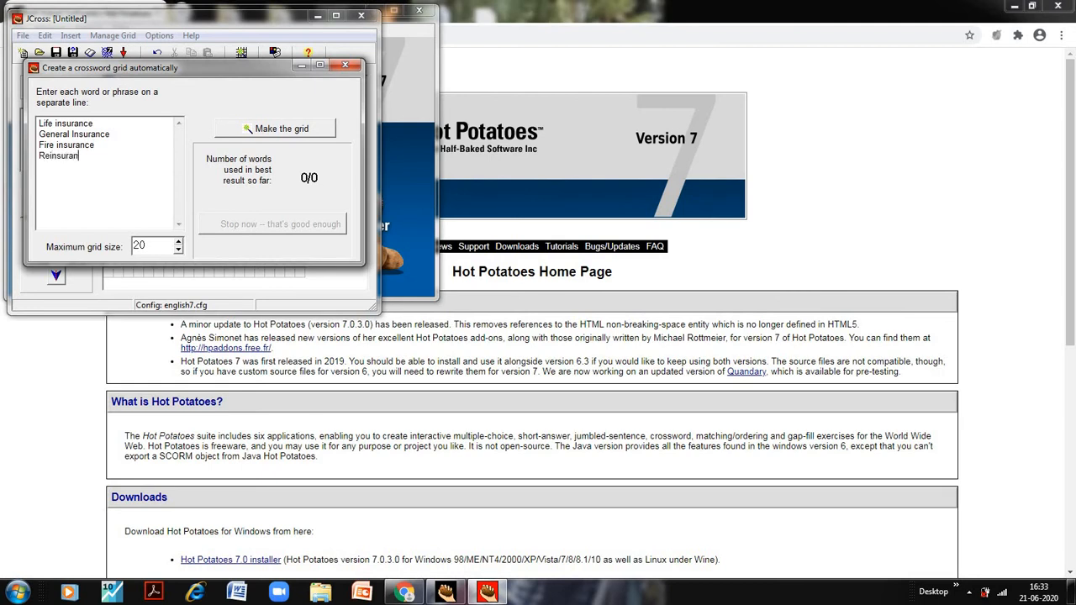
text(ULIP)
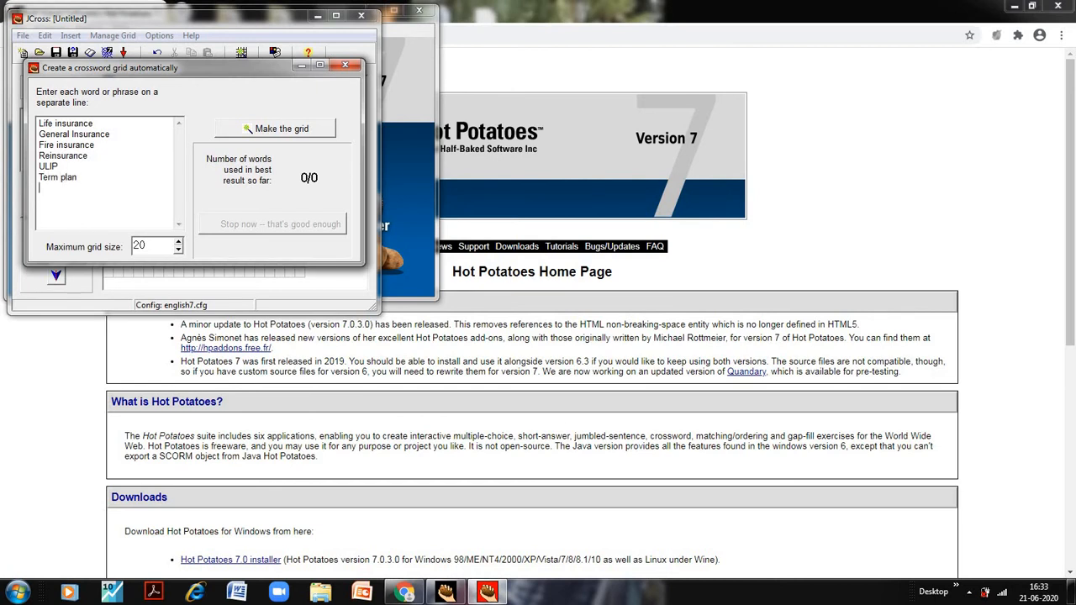
text(Endowment Plan)
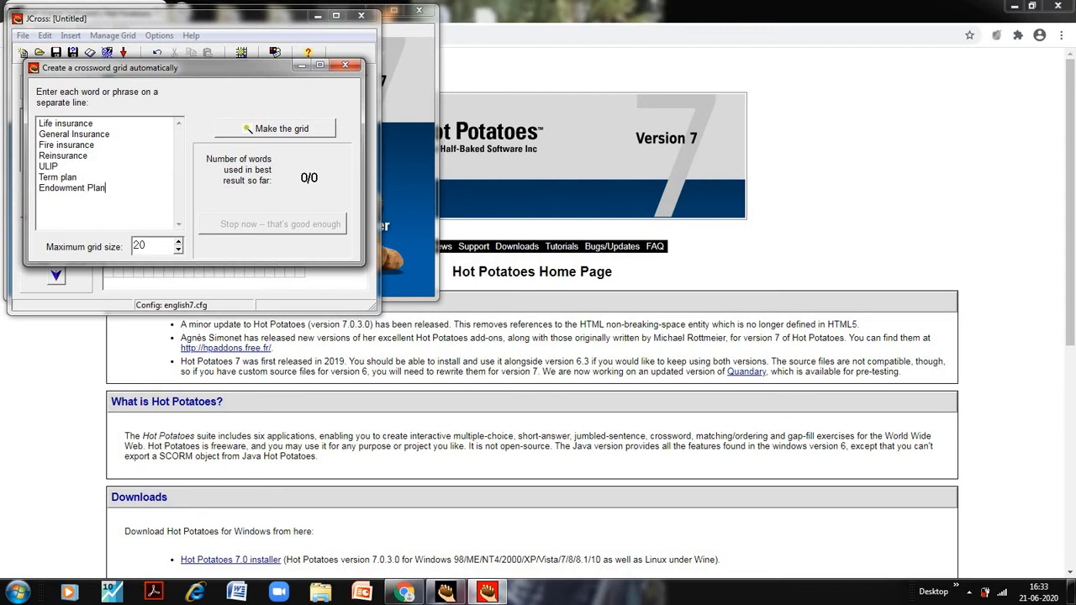
text(Coinsuranc)
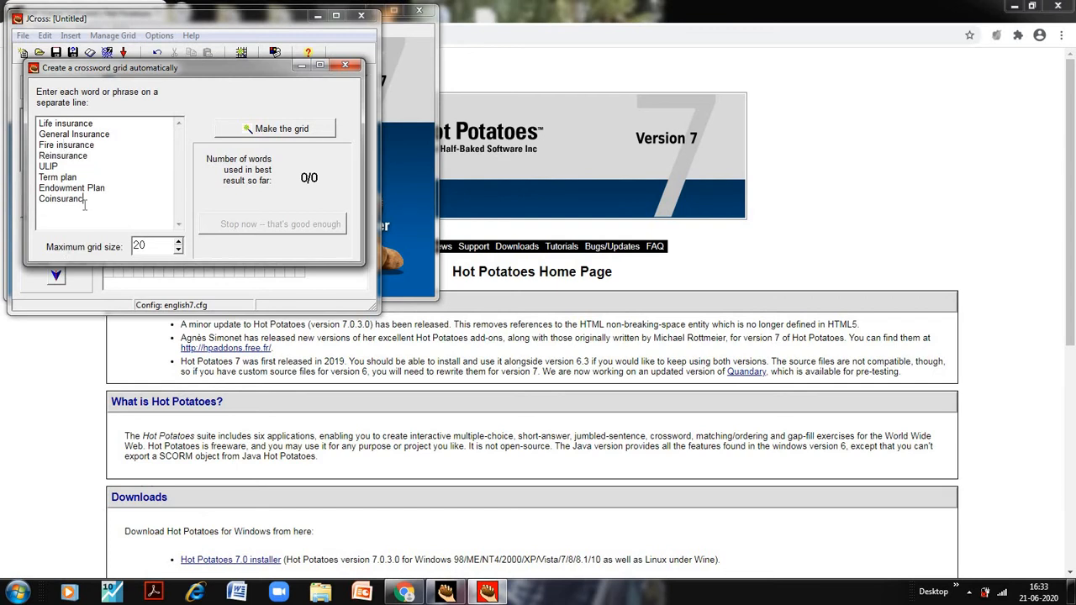
text(Dea)
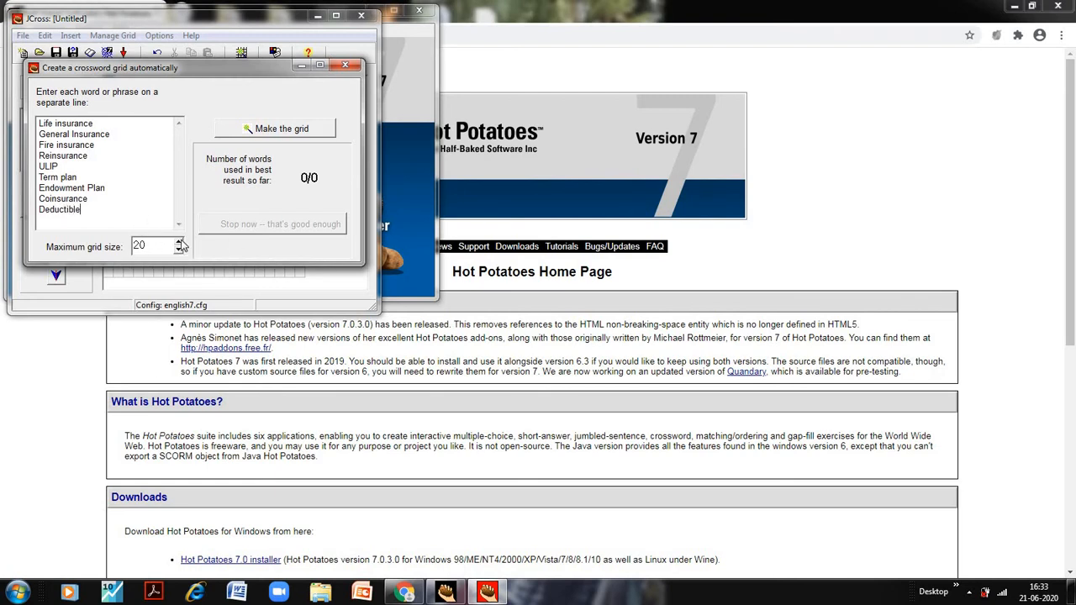
mouse_move(177, 249)
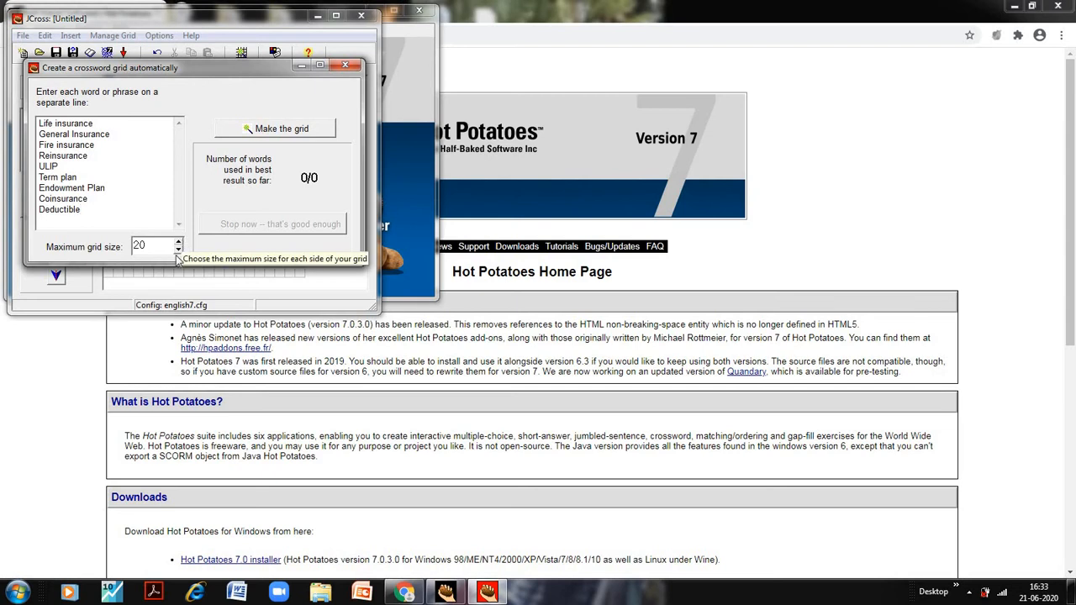
mouse_move(279, 128)
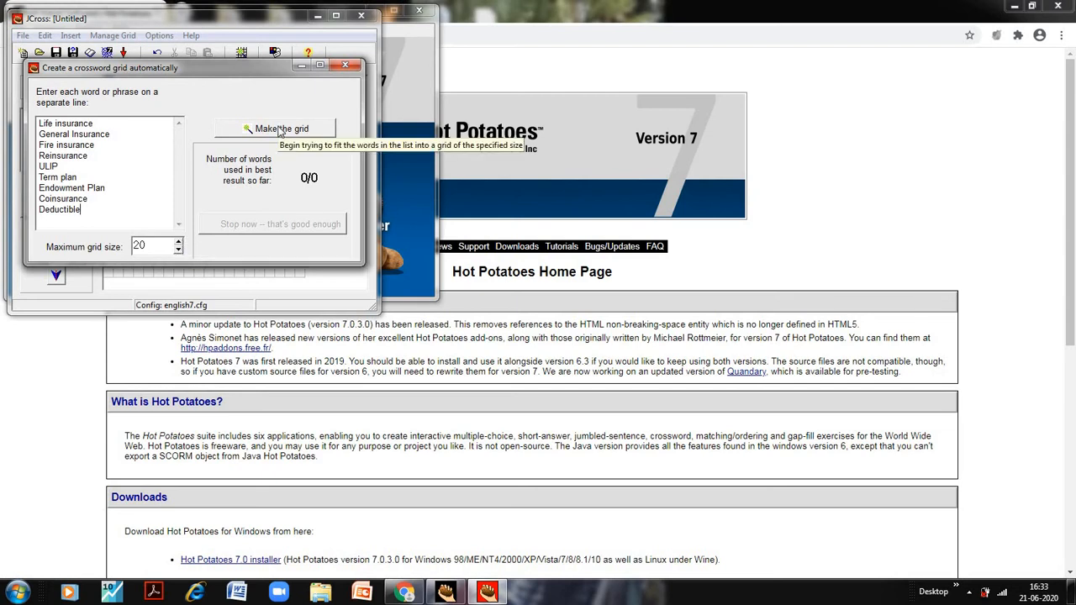
Generate the crossword grid from the word list and maximize the JCross window.
click(282, 128)
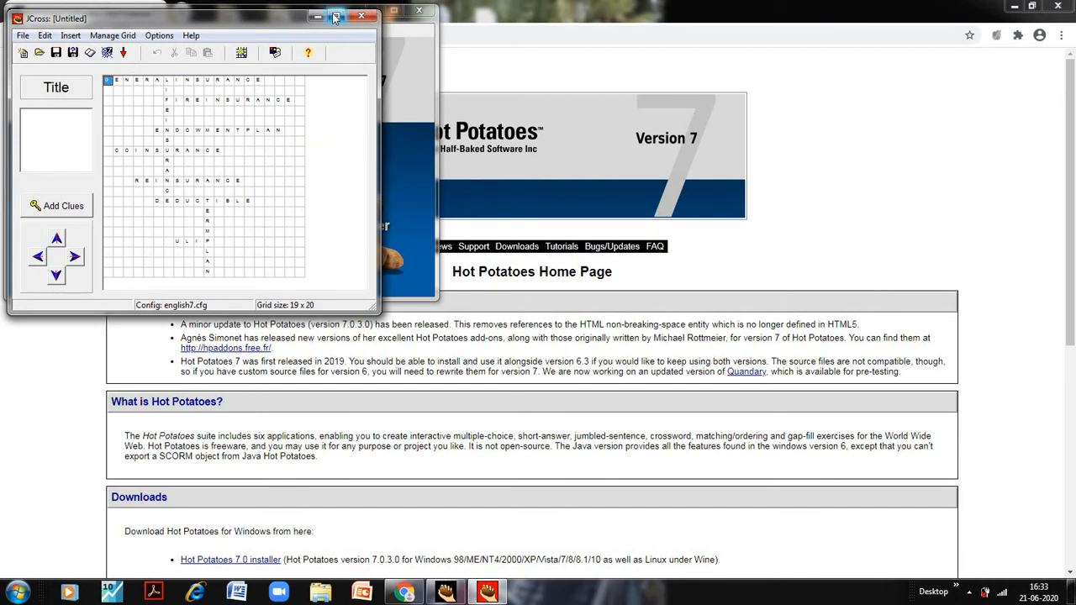
click(336, 18)
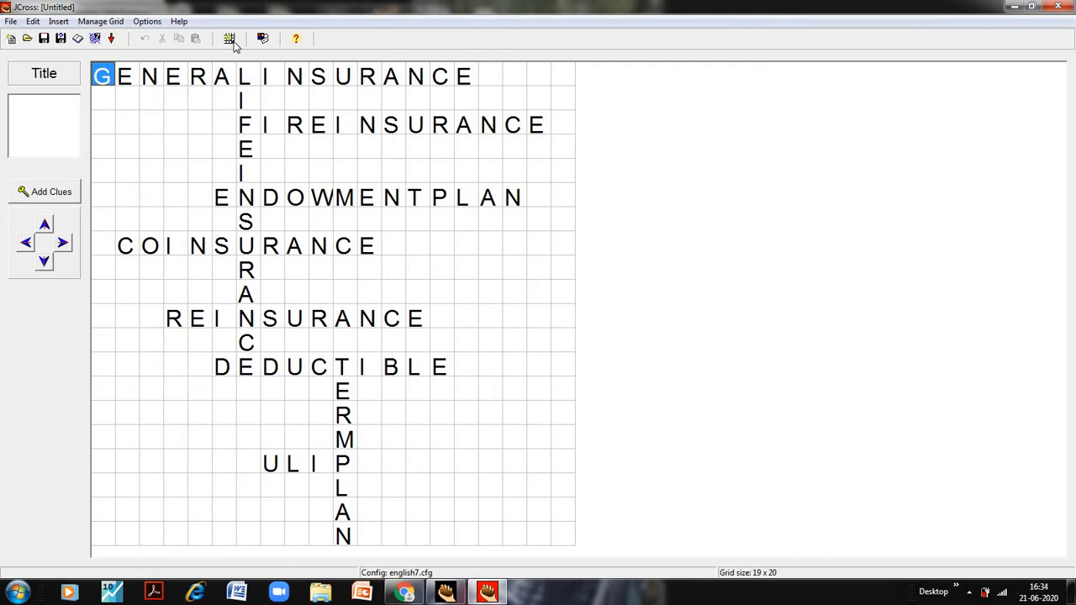
mouse_move(217, 196)
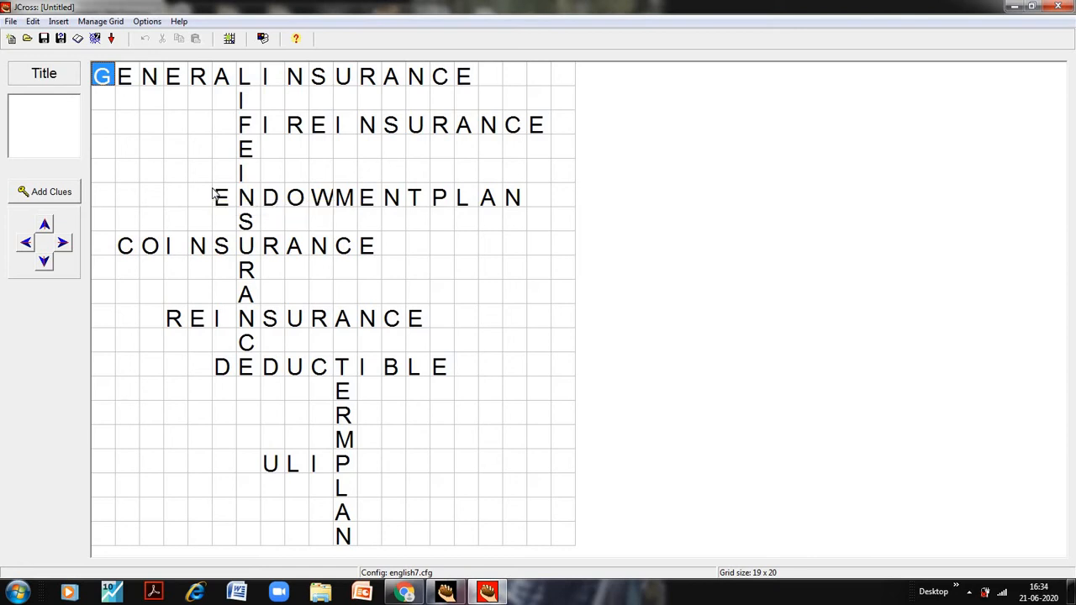
mouse_move(50, 191)
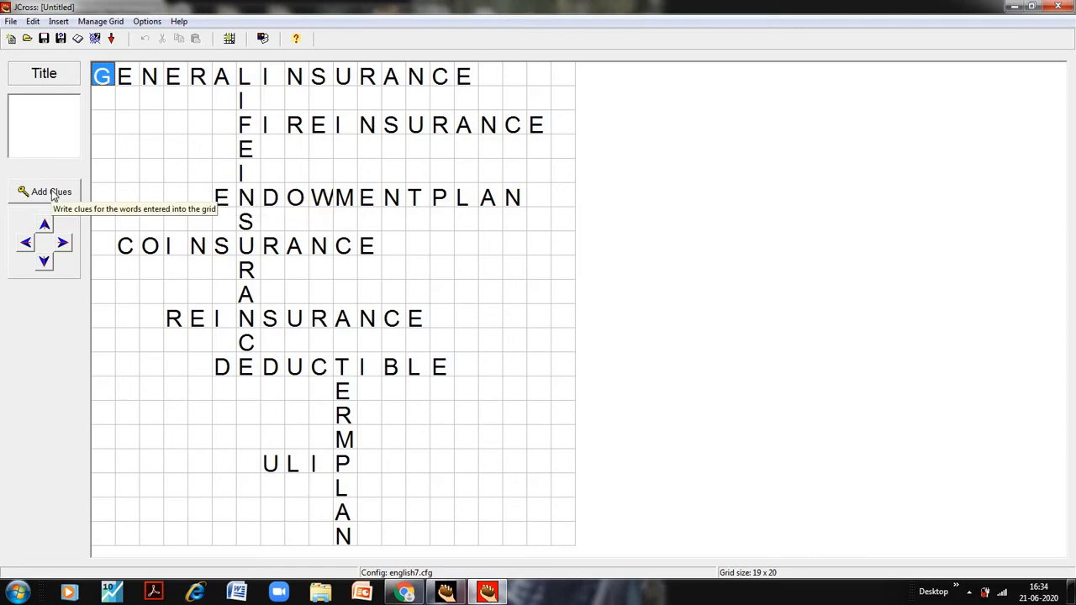
In Add Clues, give GENERALINSURANCE the clue 'Insurance other than life'.
click(44, 191)
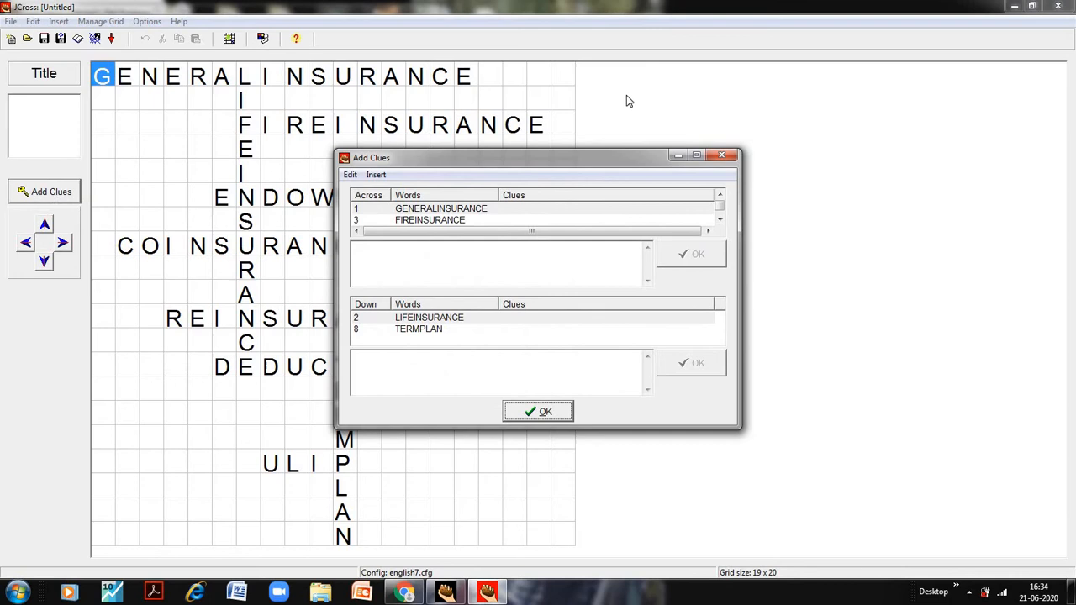
drag(538, 158, 646, 131)
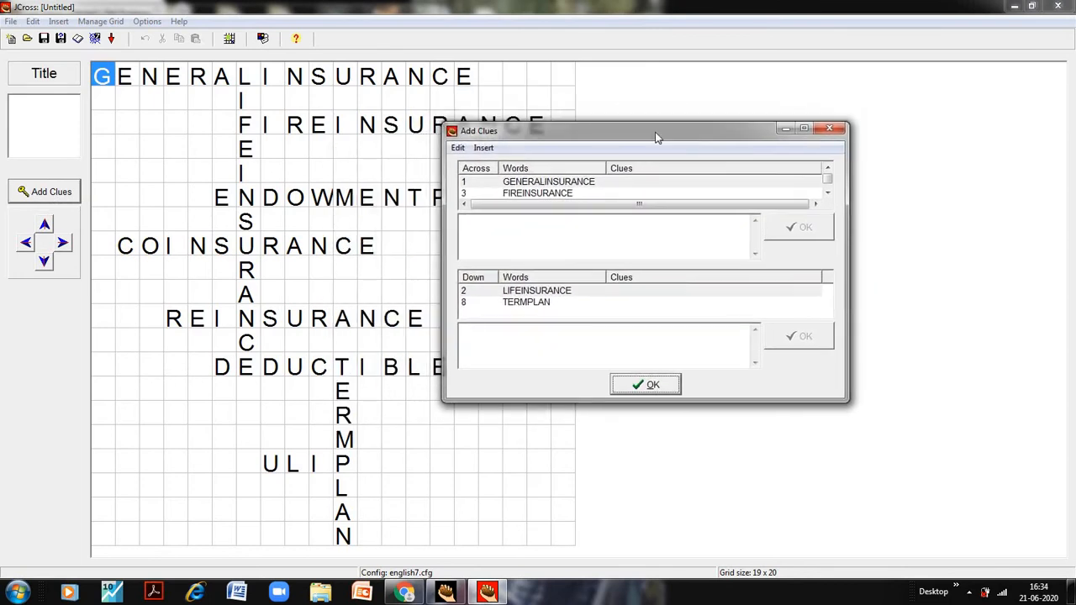
drag(656, 134, 652, 132)
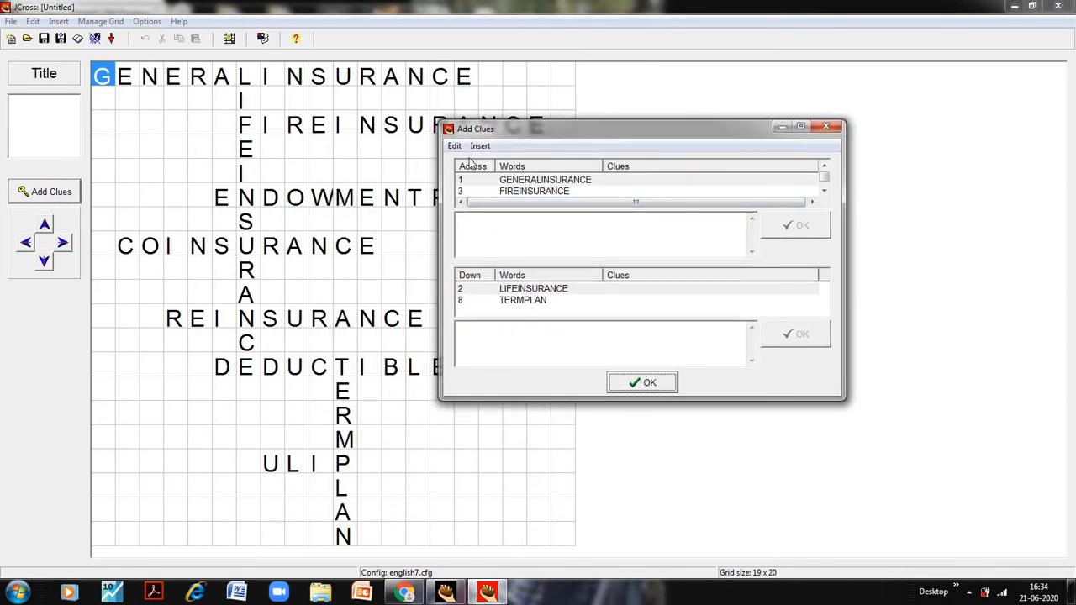
mouse_move(481, 174)
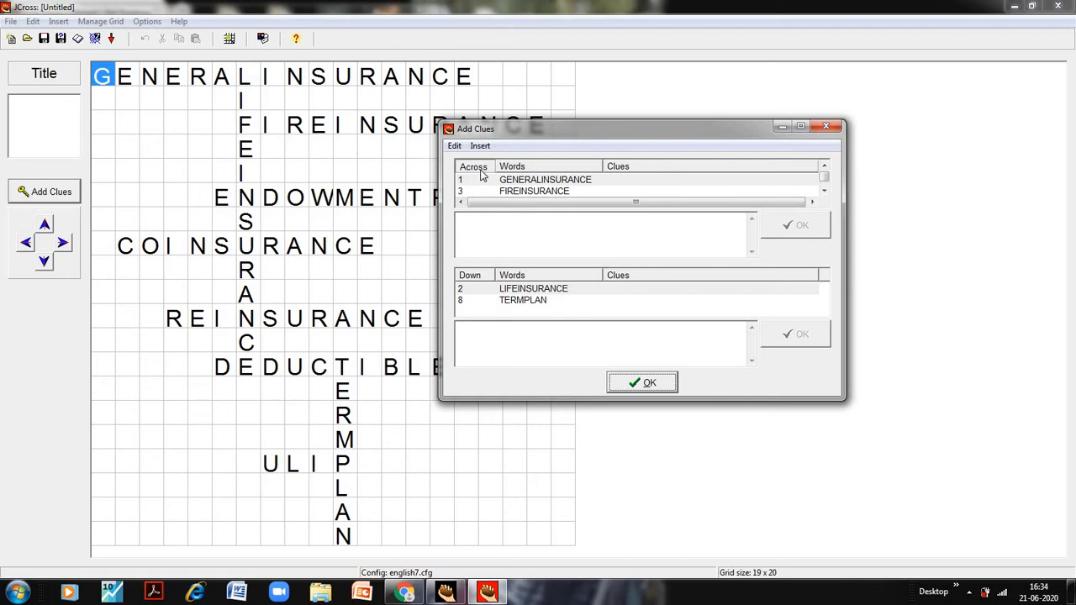
click(545, 178)
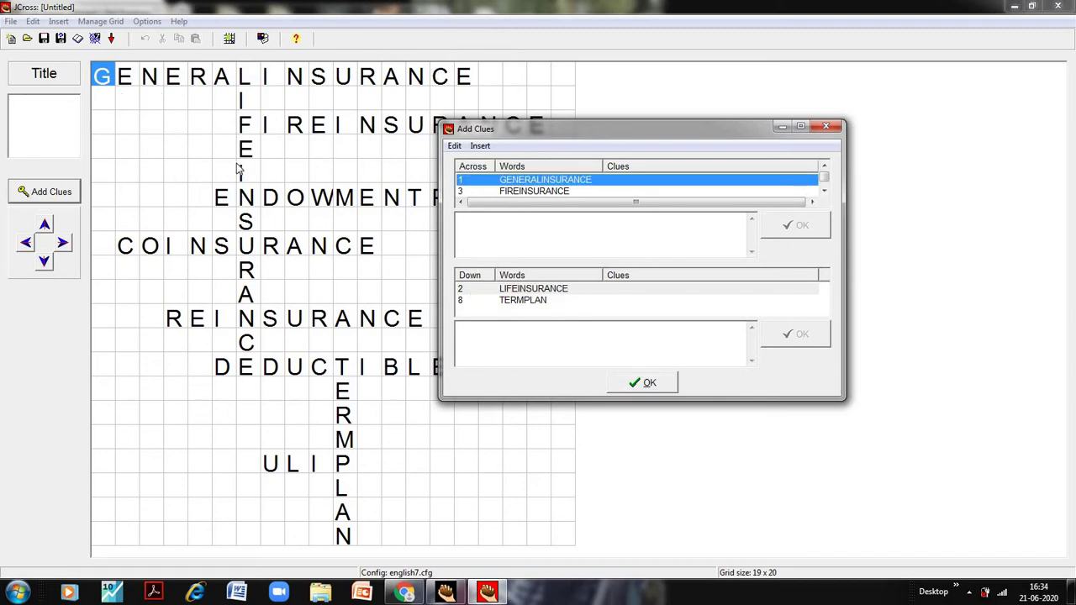
mouse_move(249, 173)
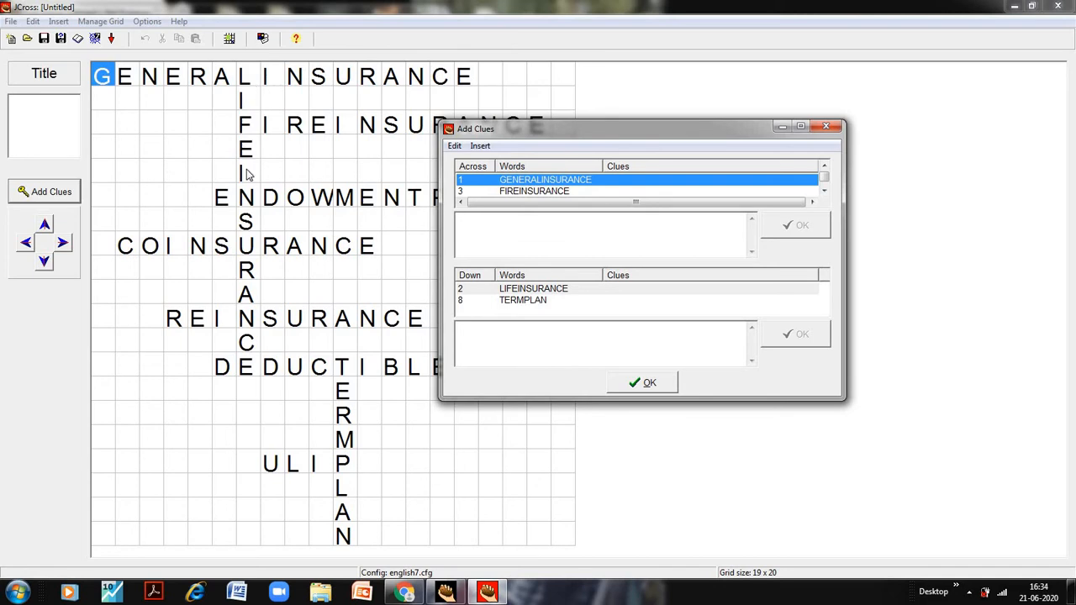
mouse_move(323, 406)
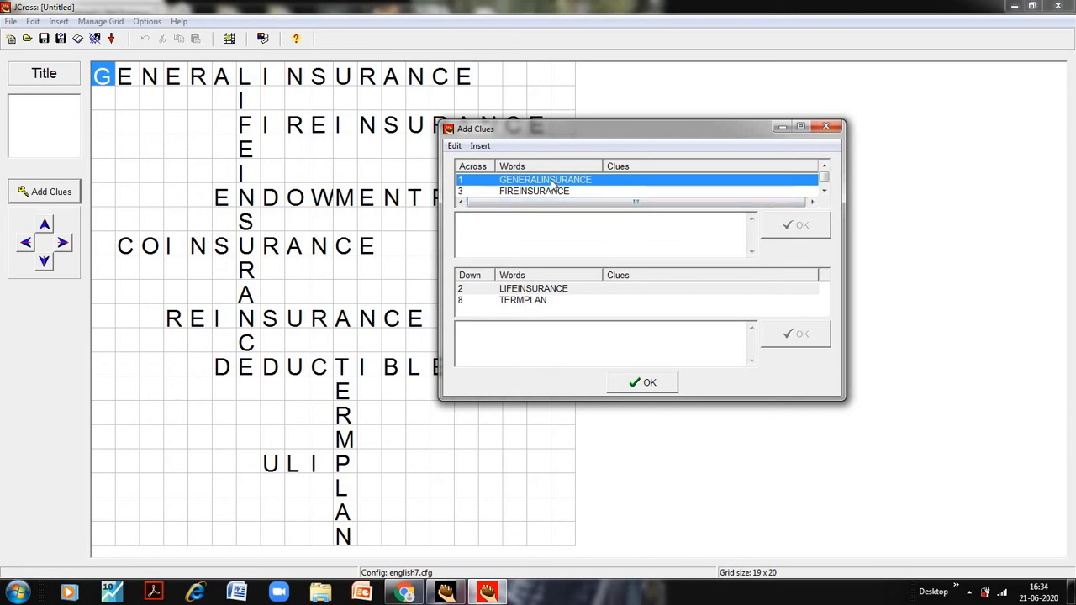
click(518, 227)
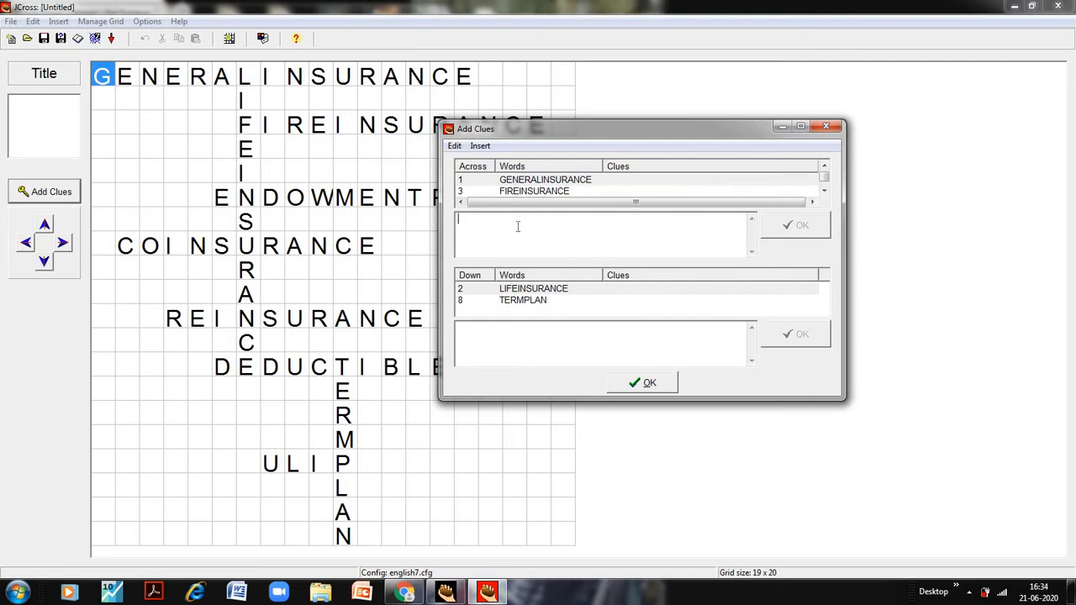
text(Insurance where subject matter is anything o)
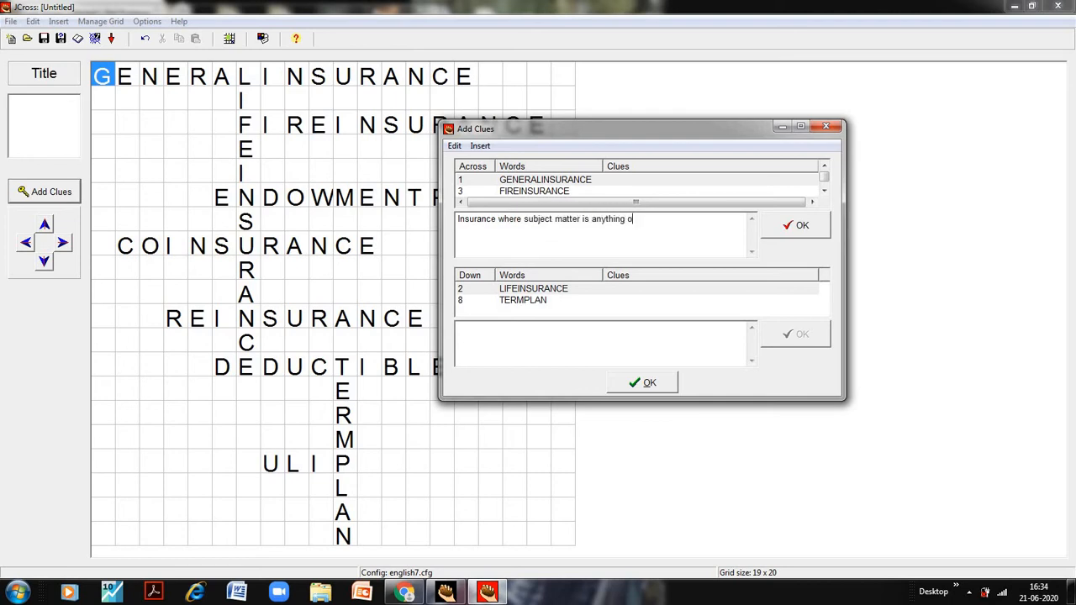
text(ther than lif)
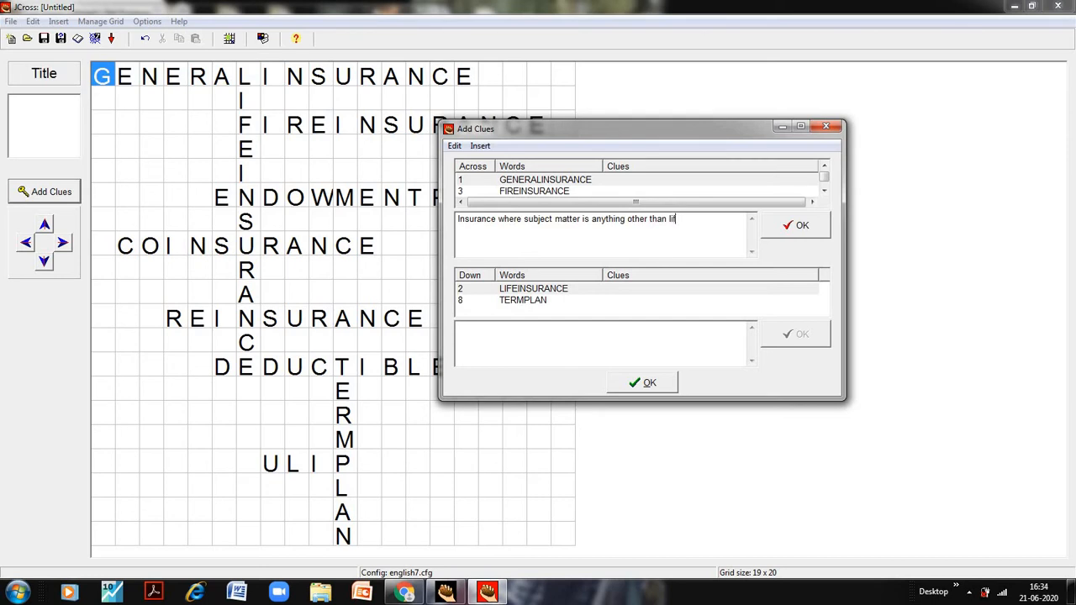
text(fe)
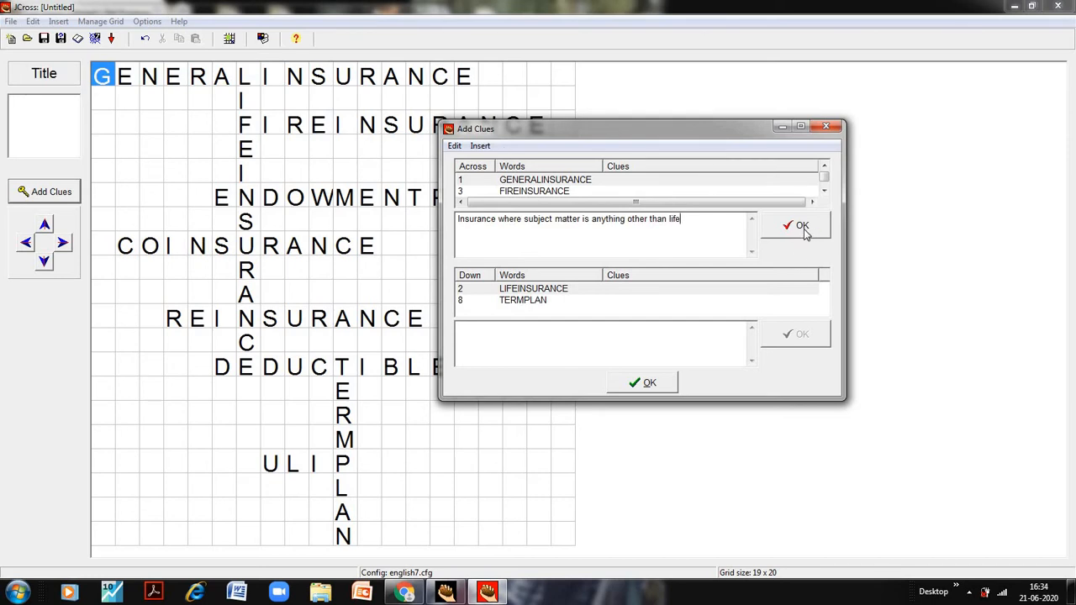
click(797, 225)
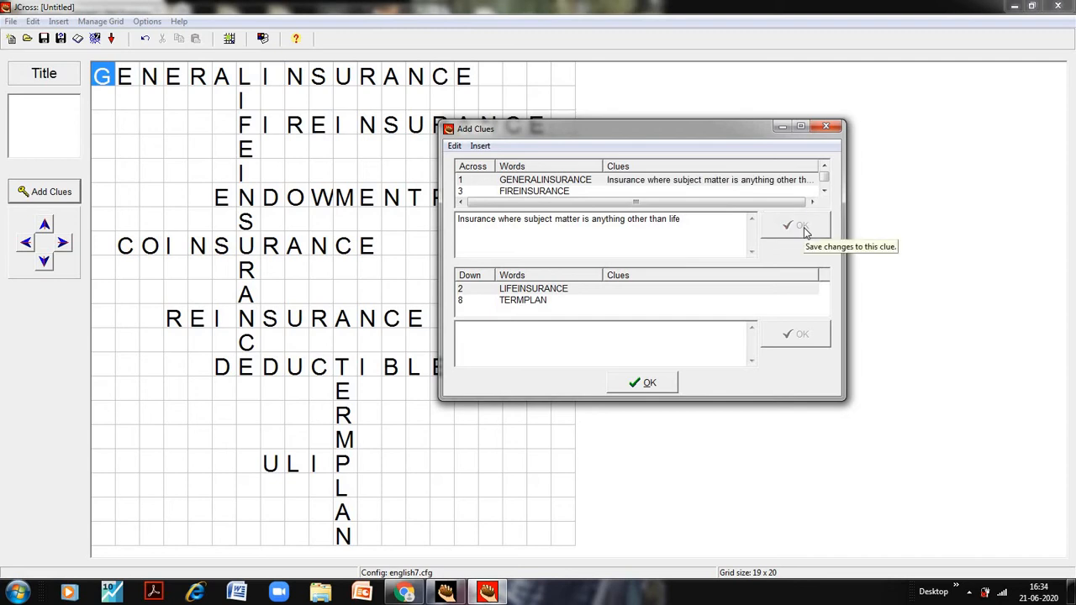
Give FIREINSURANCE a clue about subject matter insured against fire.
click(796, 225)
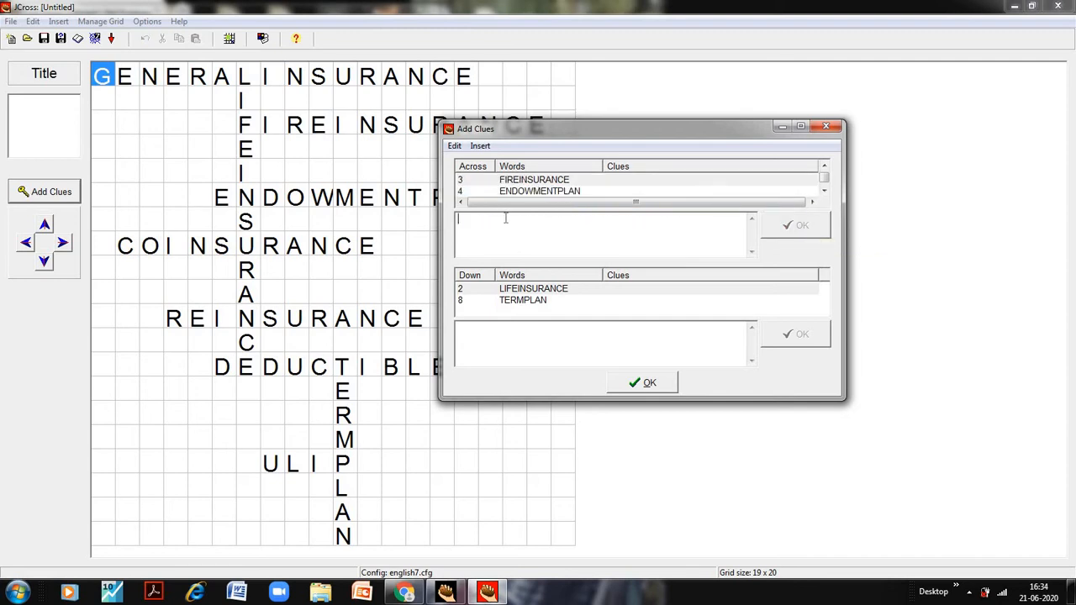
text(S)
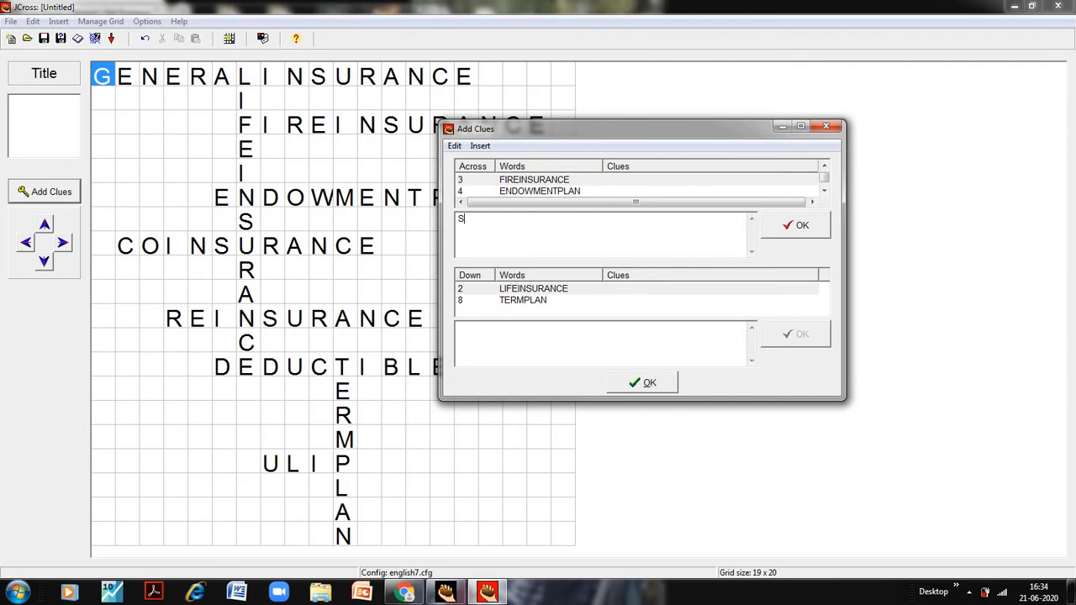
text(ubject matter is loss ag)
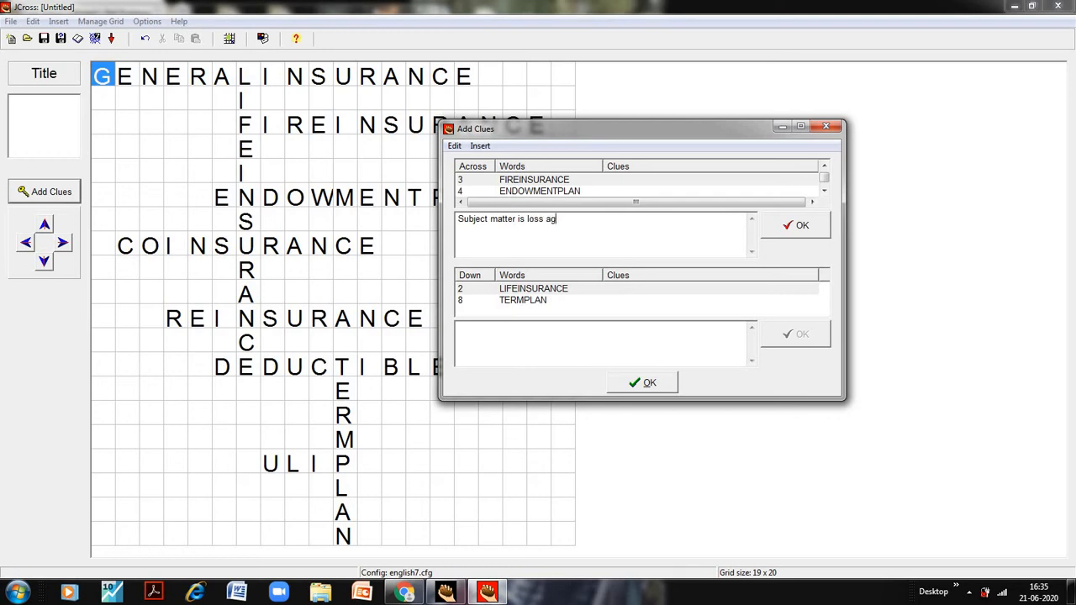
text(ainst)
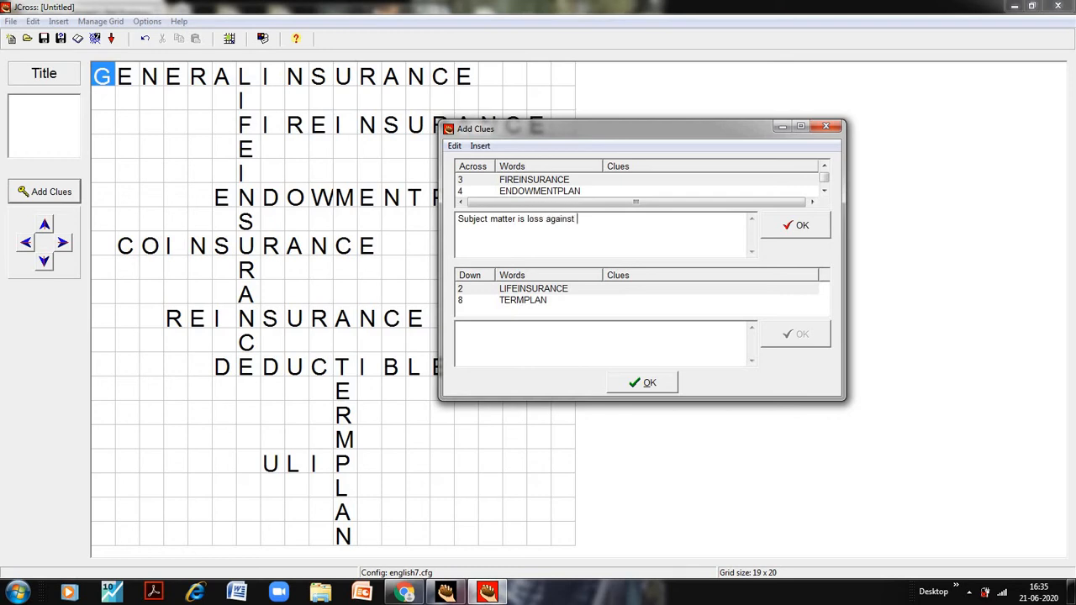
text(fire)
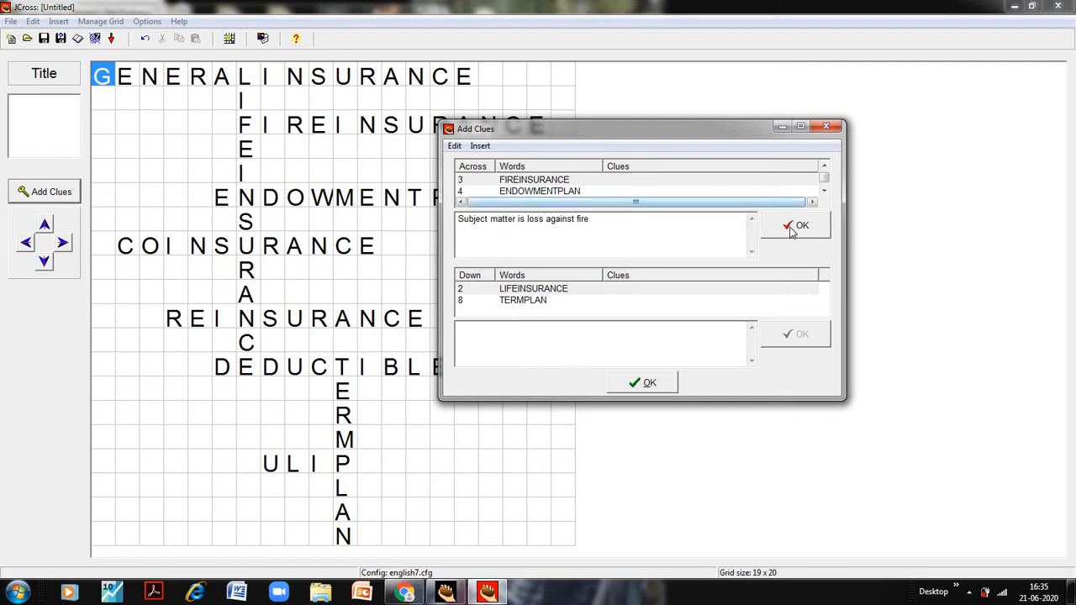
click(795, 225)
text(Plan with the benefithe ast of getting\\\\\)
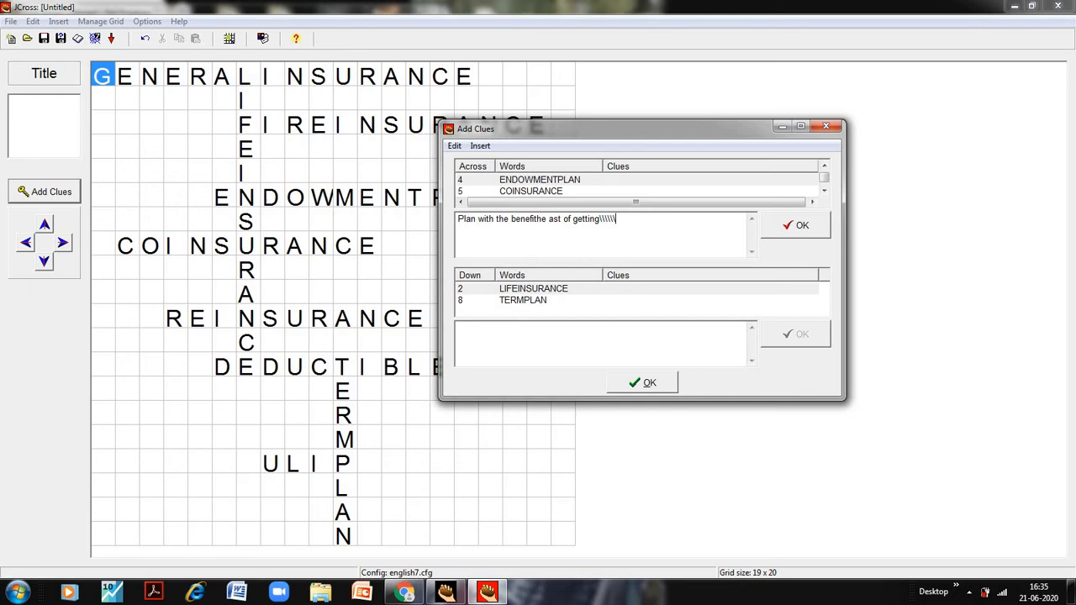
Give ENDOWMENTPLAN the clue 'Plan with the benefit of getting the insured amount'.
key(BackSpace)
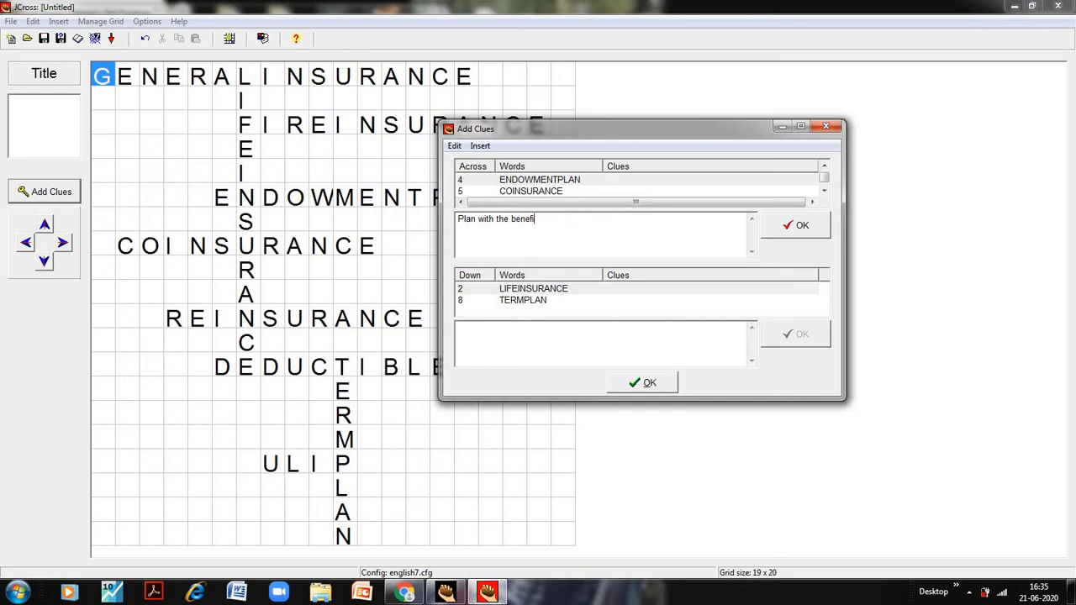
text(of geett)
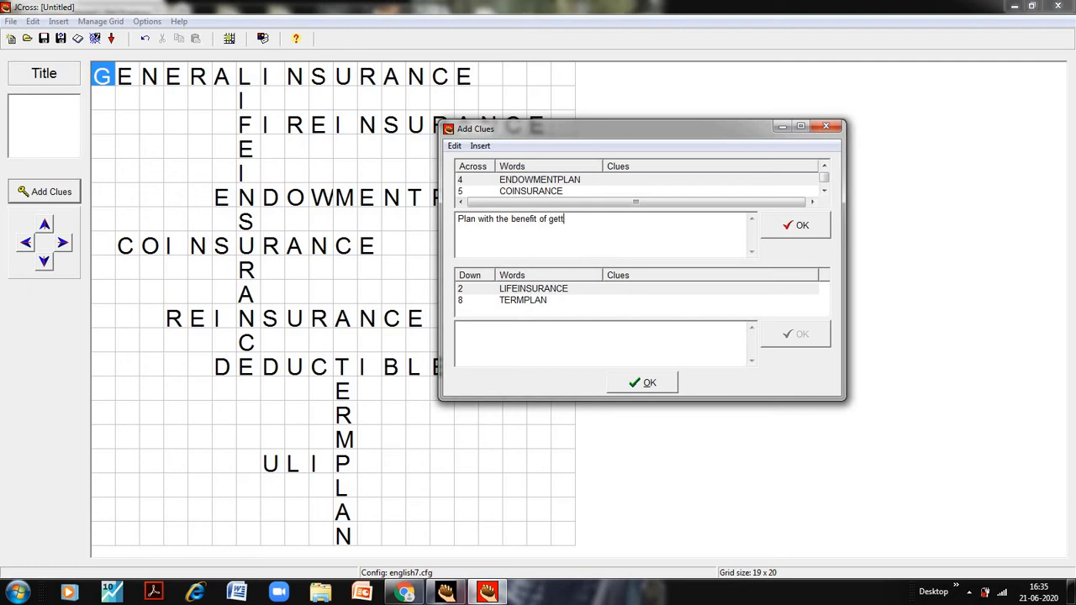
text(ing the insured)
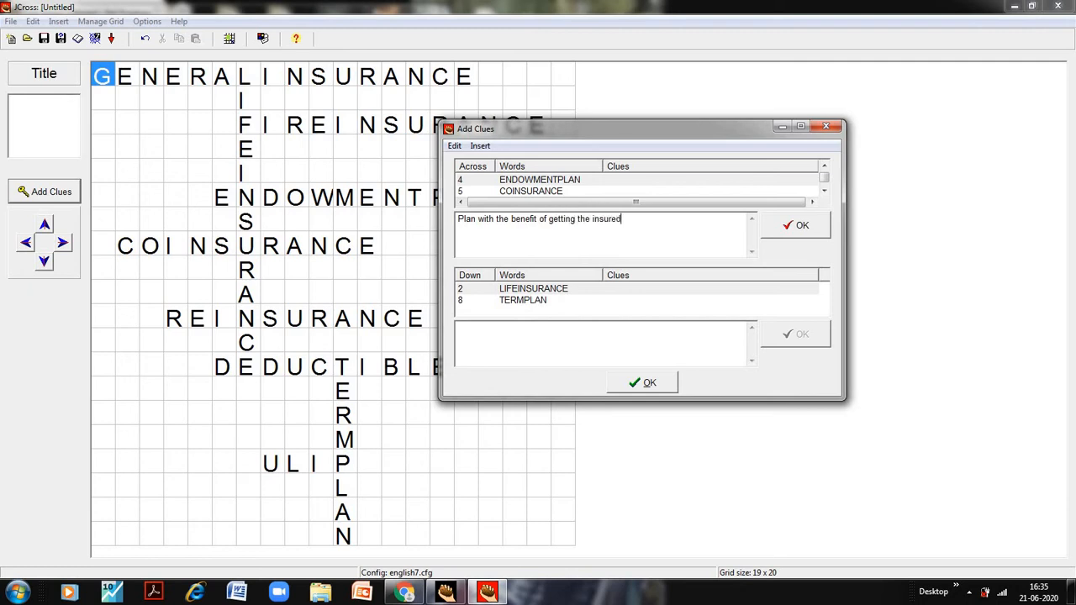
text(amount)
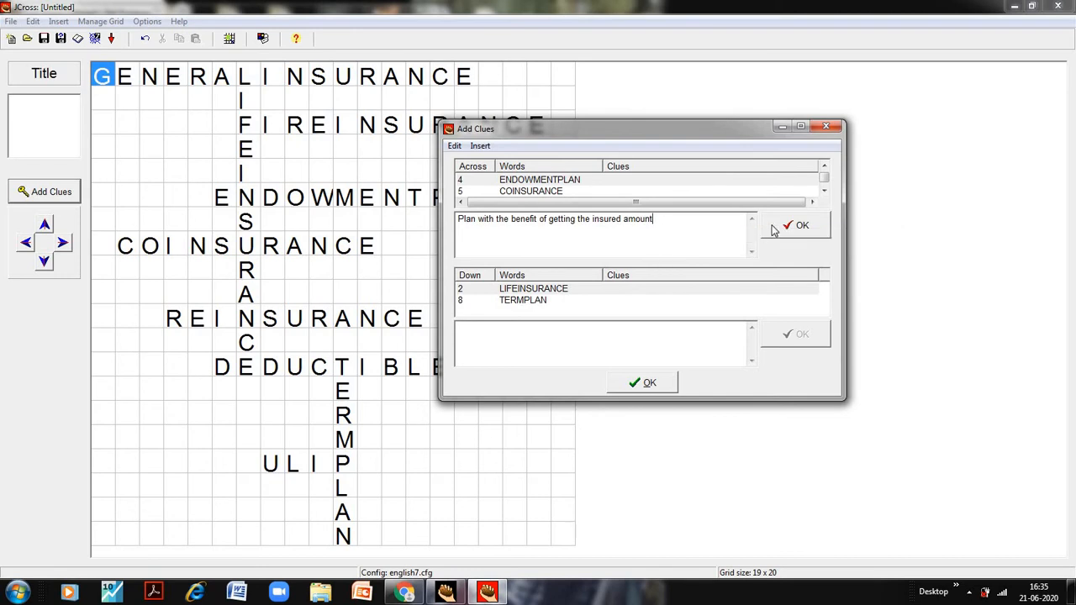
click(797, 225)
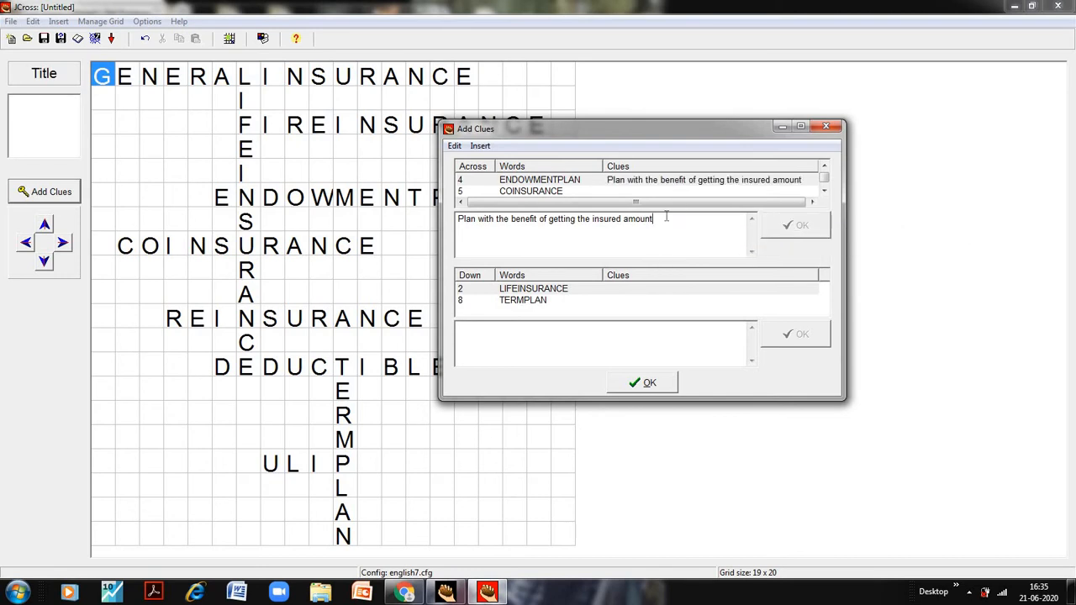
Give COINSURANCE a clue about risk shared between insurer and insured.
click(825, 173)
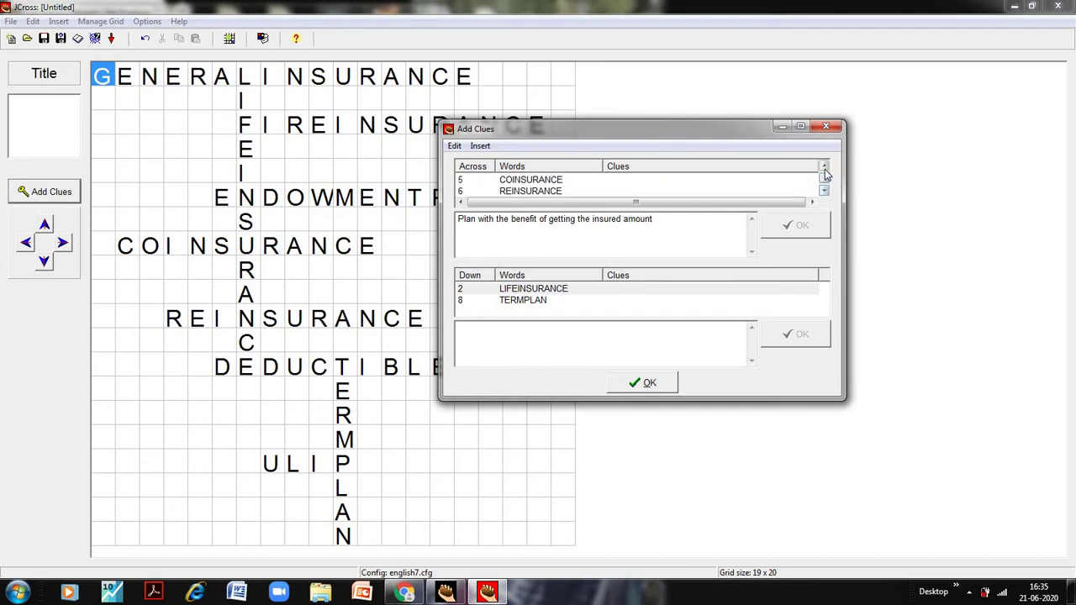
click(823, 168)
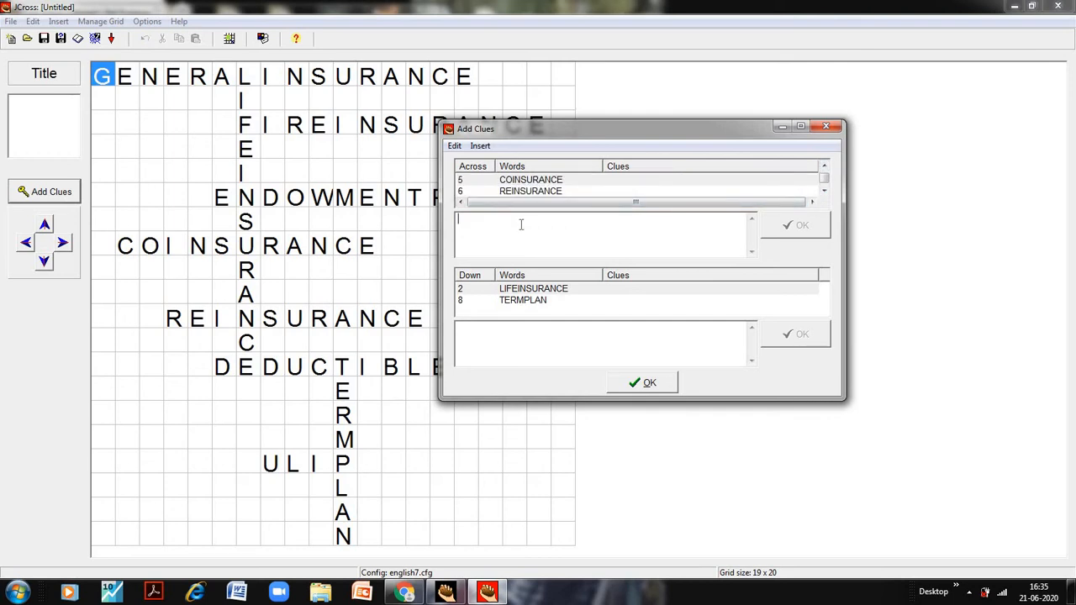
text(Risk)
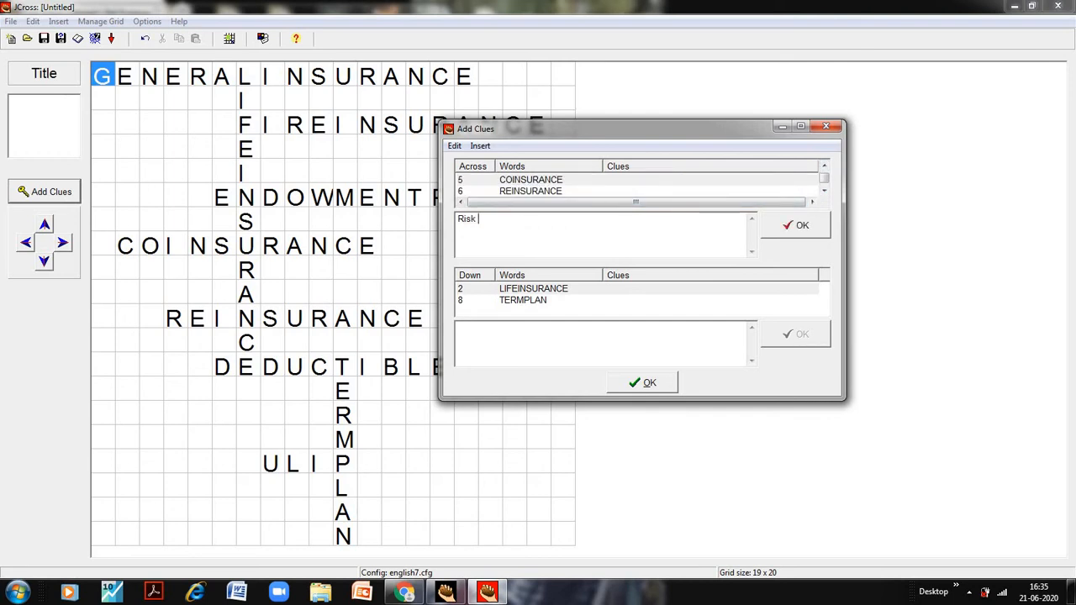
text(shared between)
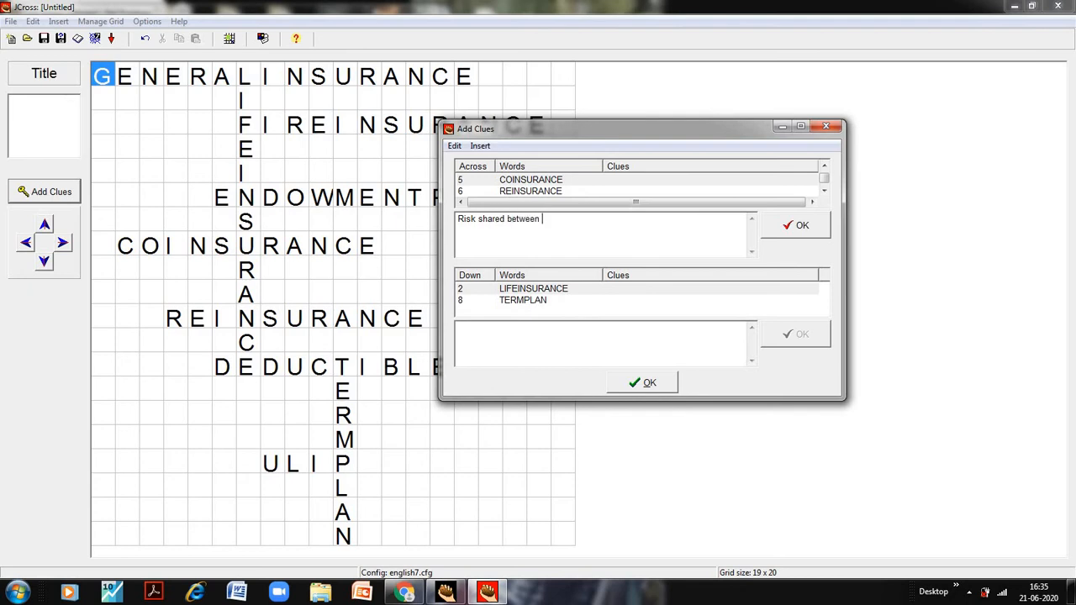
text(insurer and insured)
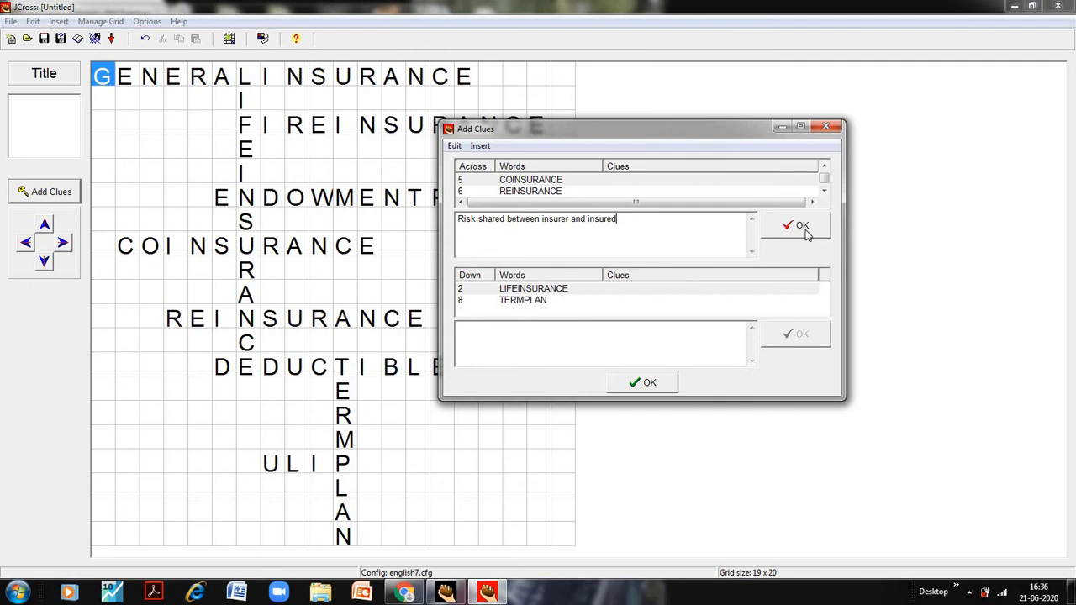
click(795, 225)
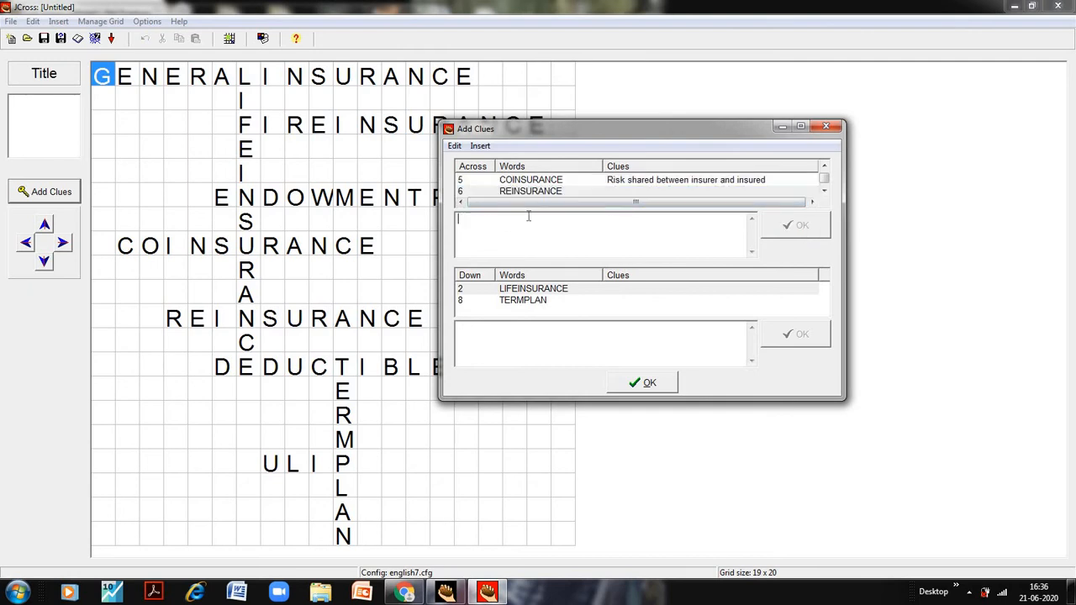
Give REINSURANCE a clue about insurance between insurance companies.
scroll(down, 3)
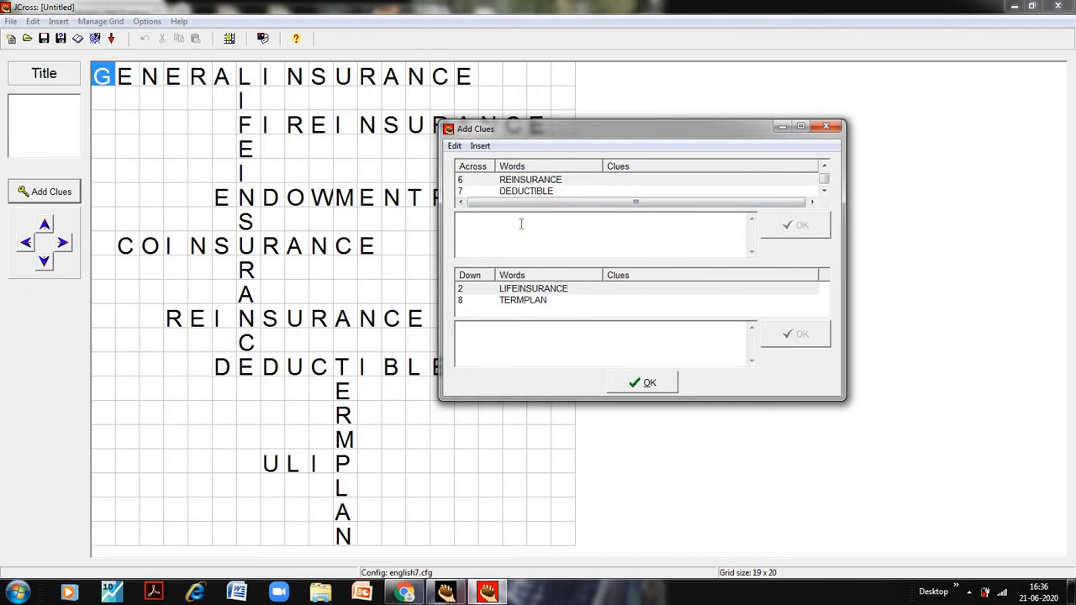
text(Insurance between two)
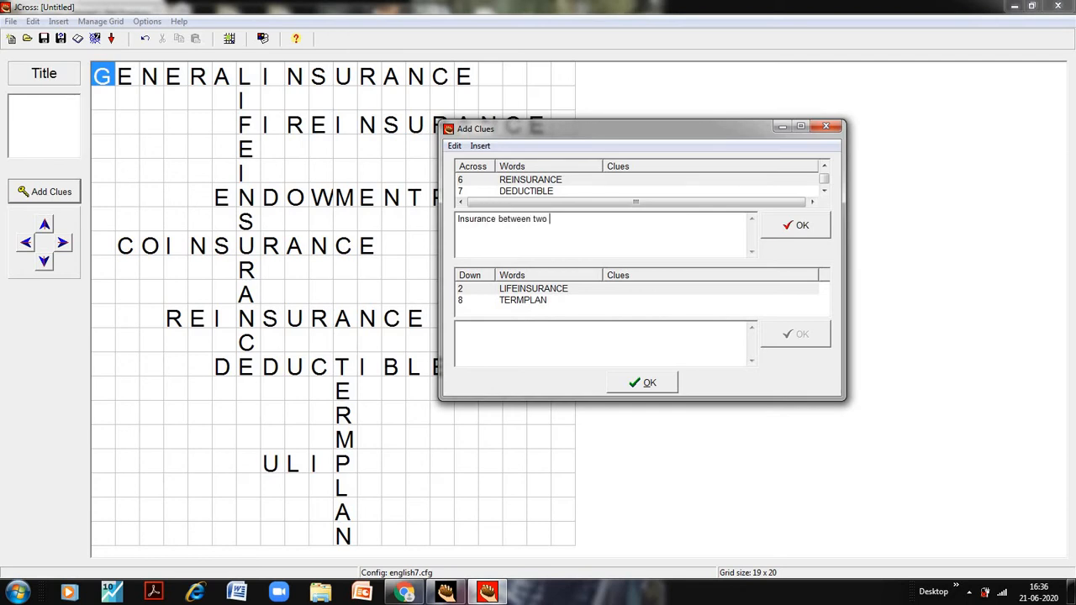
text(insurance com)
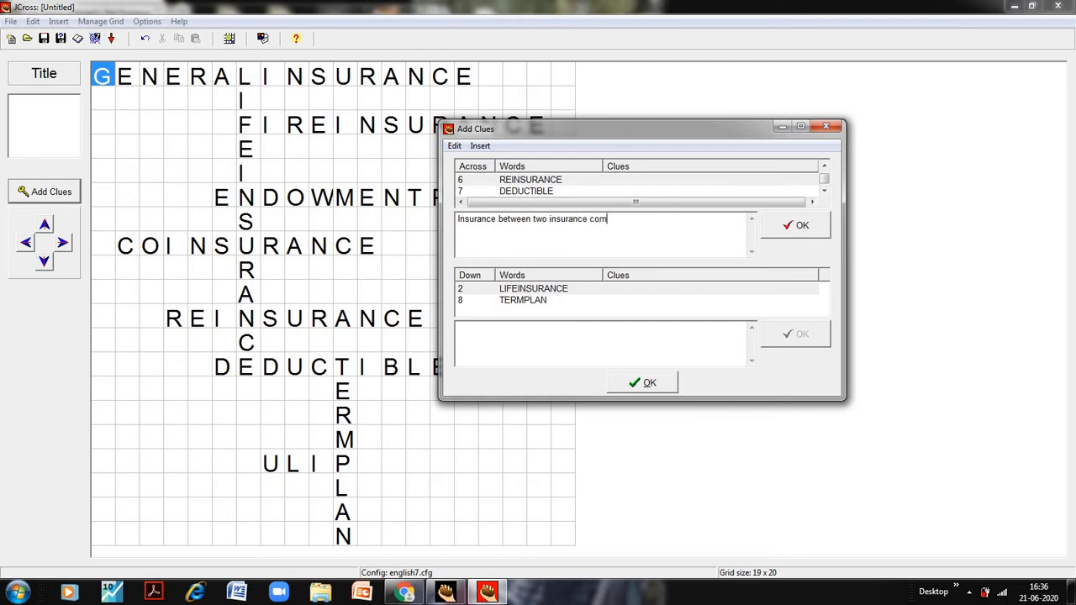
text(panies)
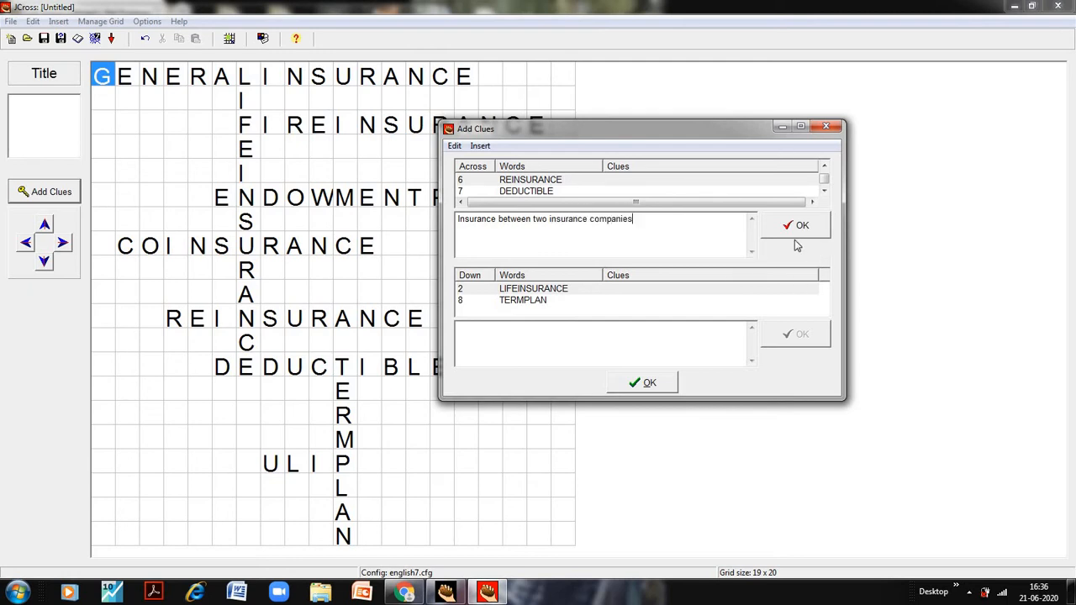
click(795, 226)
text(The initial amo)
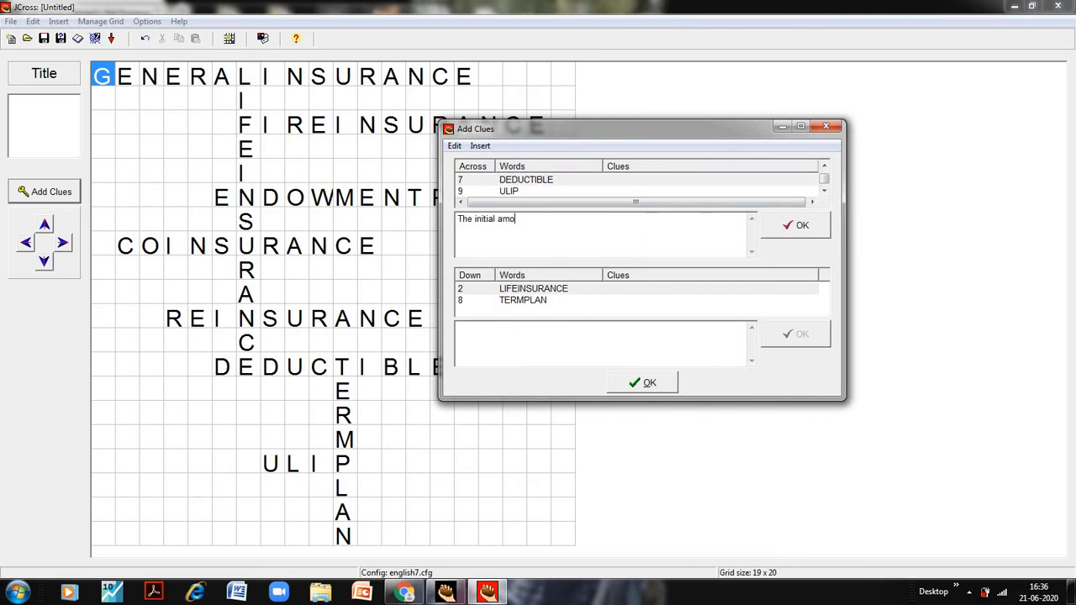
Write the DEDUCTIBLE clue and give ULIP 'Combination of insurance and investment'.
text(unt to be pai)
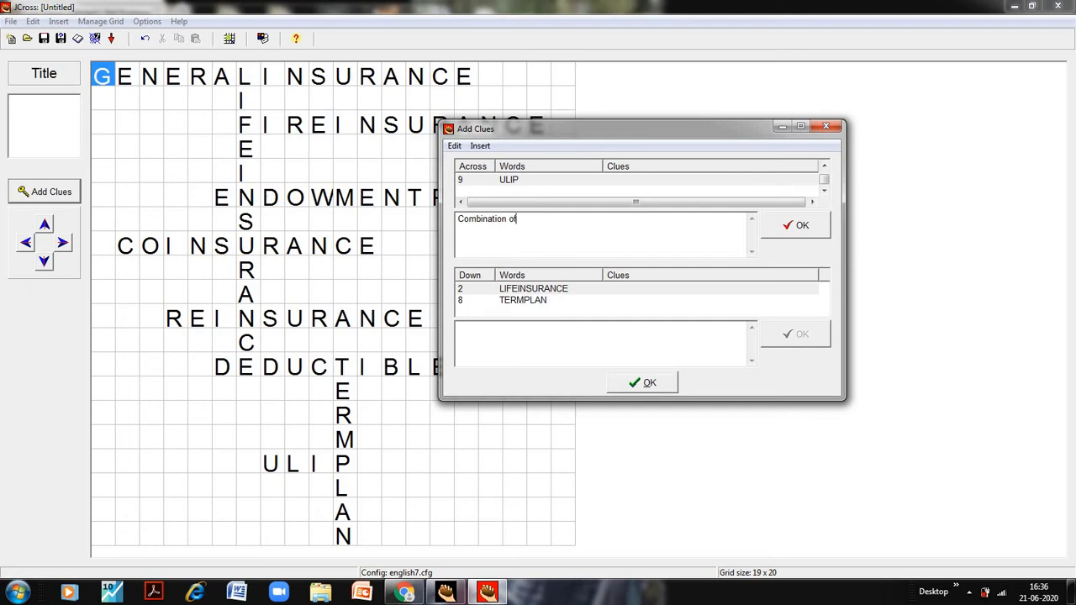
text(insurance)
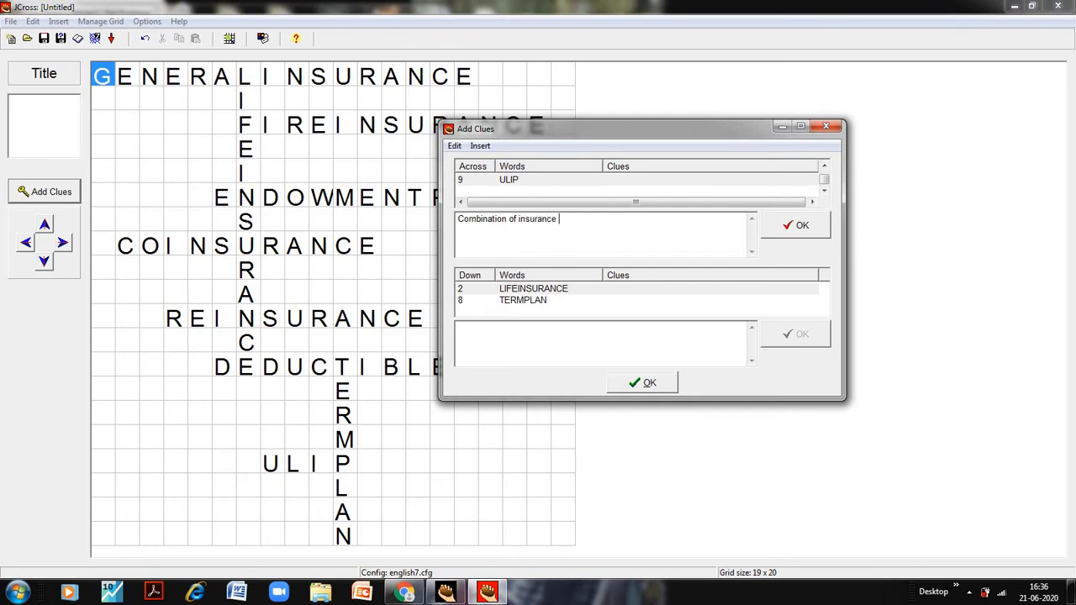
text(and investment)
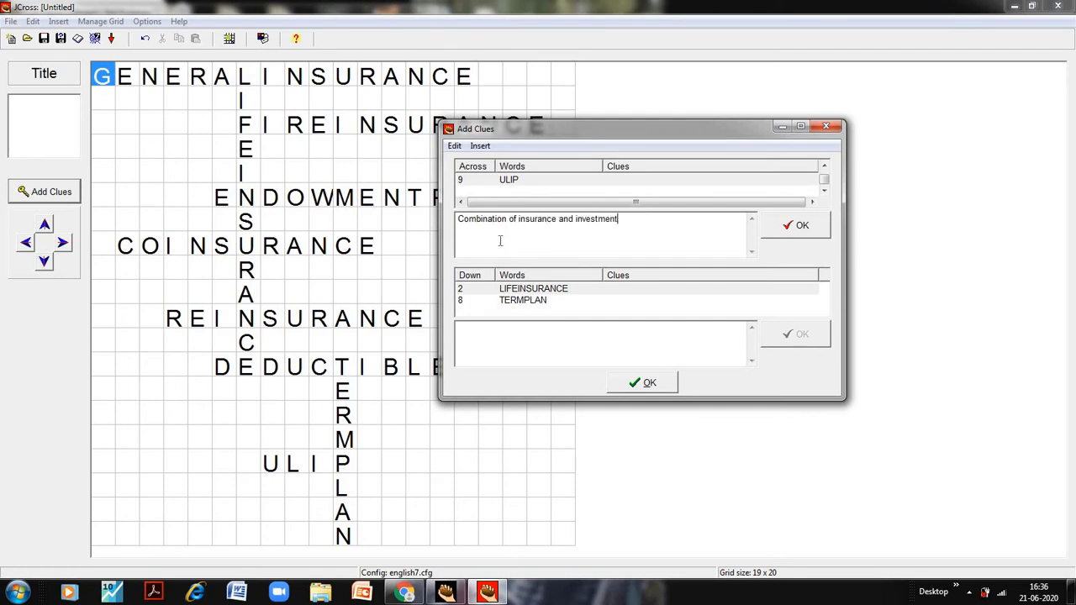
click(795, 225)
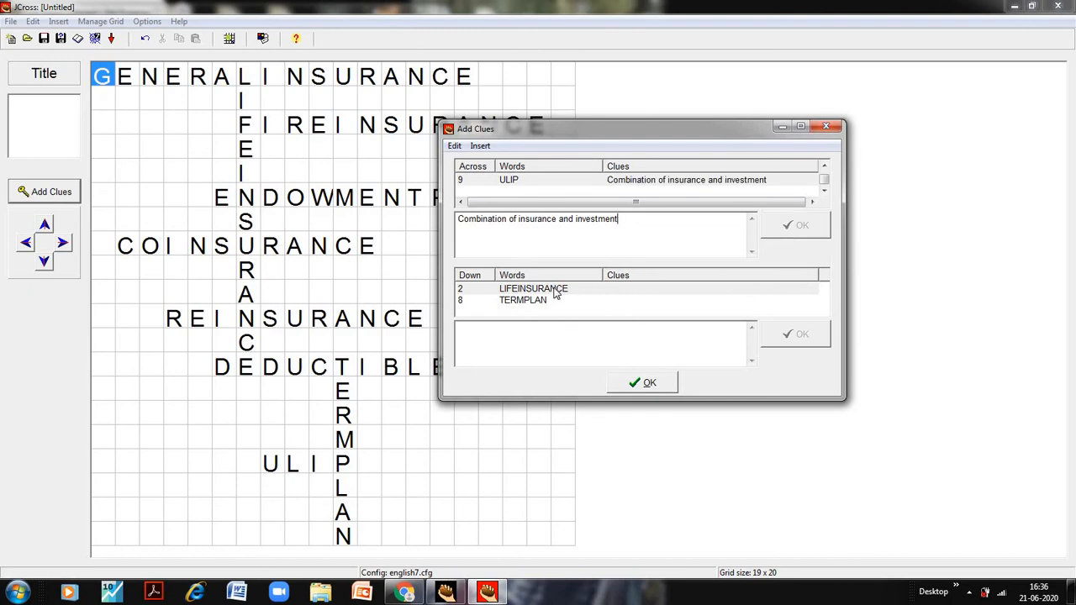
Give LIFEINSURANCE 'Subject matter is life' and TERMPLAN 'No amount is paid if there is no death'.
text(Subject matter is)
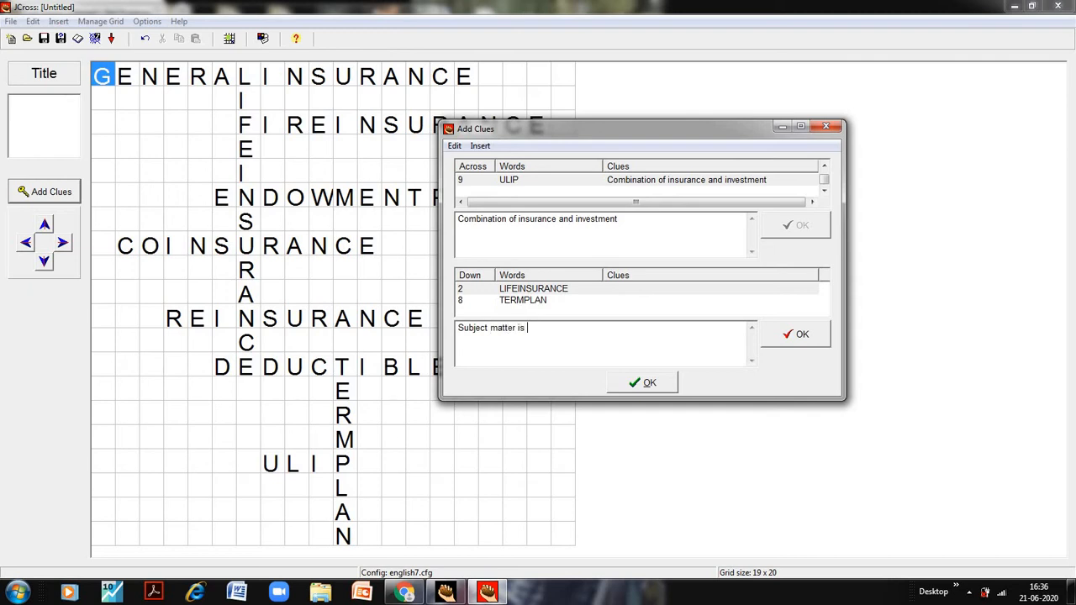
text(life)
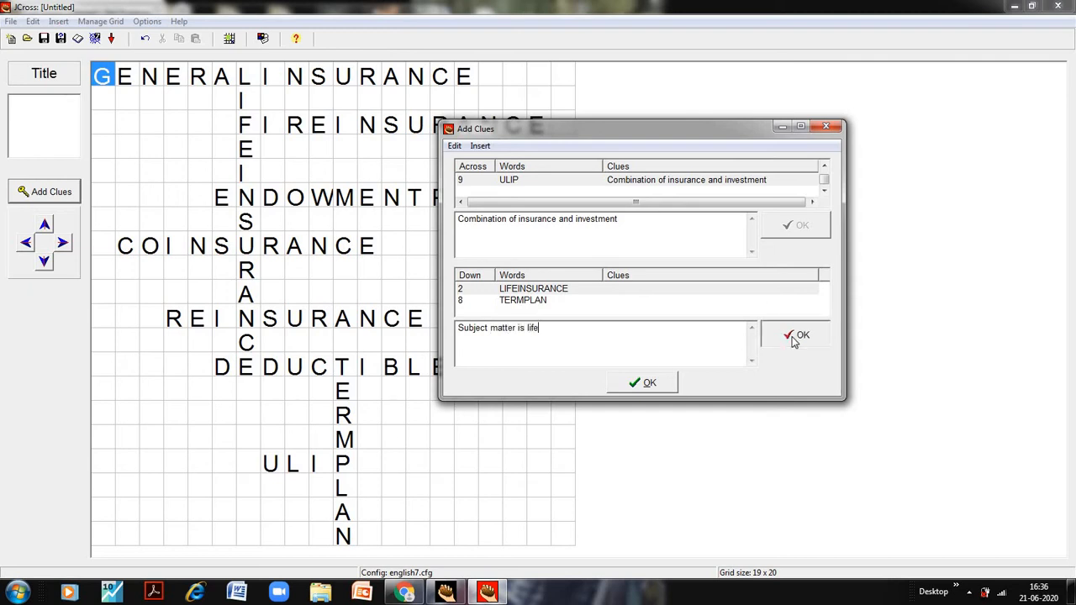
click(796, 333)
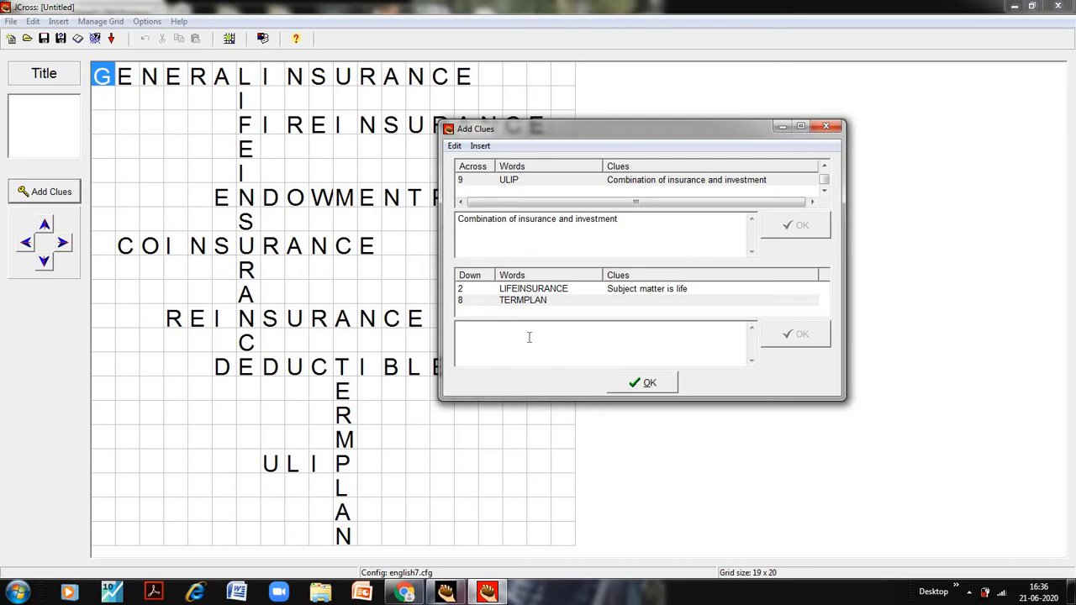
text(No amount is paid if there is no d)
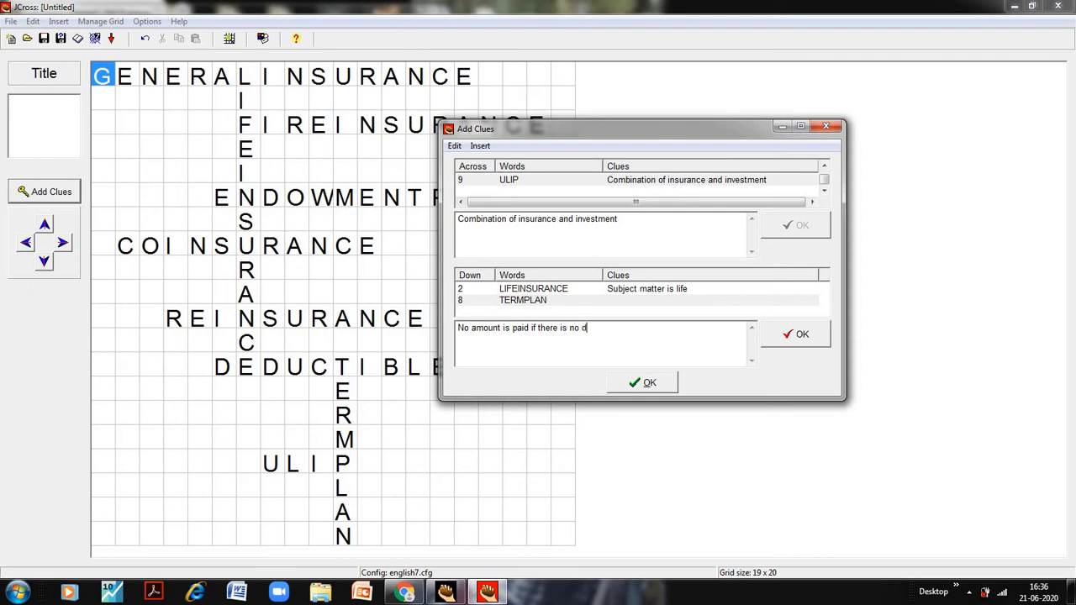
text(eath)
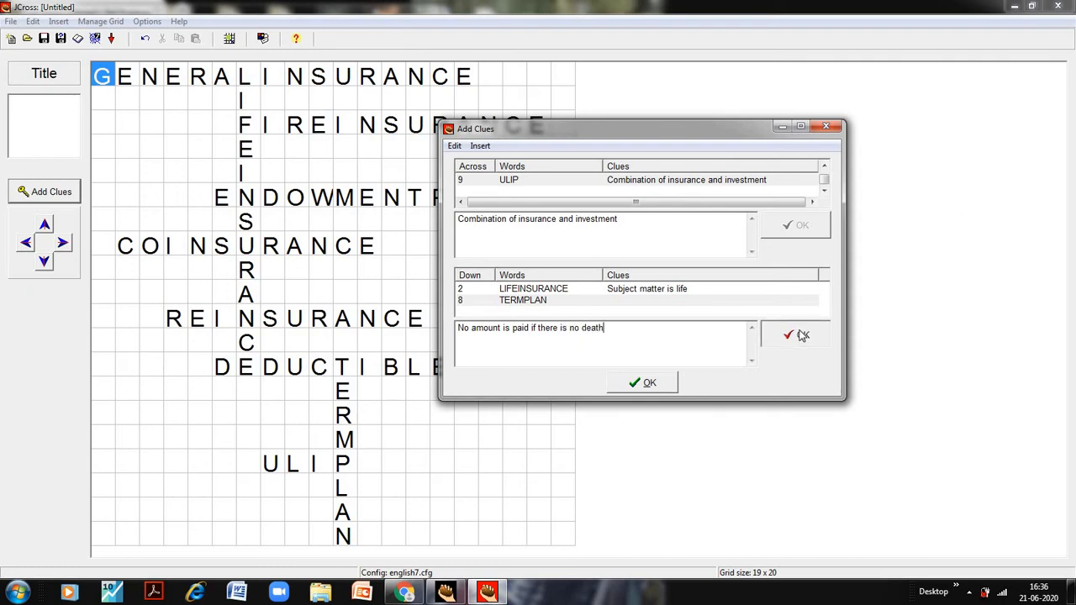
click(796, 334)
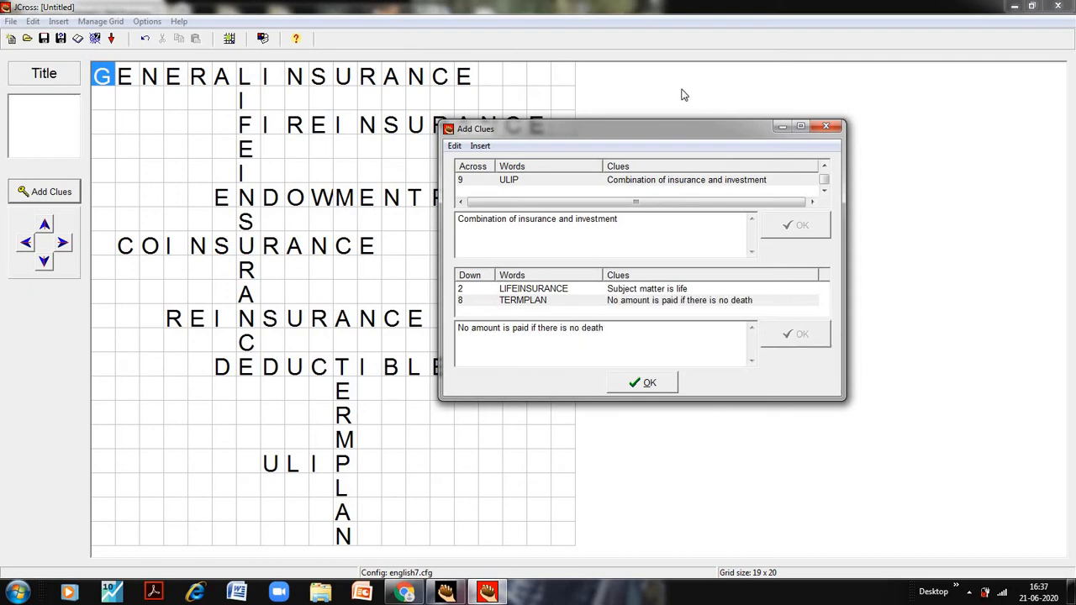
mouse_move(642, 384)
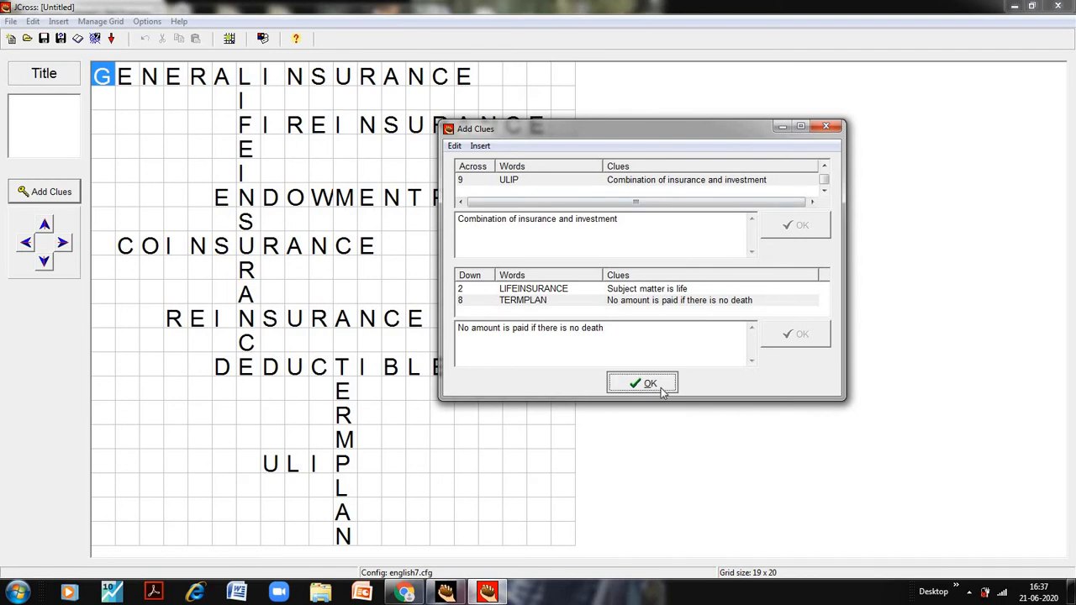
Confirm all clues and return to the full 19×20 crossword grid.
click(642, 383)
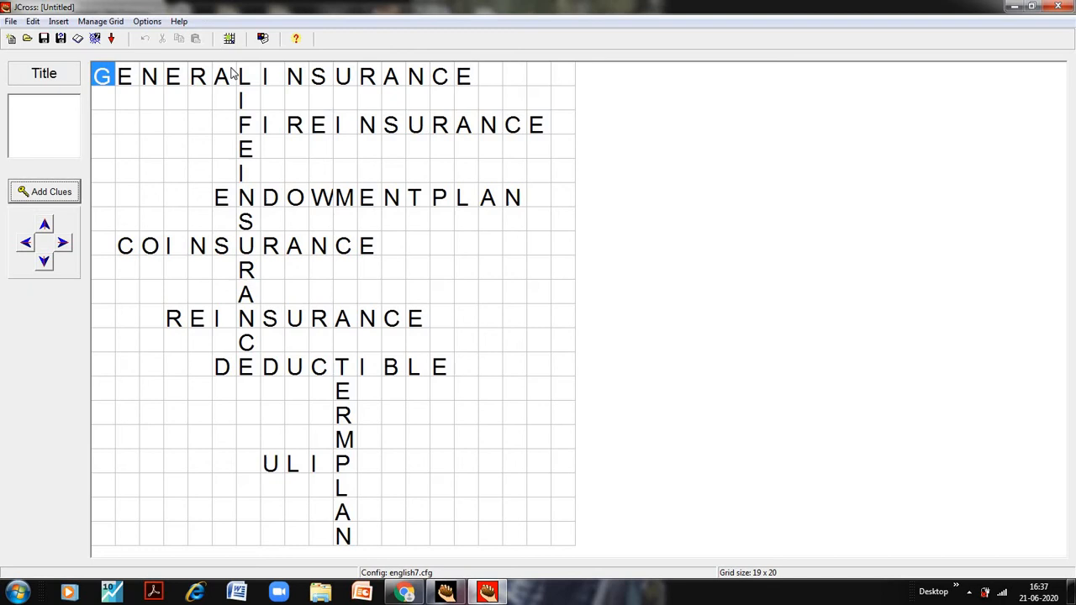
mouse_move(262, 40)
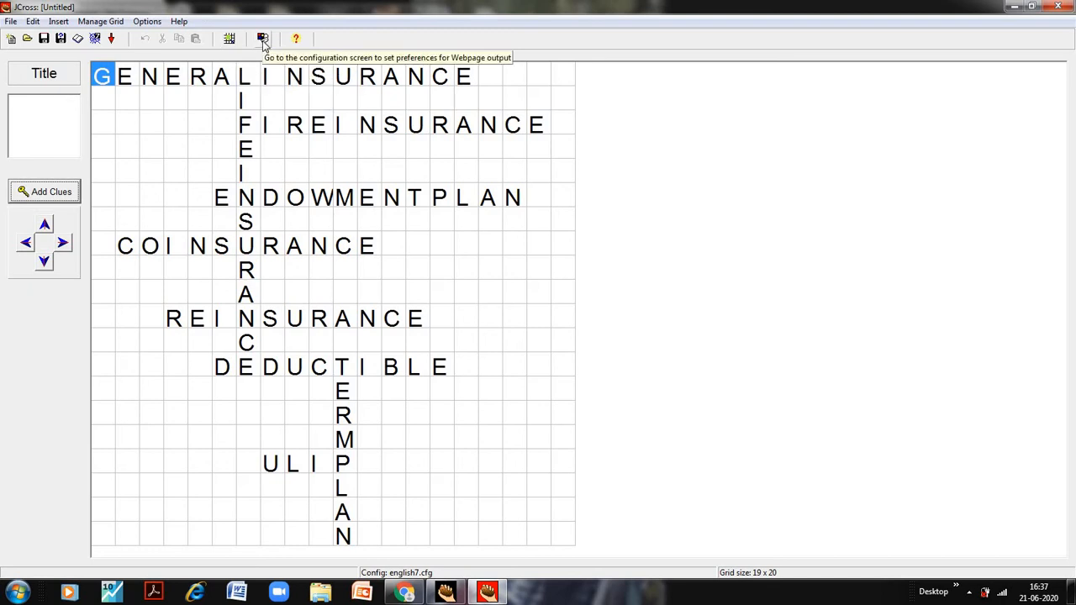
mouse_move(262, 45)
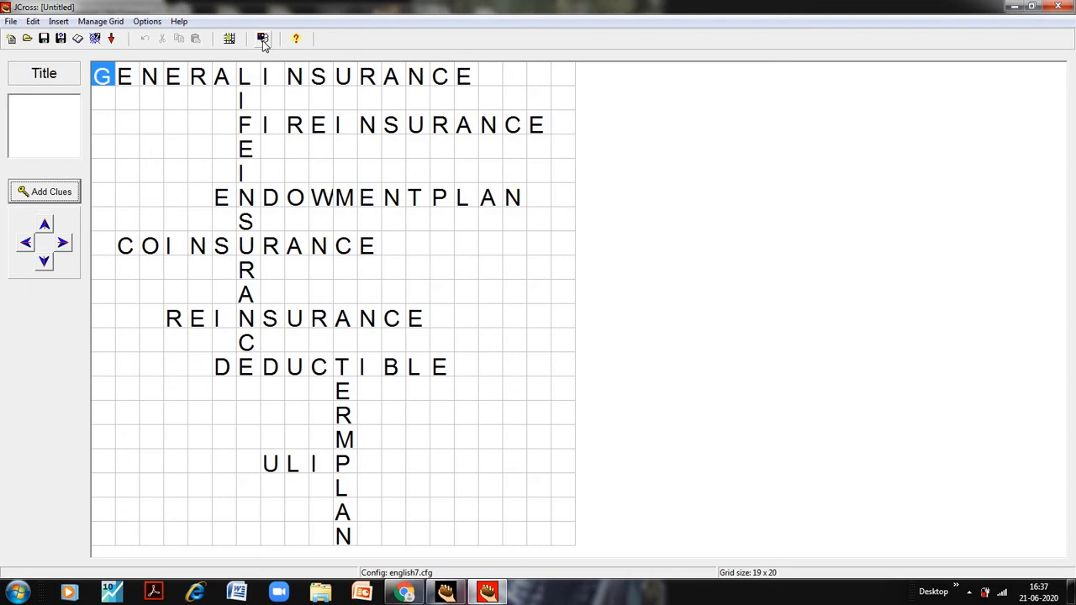
Review the output configuration's Titles/Instructions and Prompts/Feedback settings.
click(262, 38)
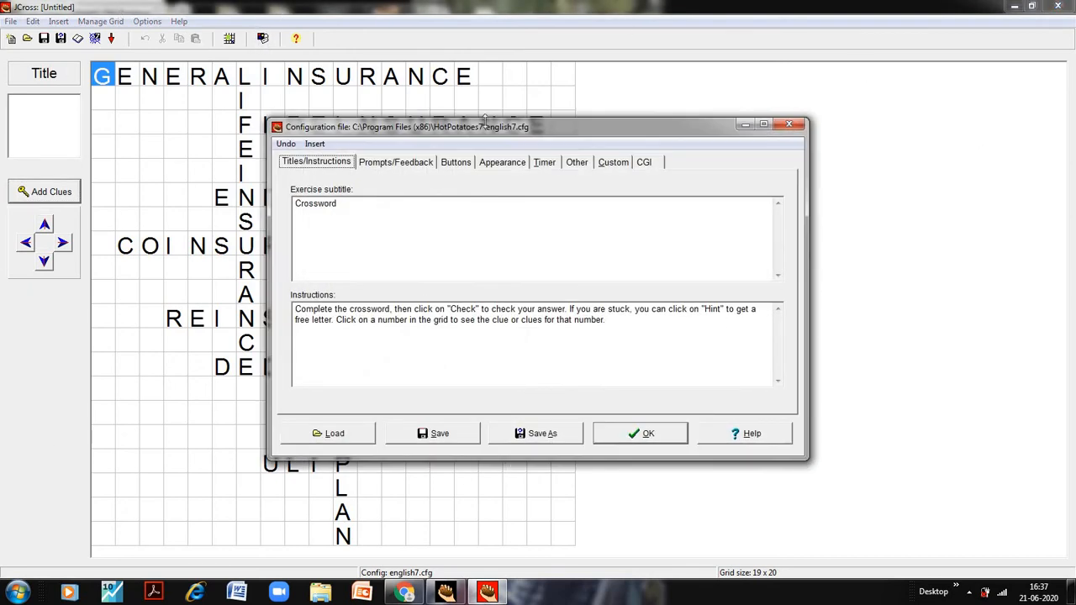
mouse_move(319, 170)
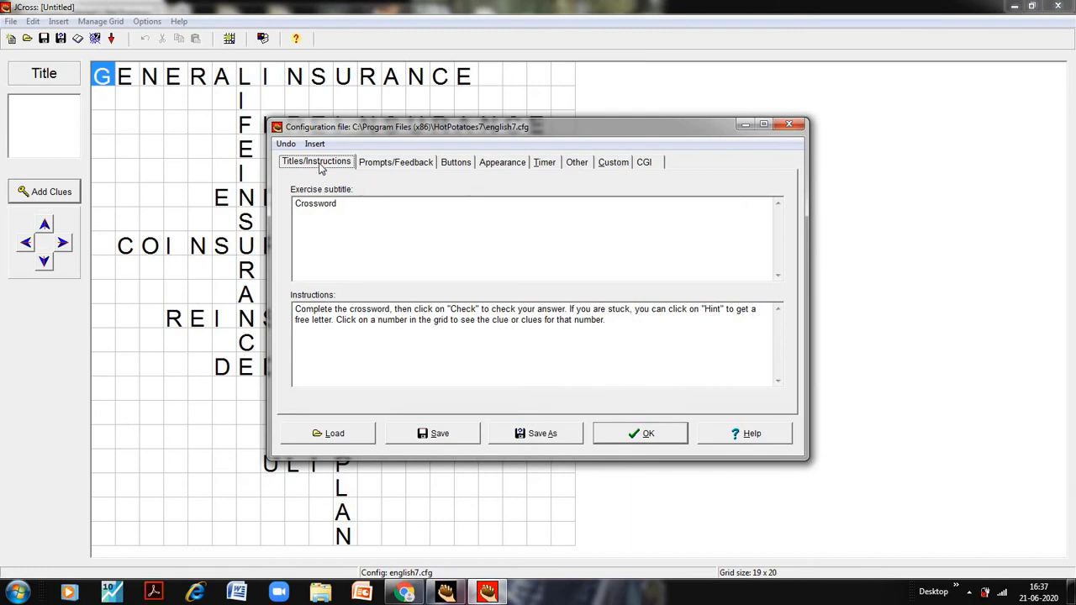
click(350, 209)
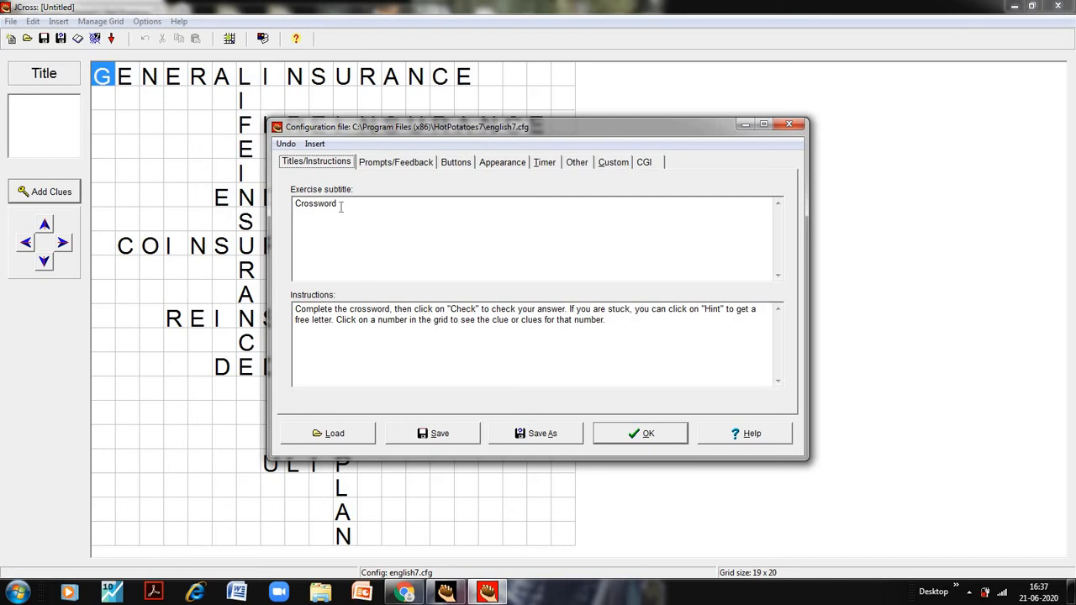
click(396, 161)
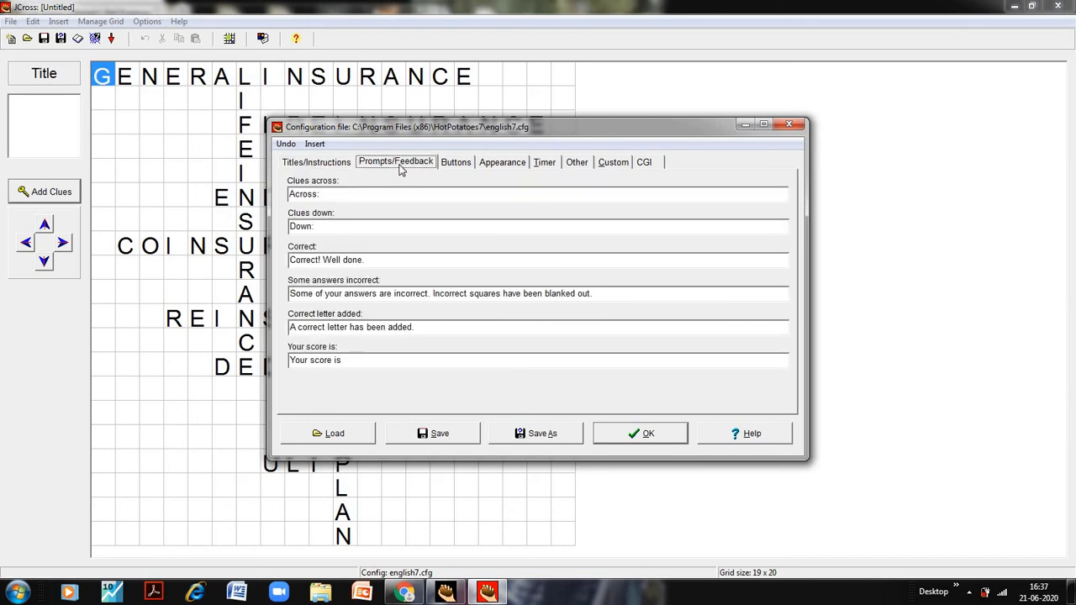
mouse_move(360, 242)
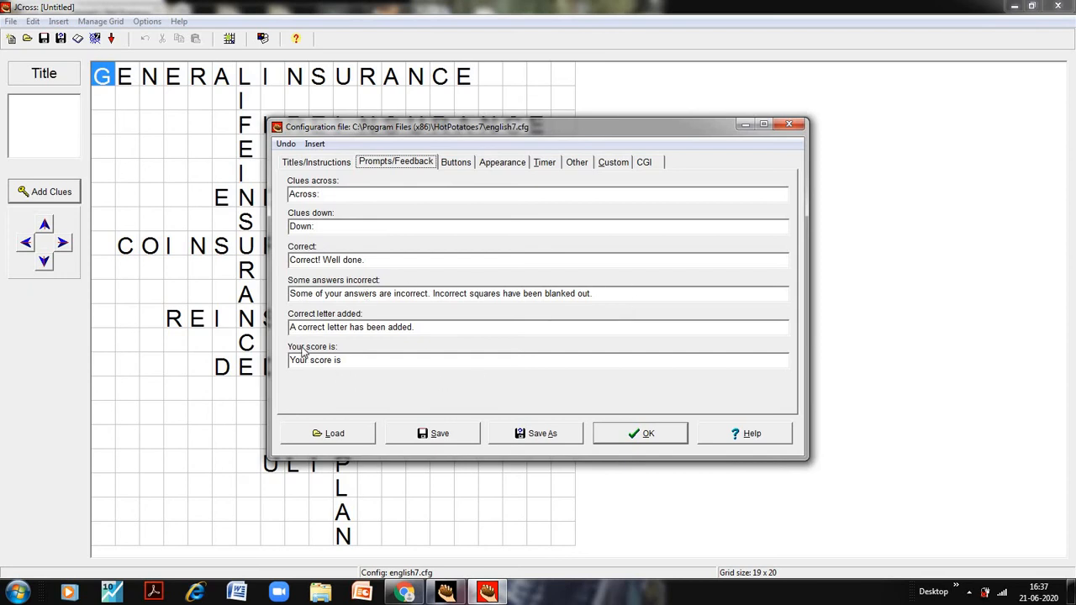
mouse_move(458, 166)
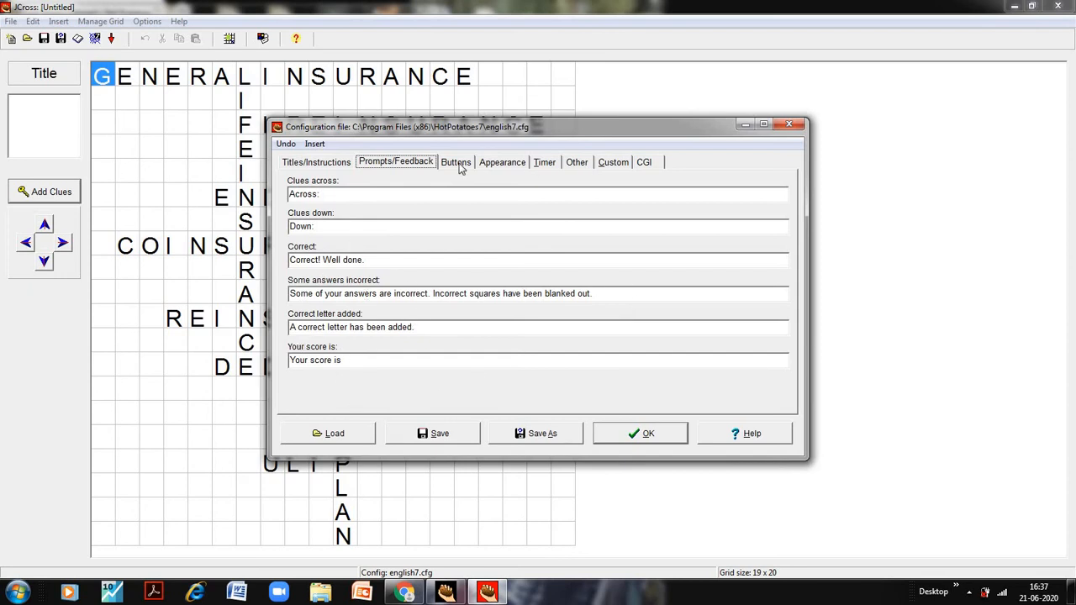
On the Buttons settings, switch off the Next Exercise and Go to Contents buttons with blank captions.
click(456, 161)
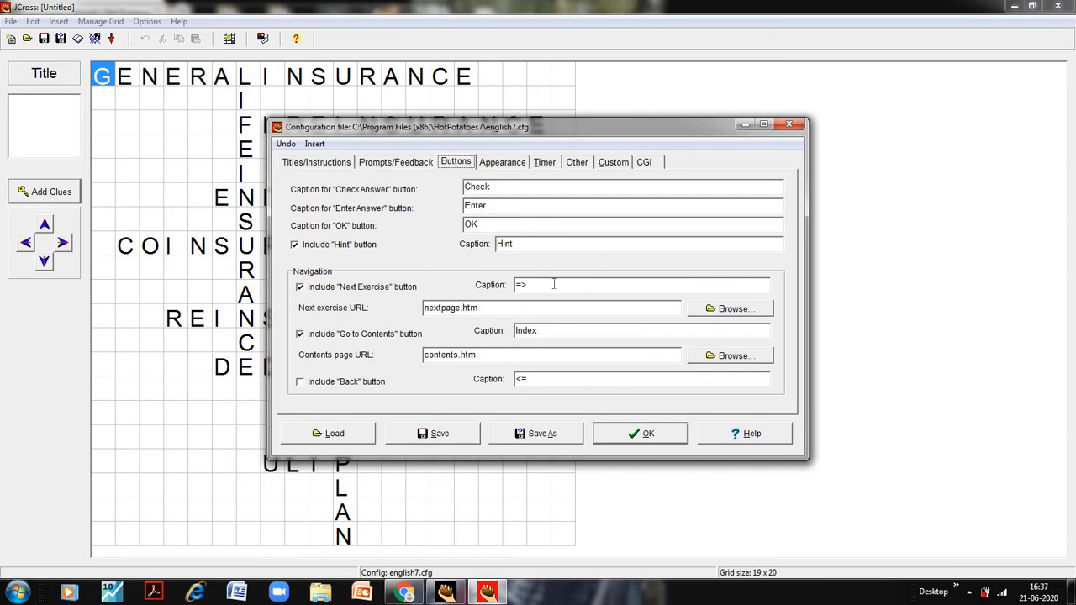
key(ctrl+a)
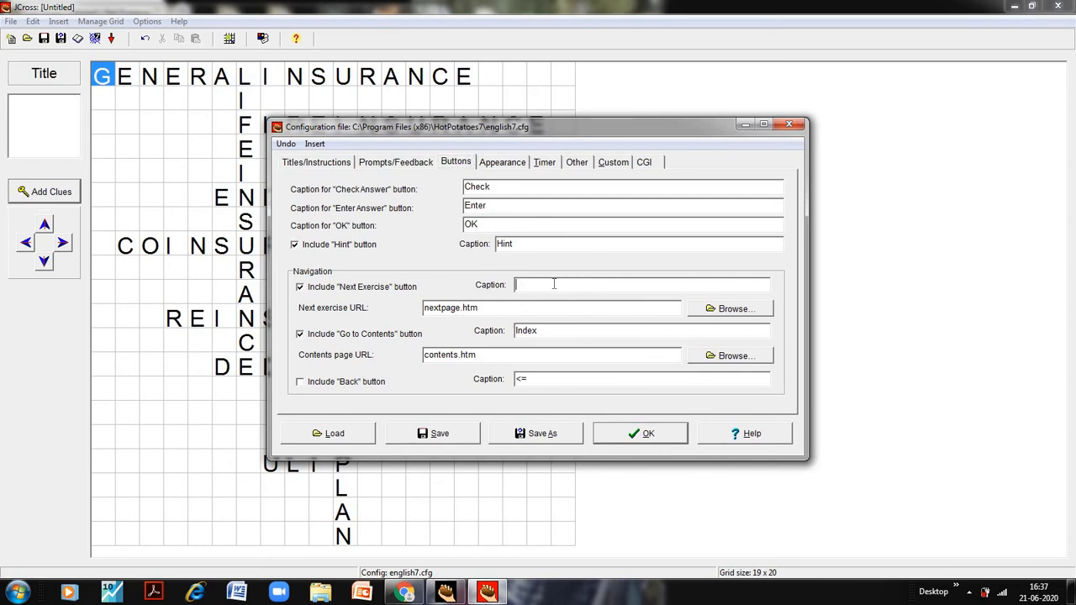
click(572, 331)
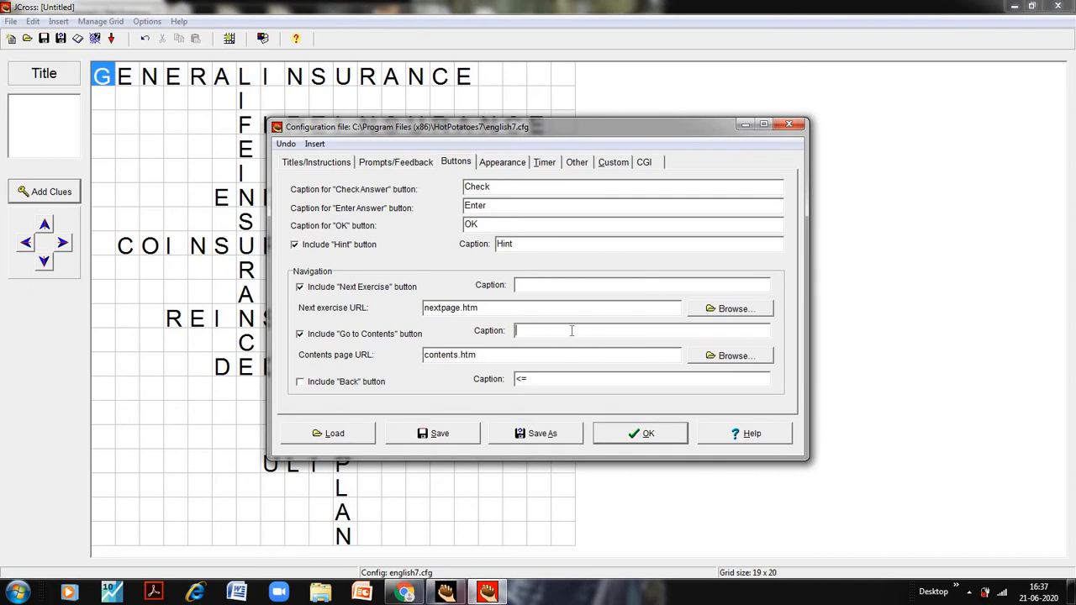
click(299, 333)
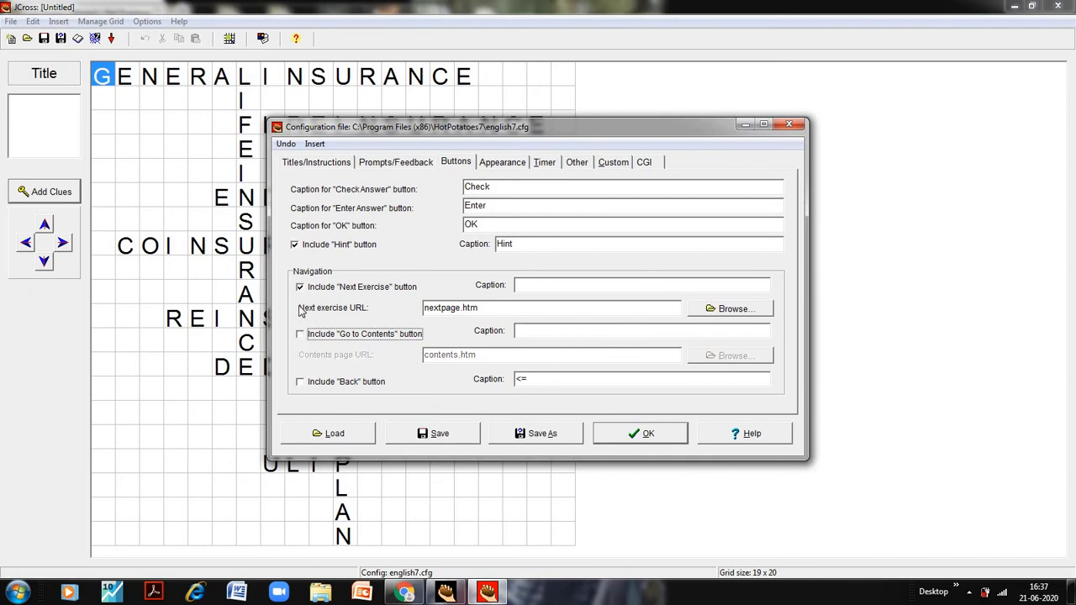
click(299, 286)
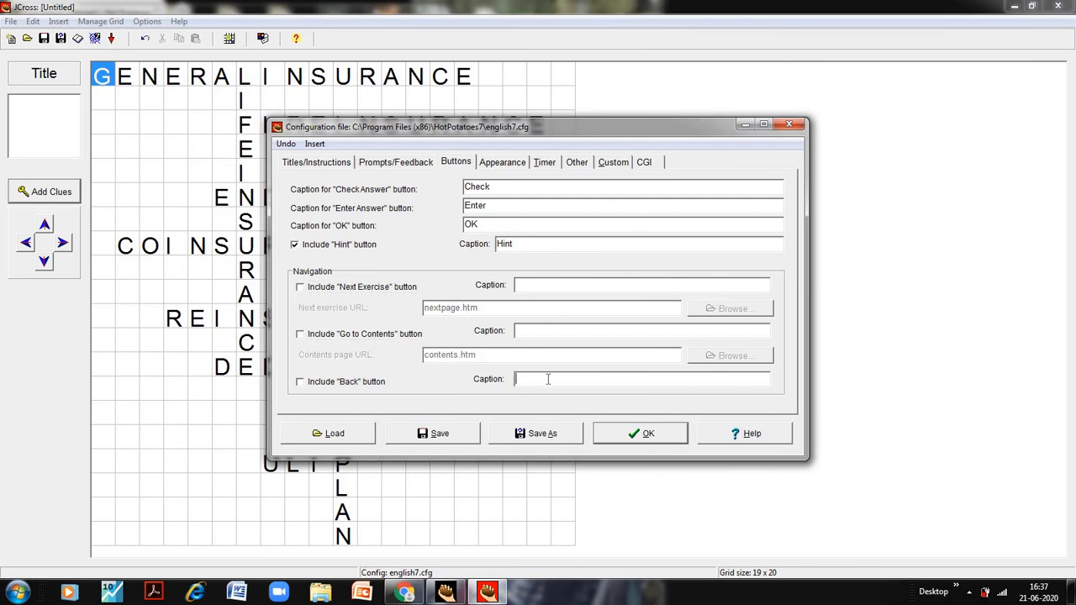
click(639, 433)
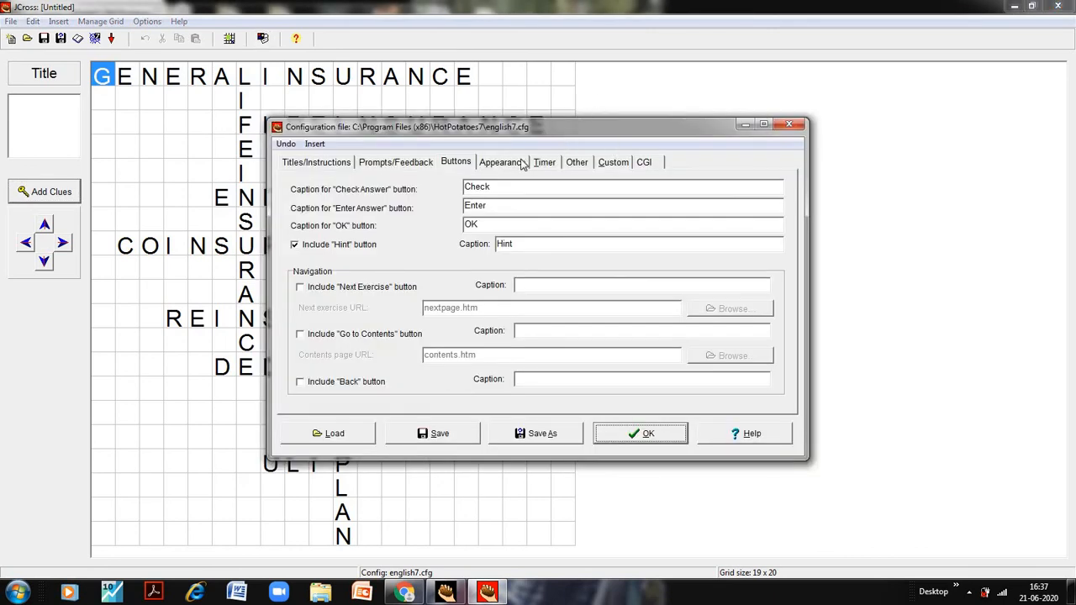
Set a 10-minute time limit and show all clues below the crossword grid.
click(545, 161)
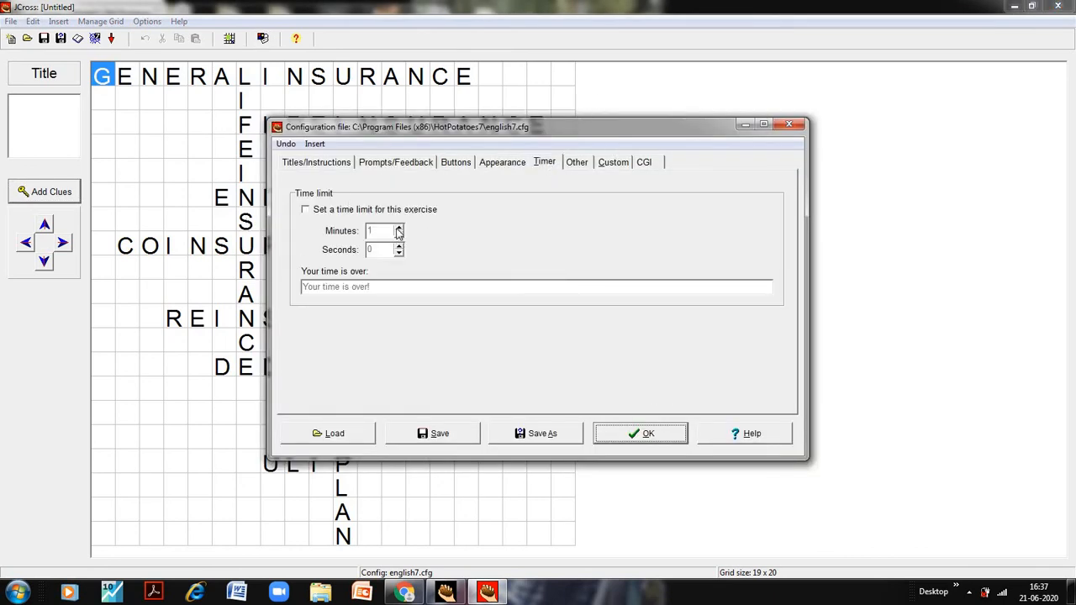
click(306, 208)
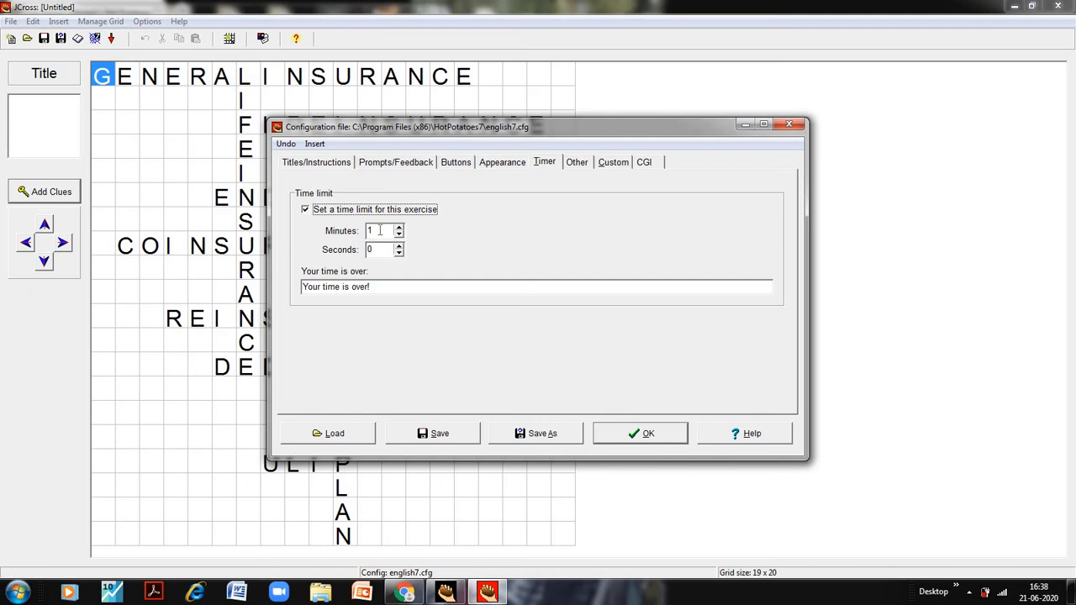
text(0)
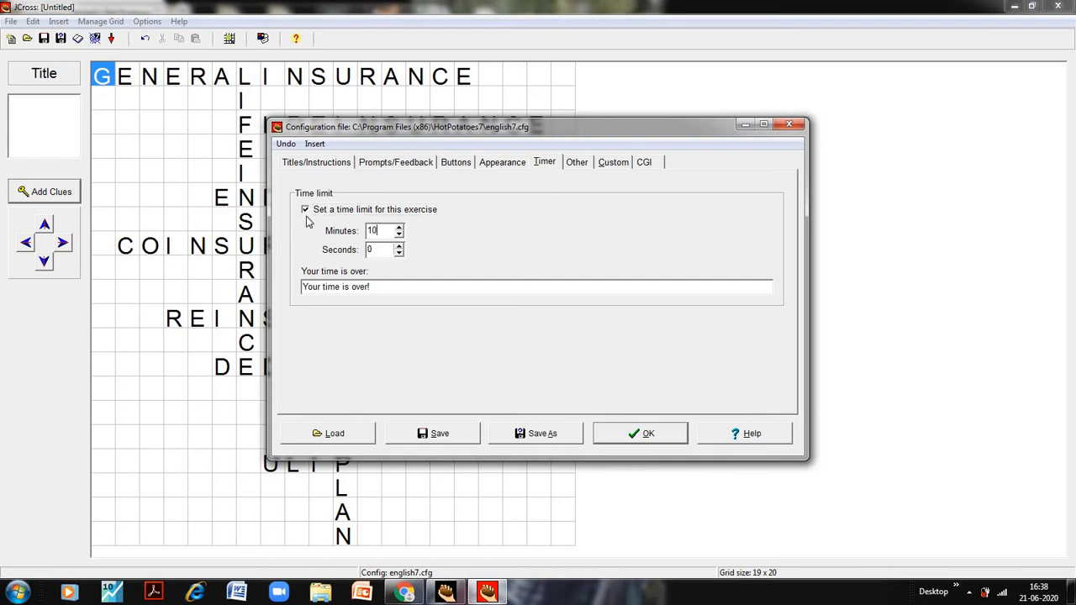
mouse_move(383, 299)
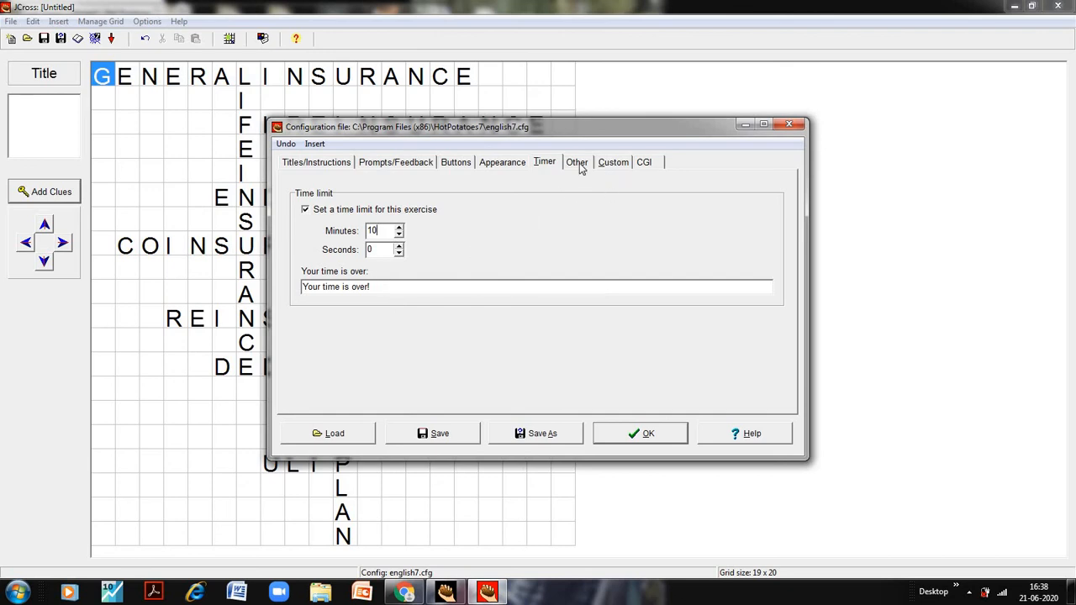
click(576, 162)
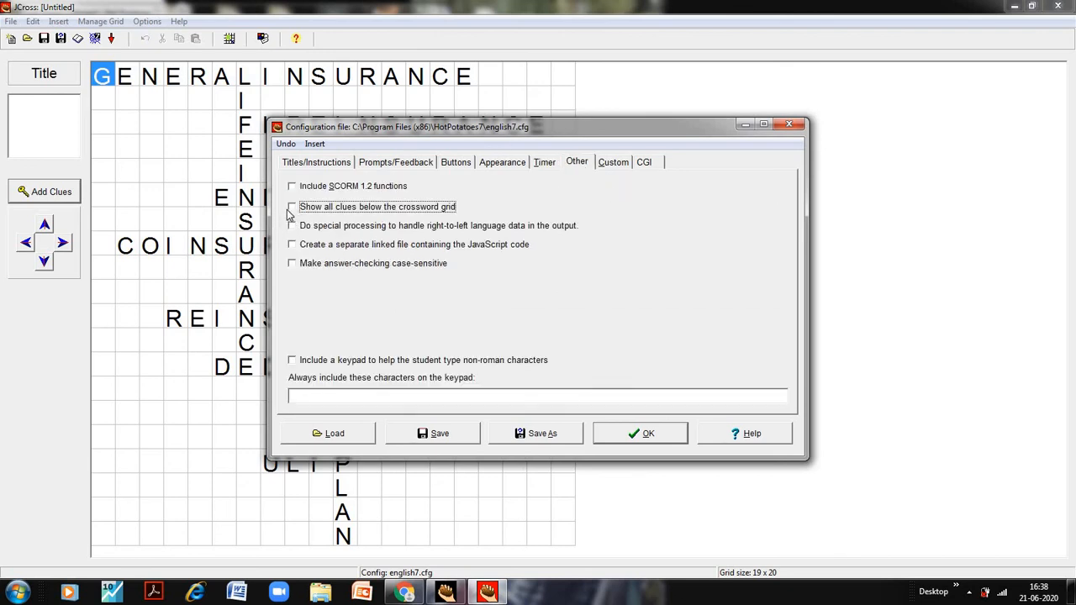
click(292, 207)
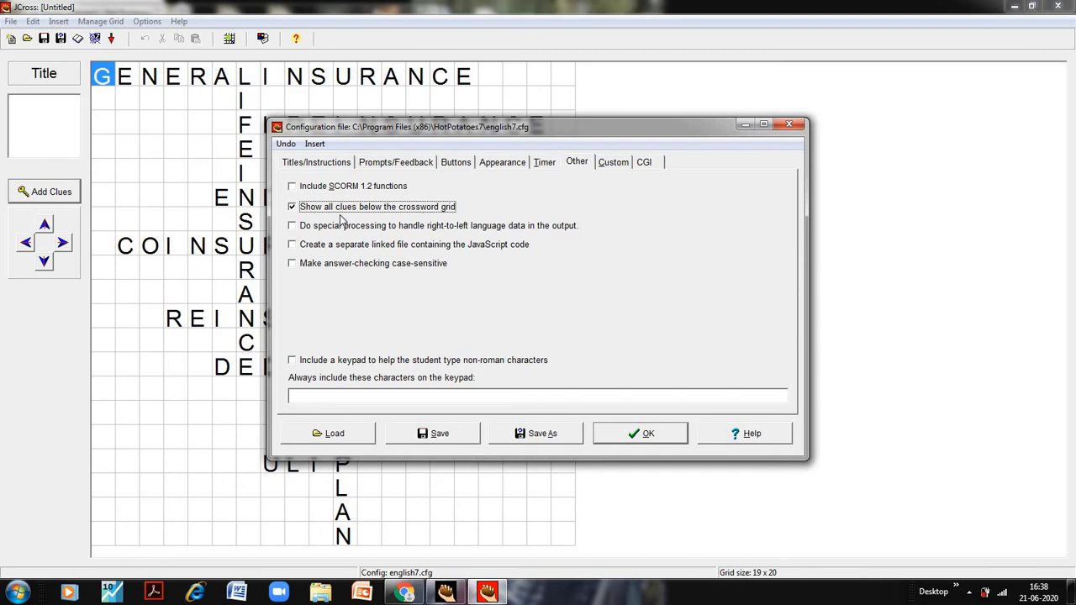
mouse_move(333, 207)
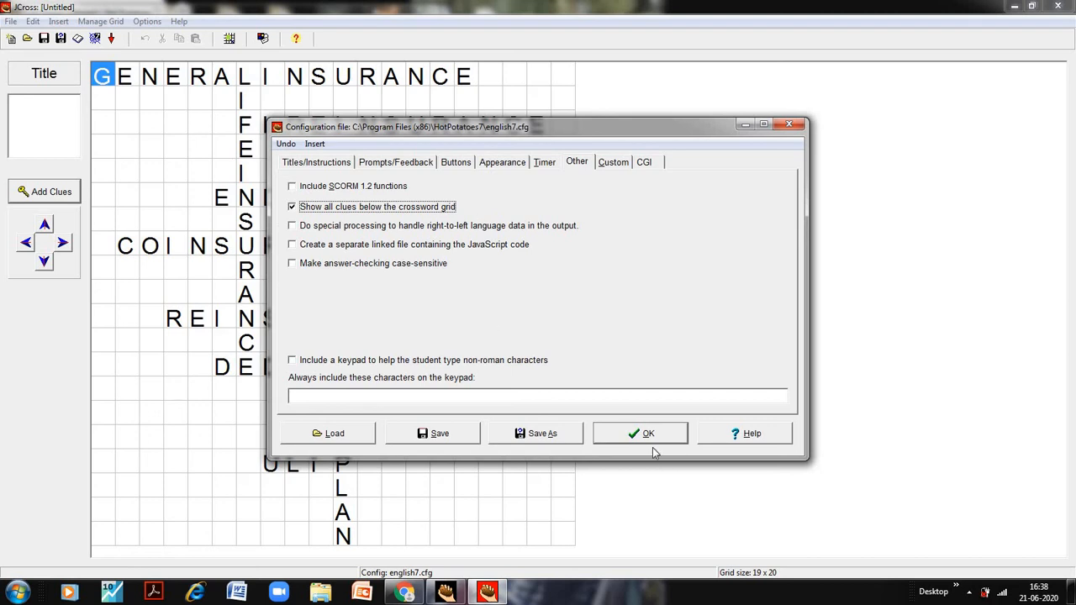
Apply the configuration and create the web page Hot1.htm on the Desktop.
click(641, 432)
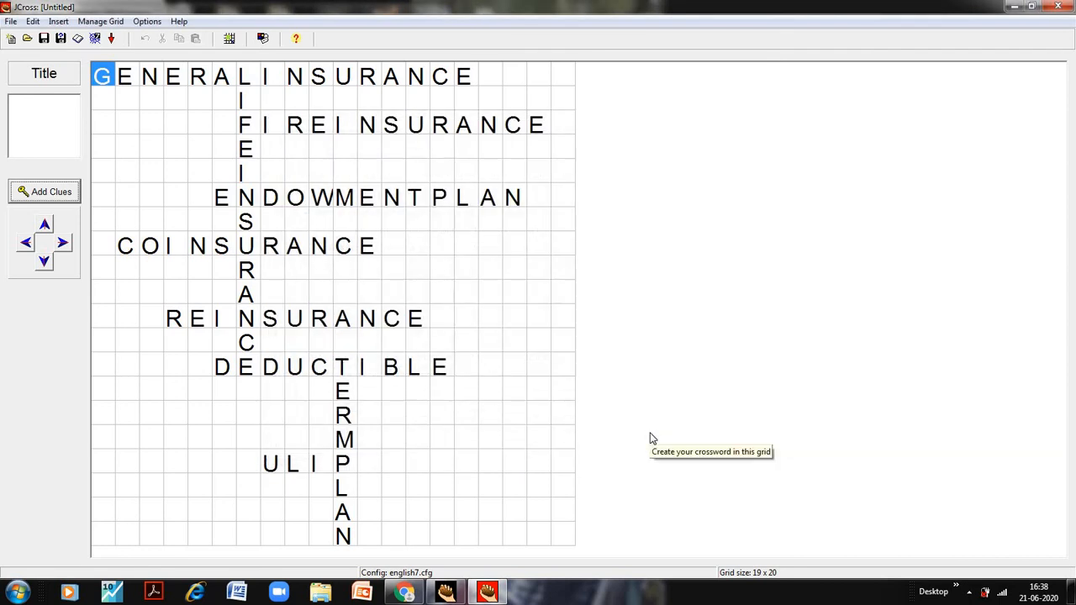
mouse_move(757, 171)
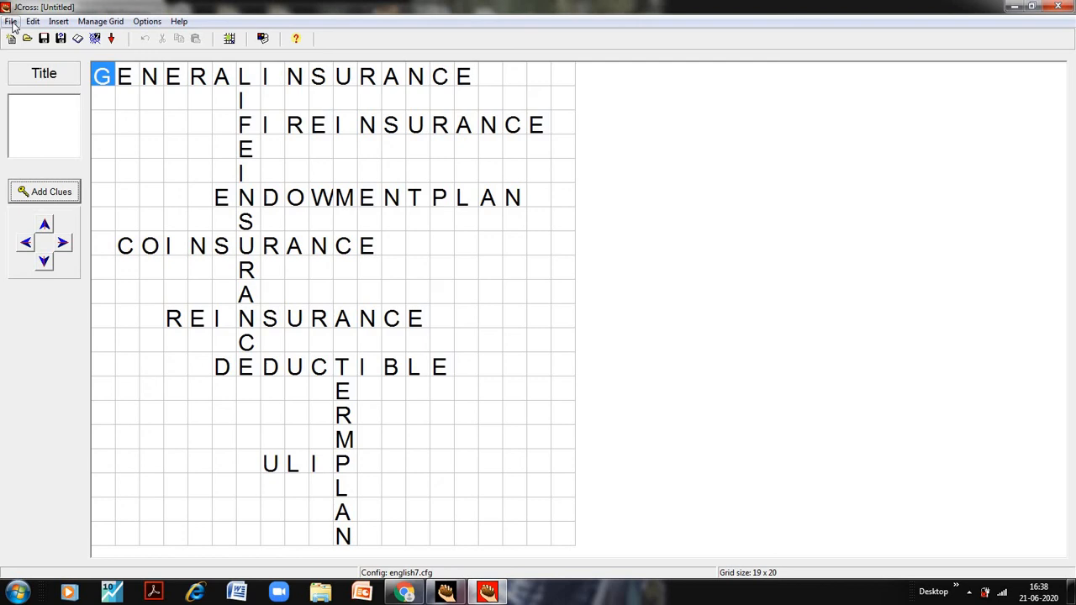
click(14, 22)
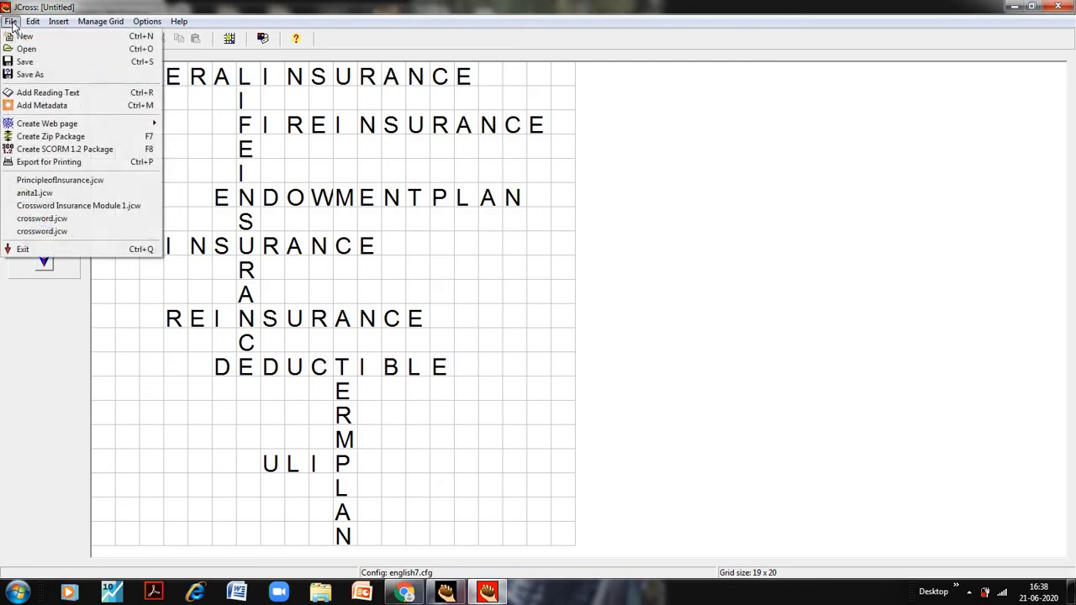
mouse_move(50, 124)
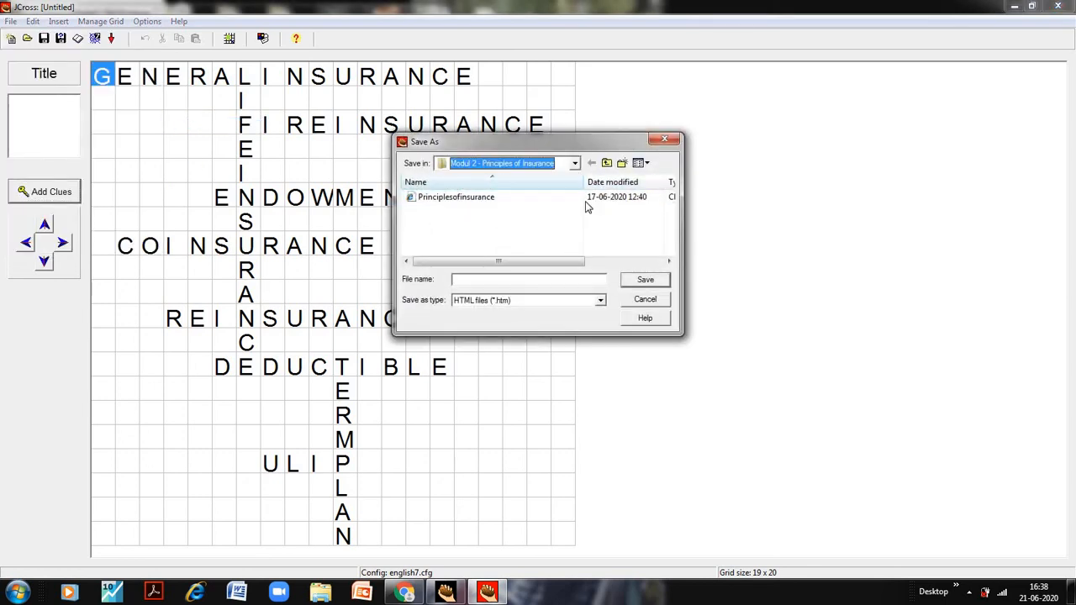
click(571, 163)
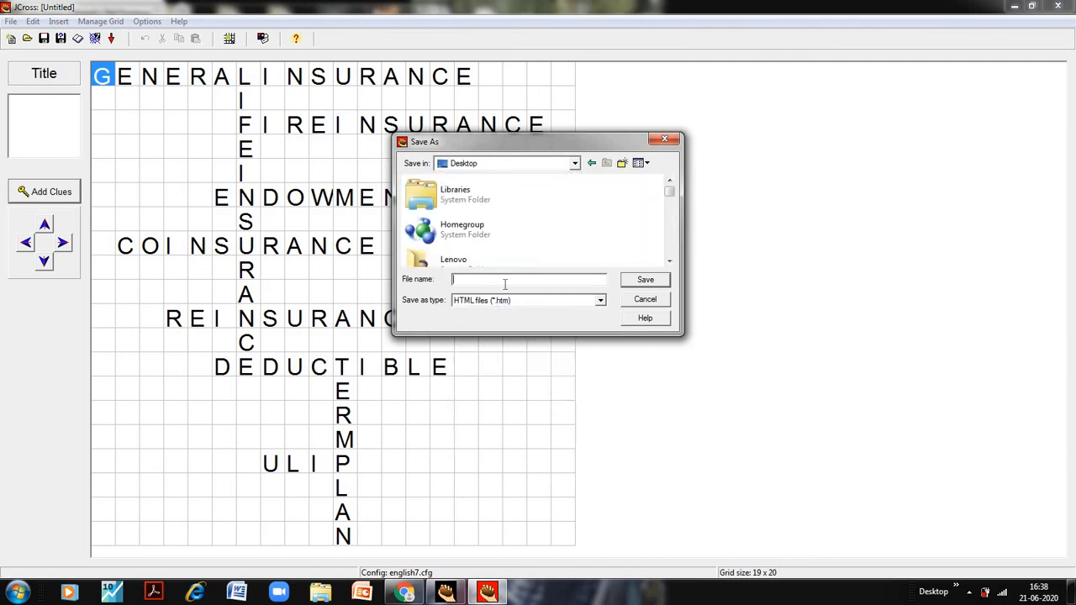
text(Hot1)
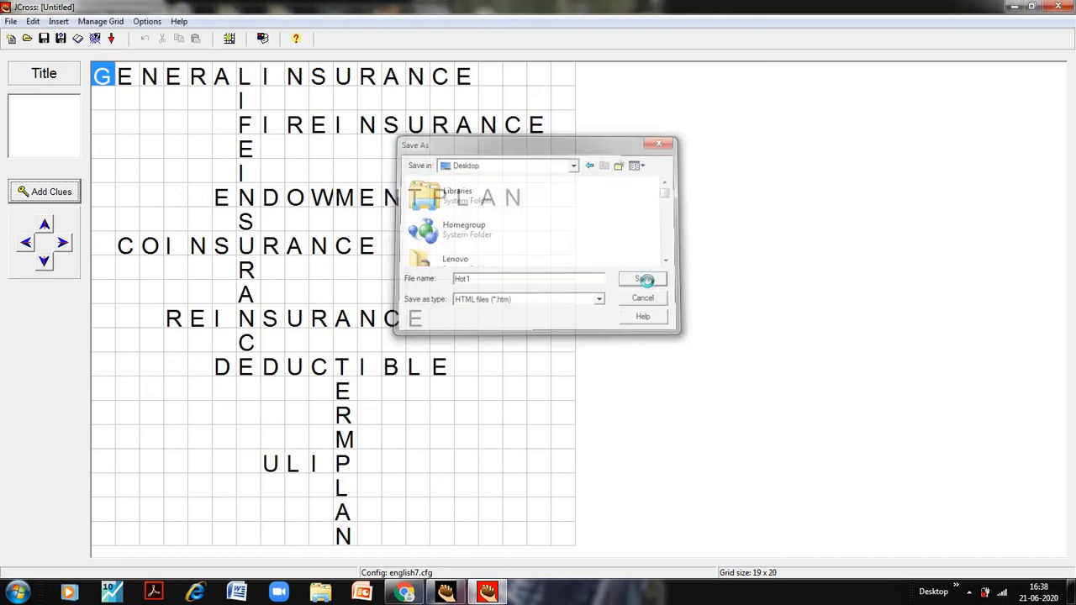
click(640, 279)
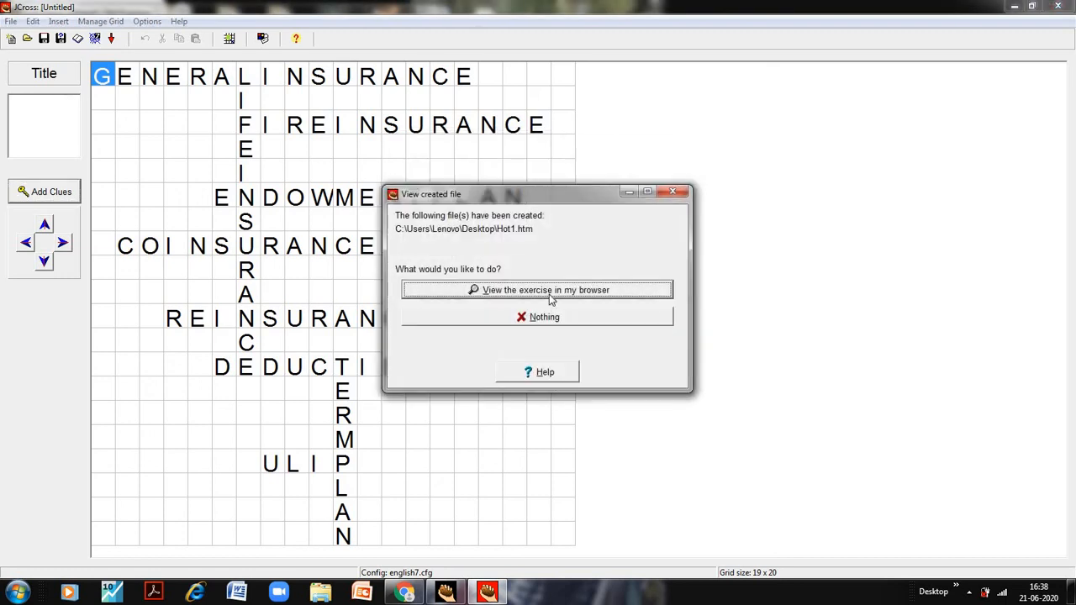
View Hot1.htm in Chrome, show clue 1 across, then return to the Hot Potatoes home page.
click(545, 289)
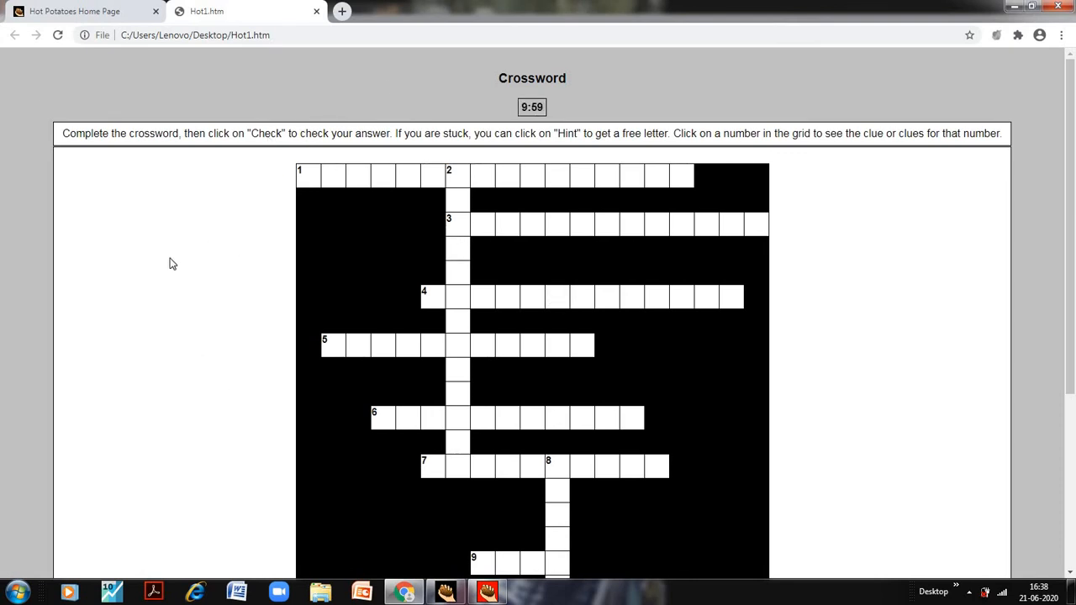
mouse_move(555, 109)
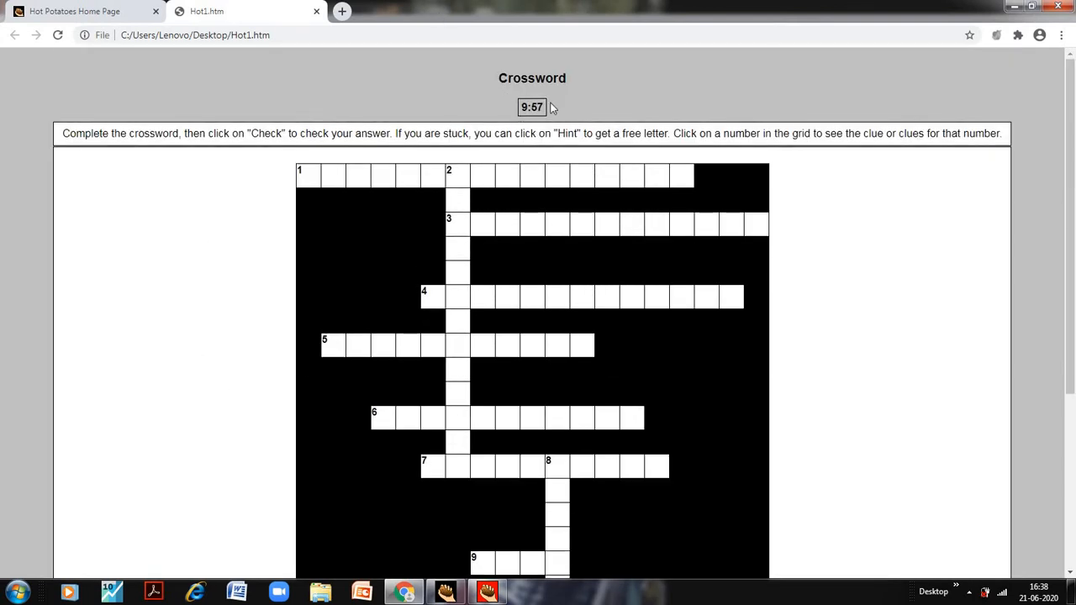
scroll(down, 3)
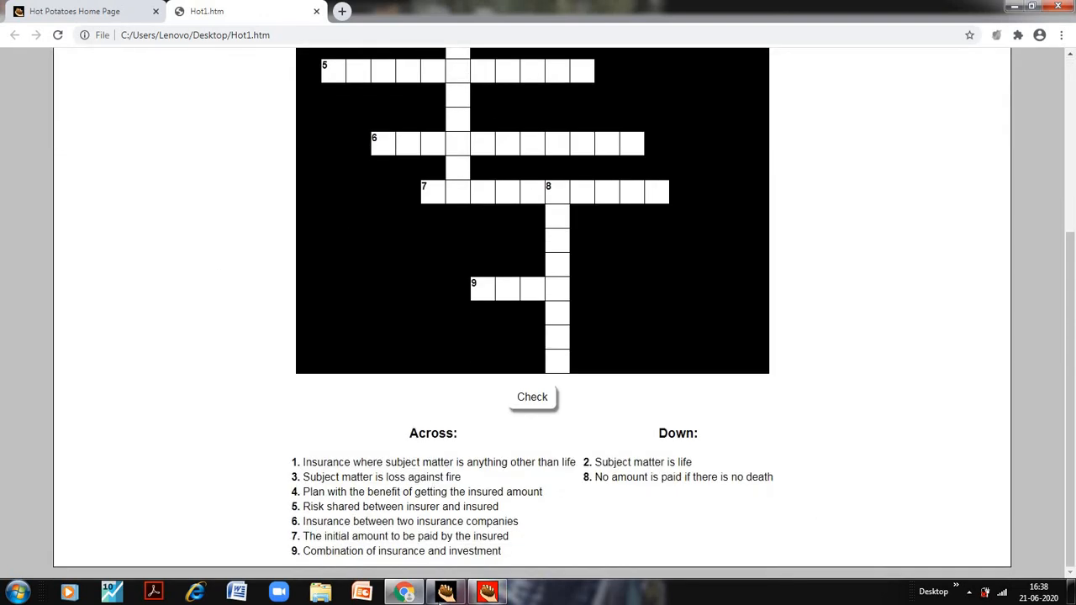
mouse_move(343, 404)
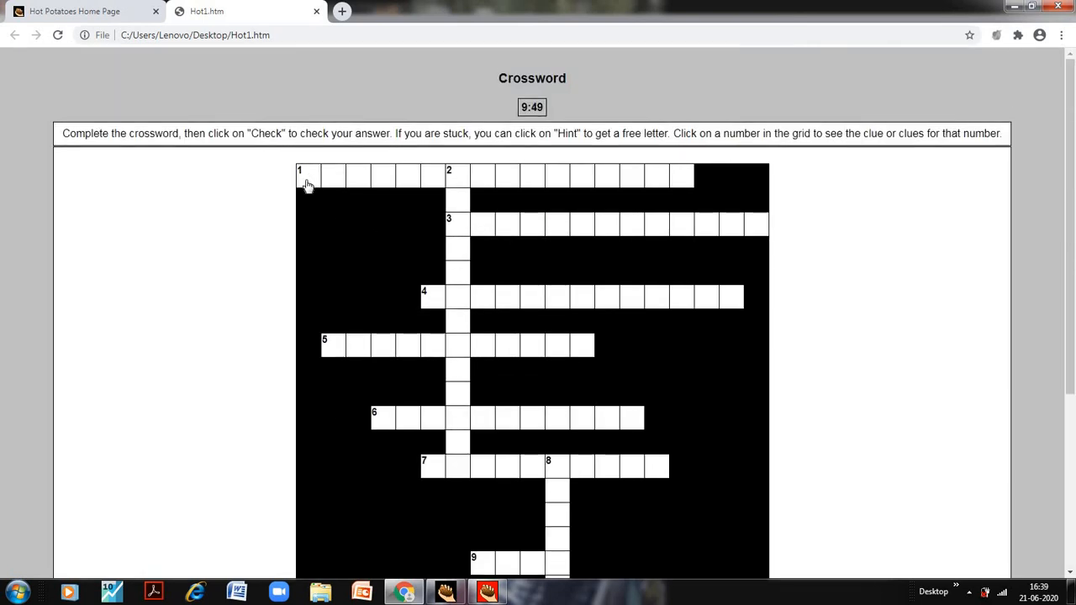
click(304, 178)
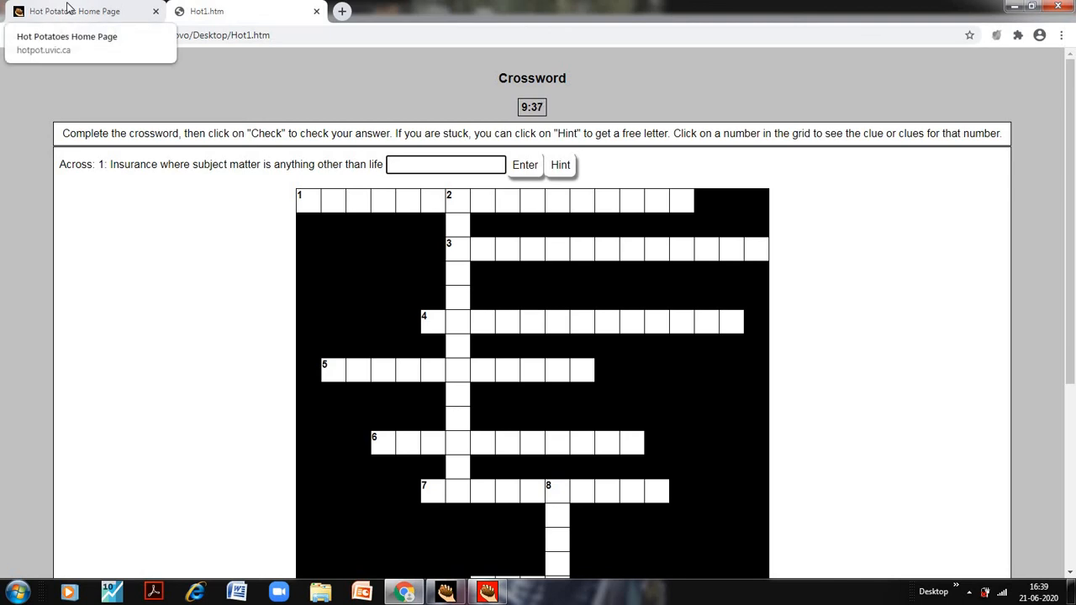
click(76, 11)
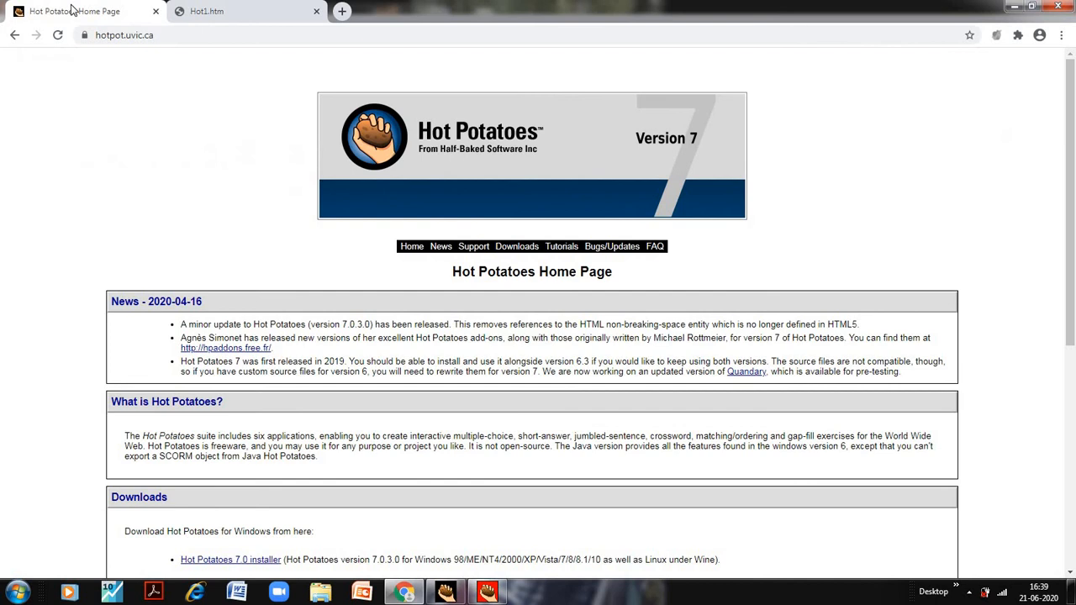
Save the crossword as the JCross file hot1 on the Desktop via Save As.
click(236, 10)
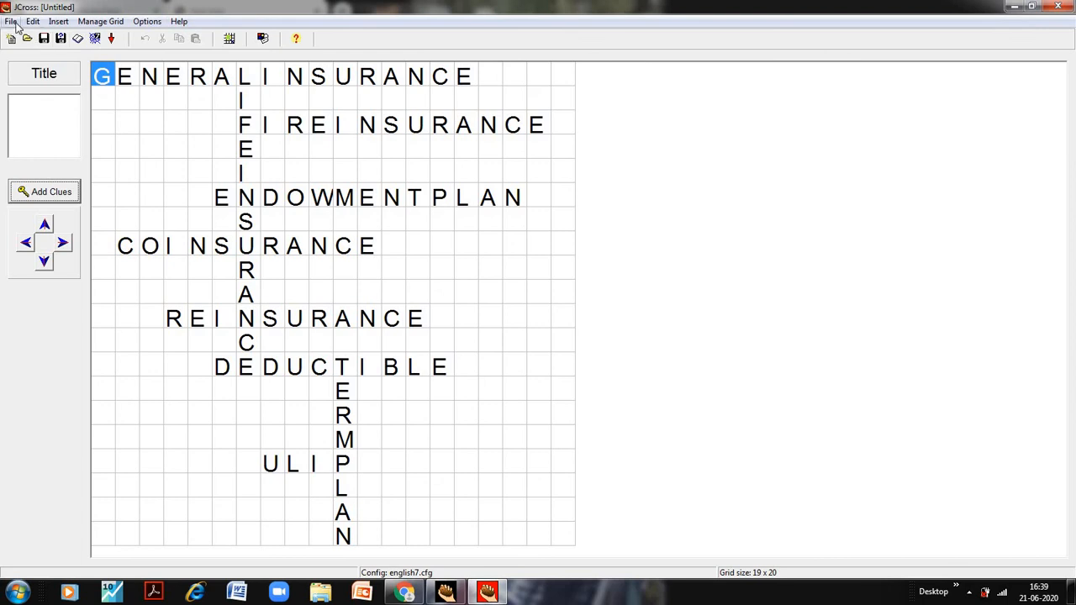
click(10, 13)
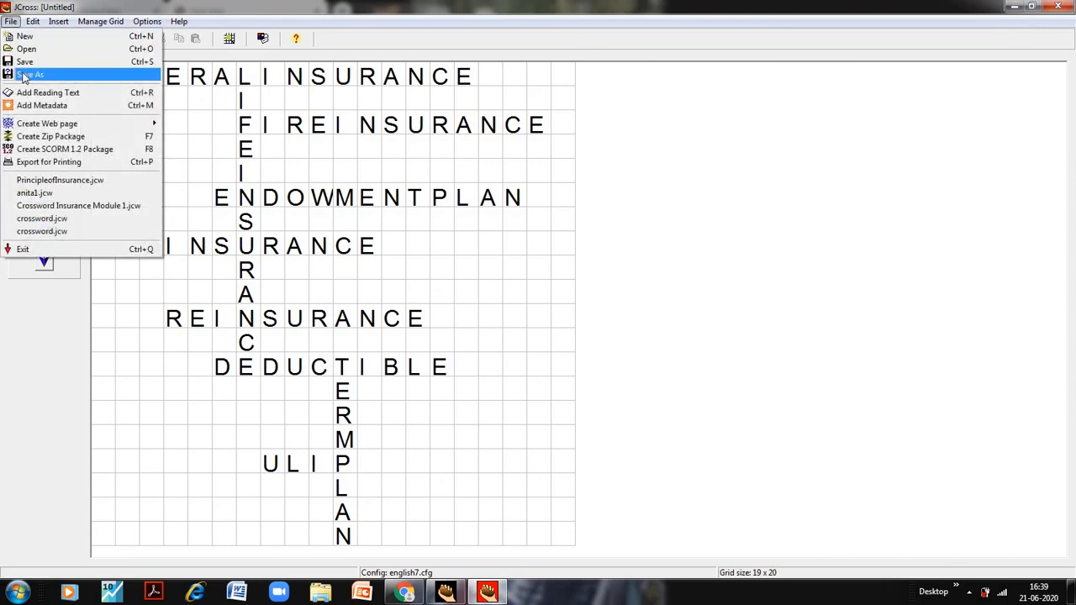
click(33, 76)
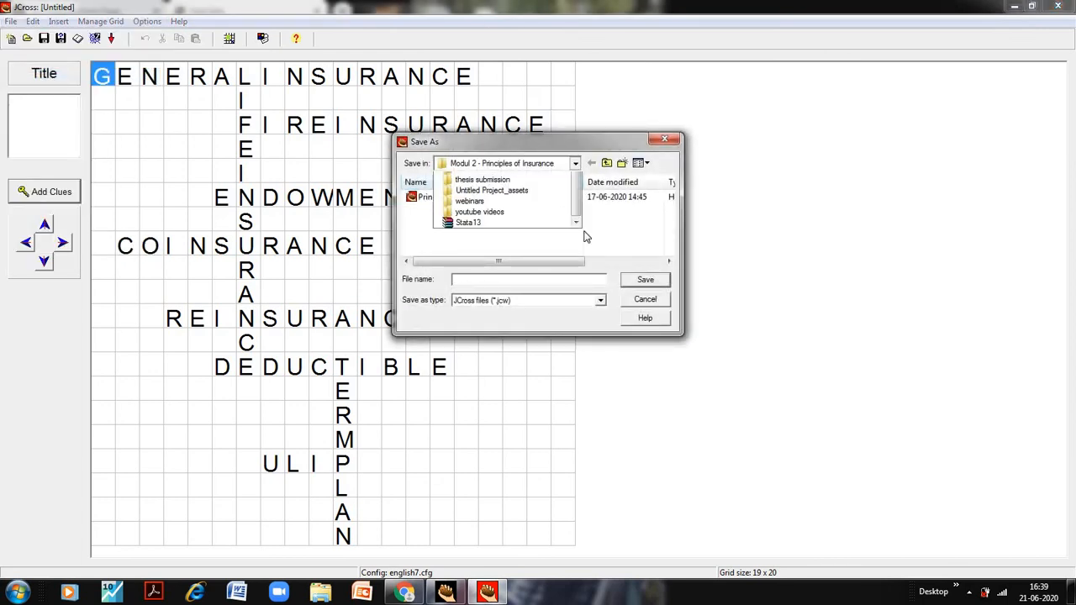
click(574, 163)
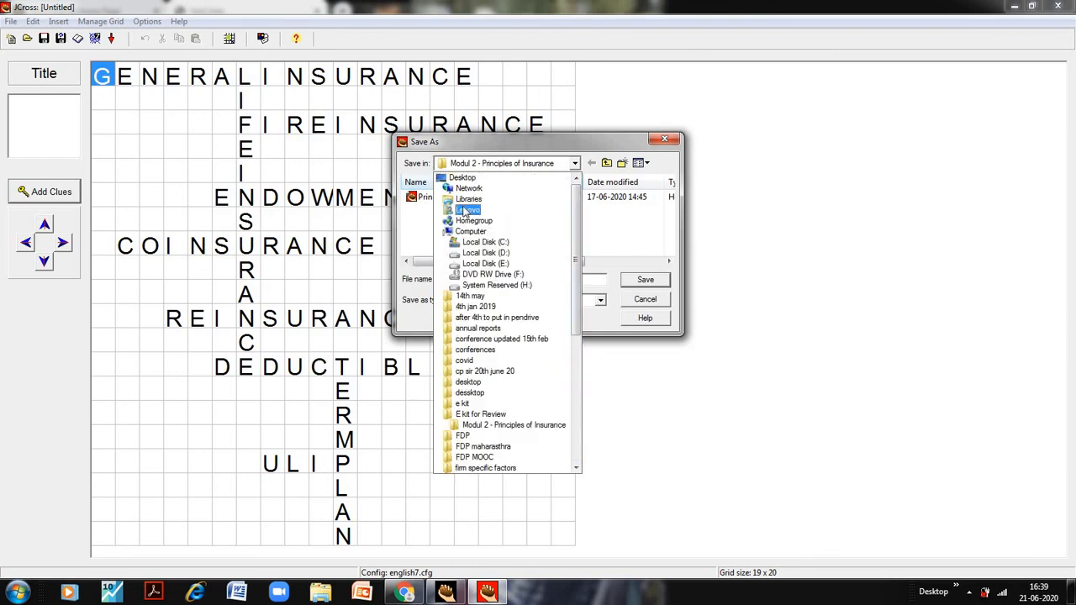
click(464, 178)
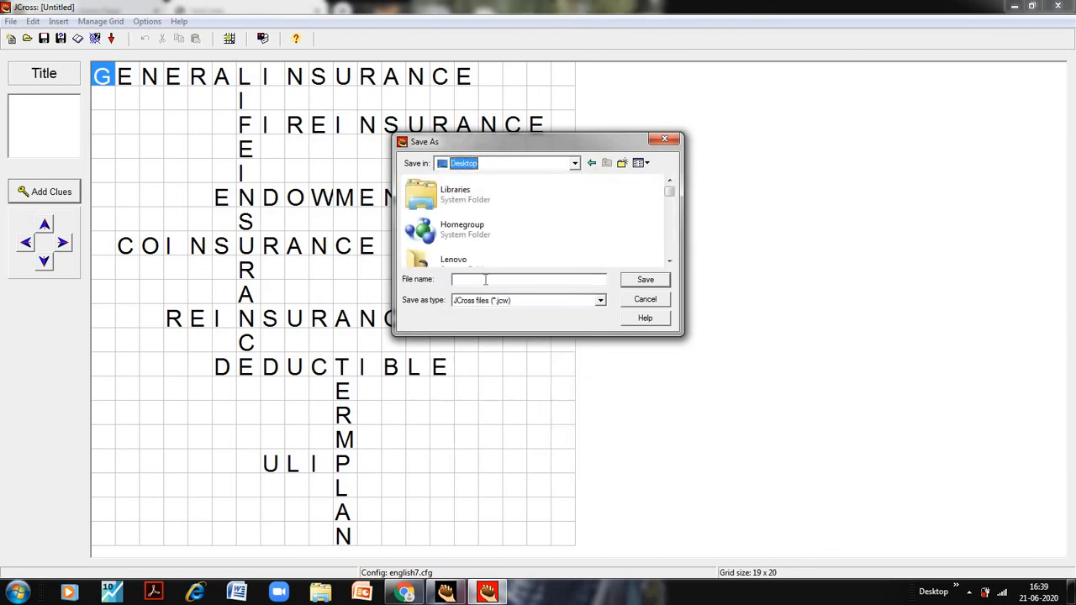
text(hot1)
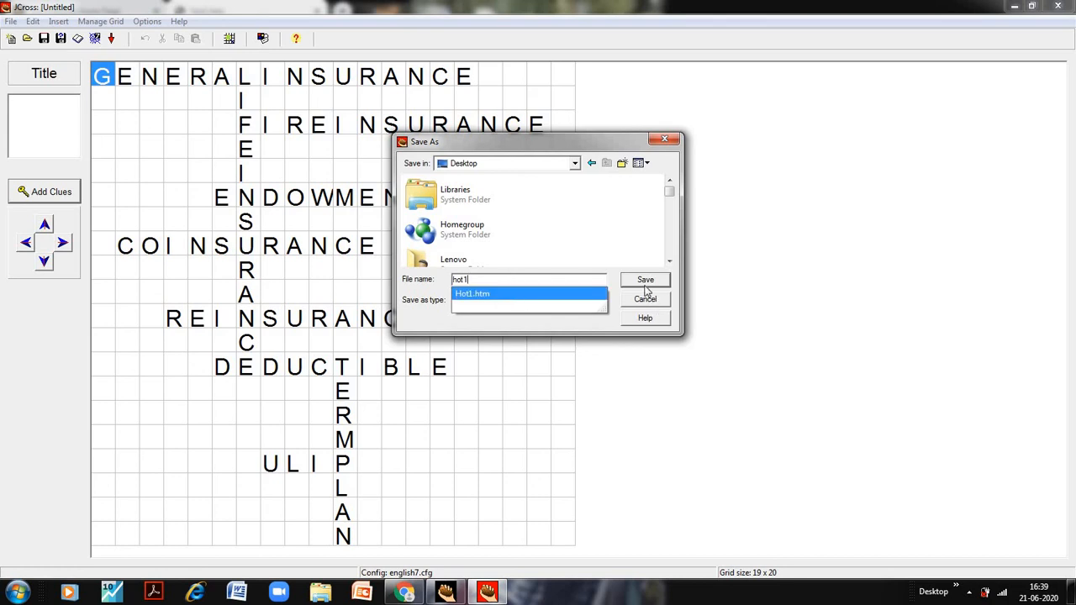
click(645, 279)
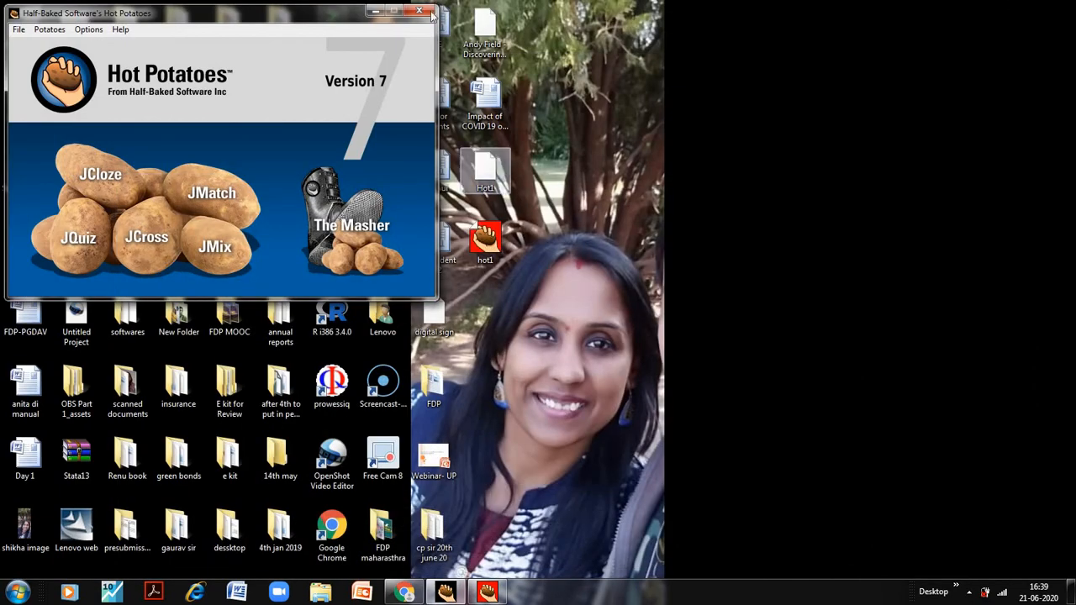
Close the Hot Potatoes launcher, leaving the desktop with the hot1 file icon.
click(418, 10)
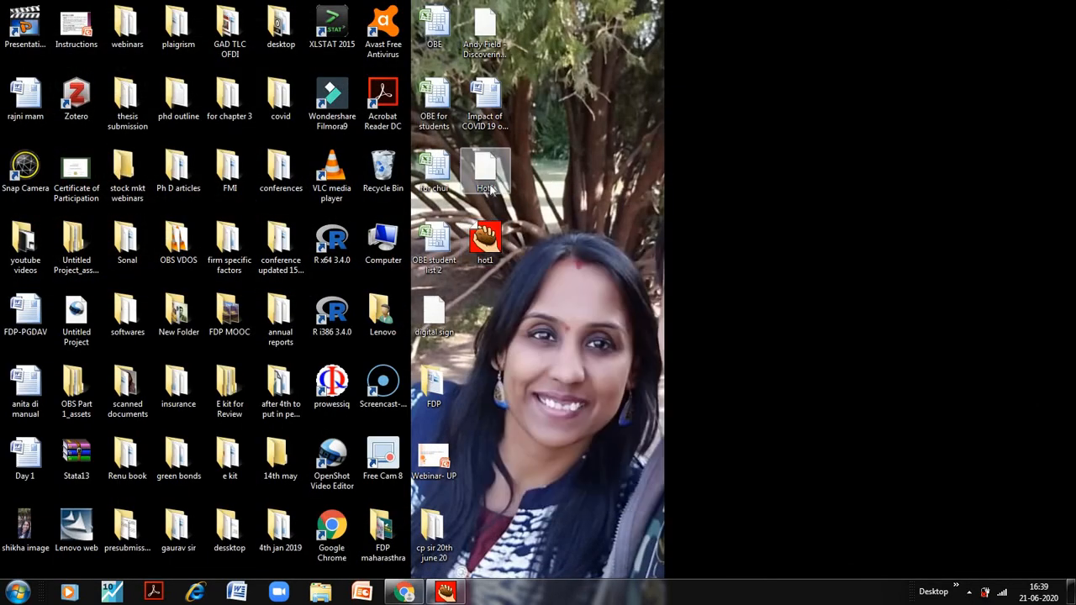
mouse_move(478, 168)
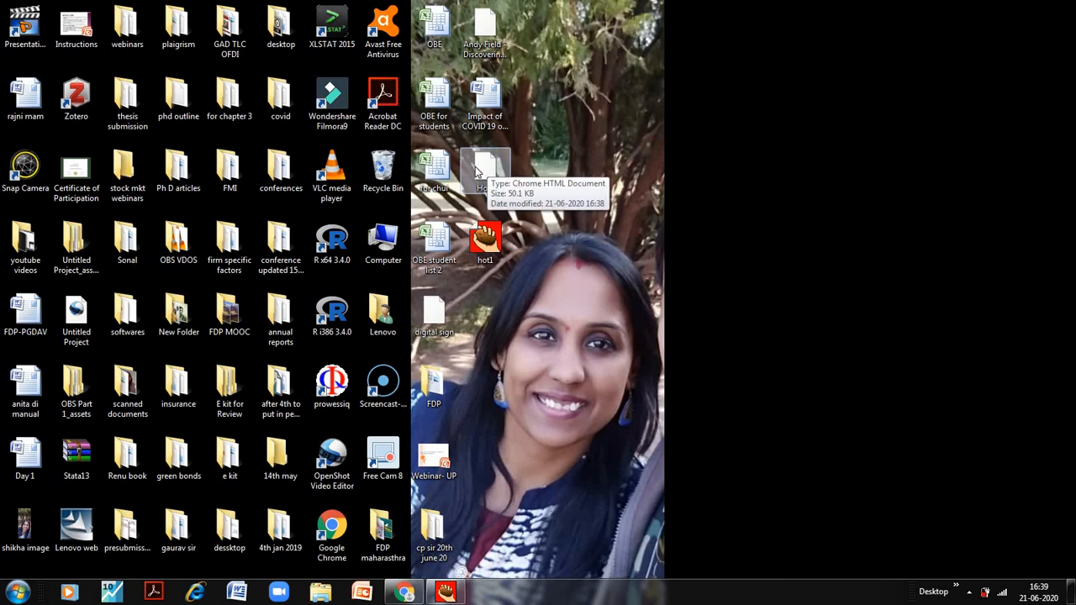